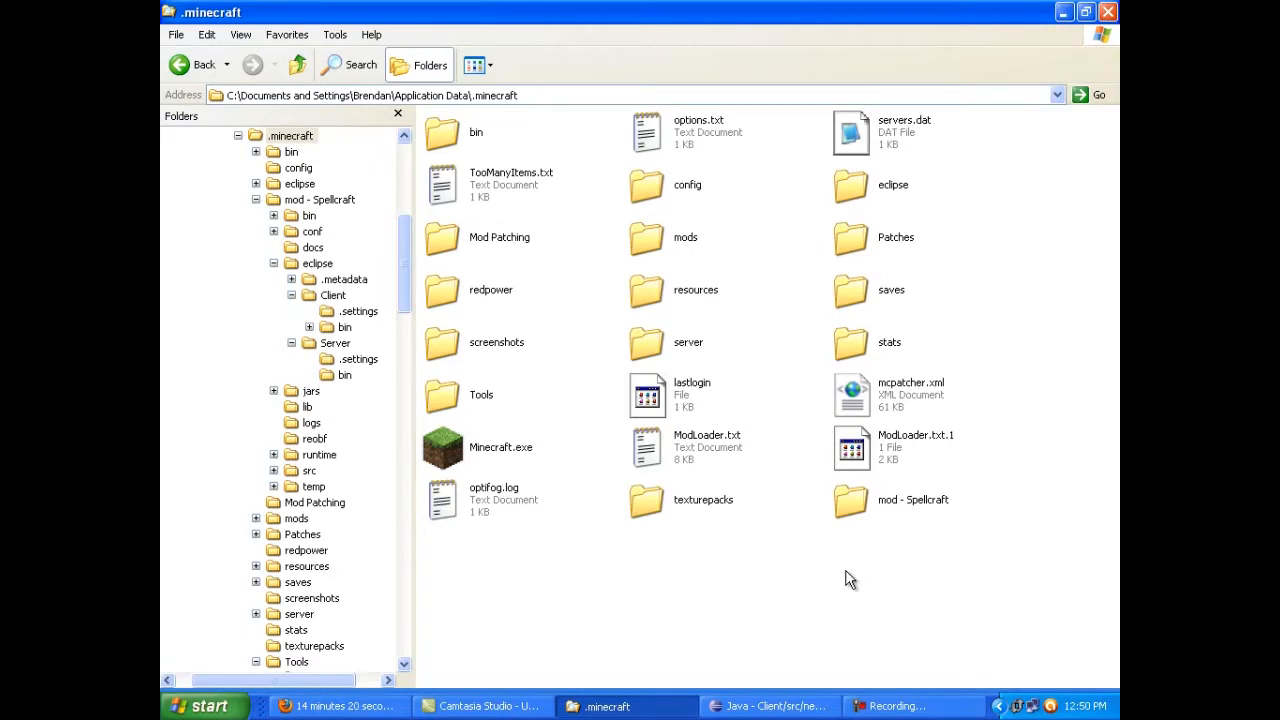
pyautogui.moveTo(824, 576)
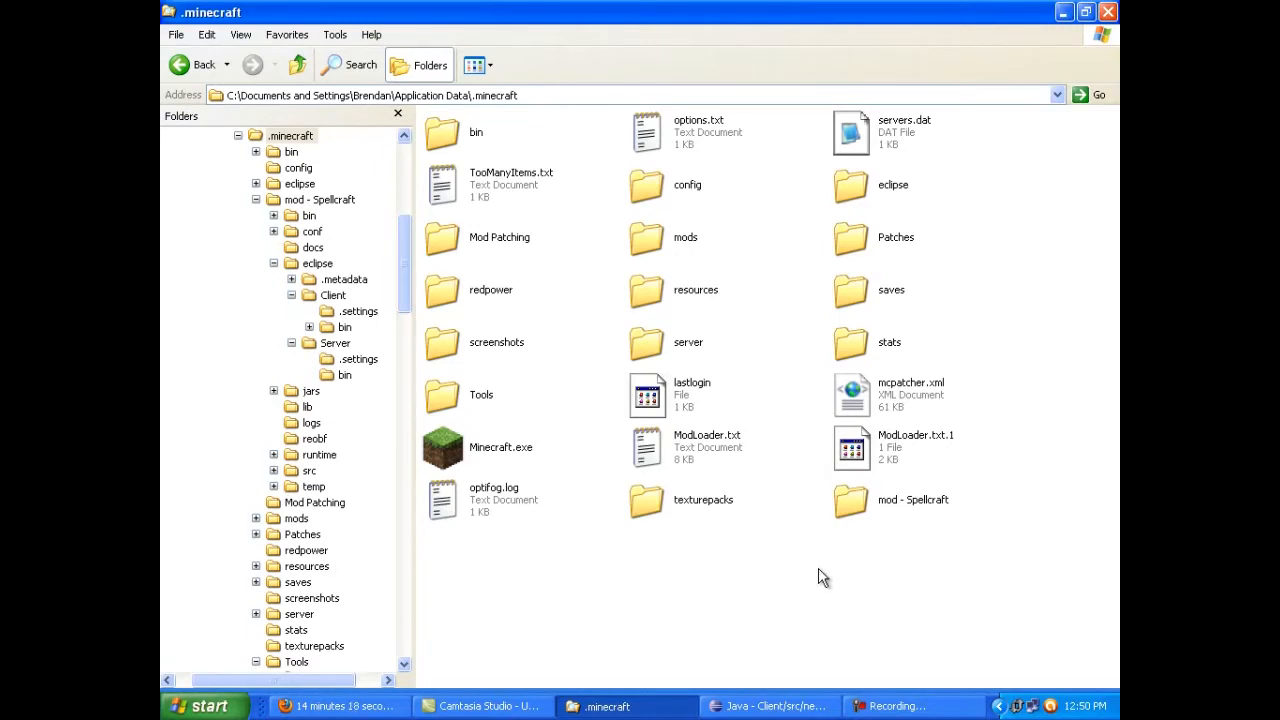
pyautogui.moveTo(888, 604)
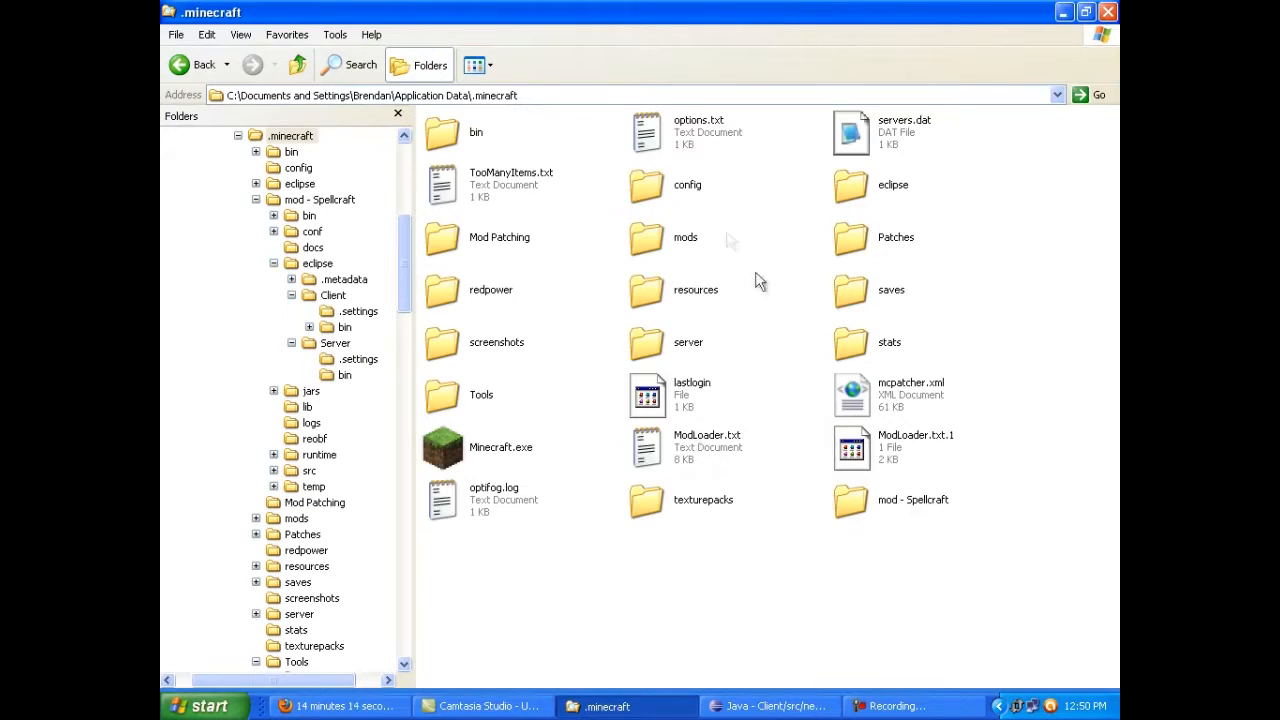
pyautogui.moveTo(816, 278)
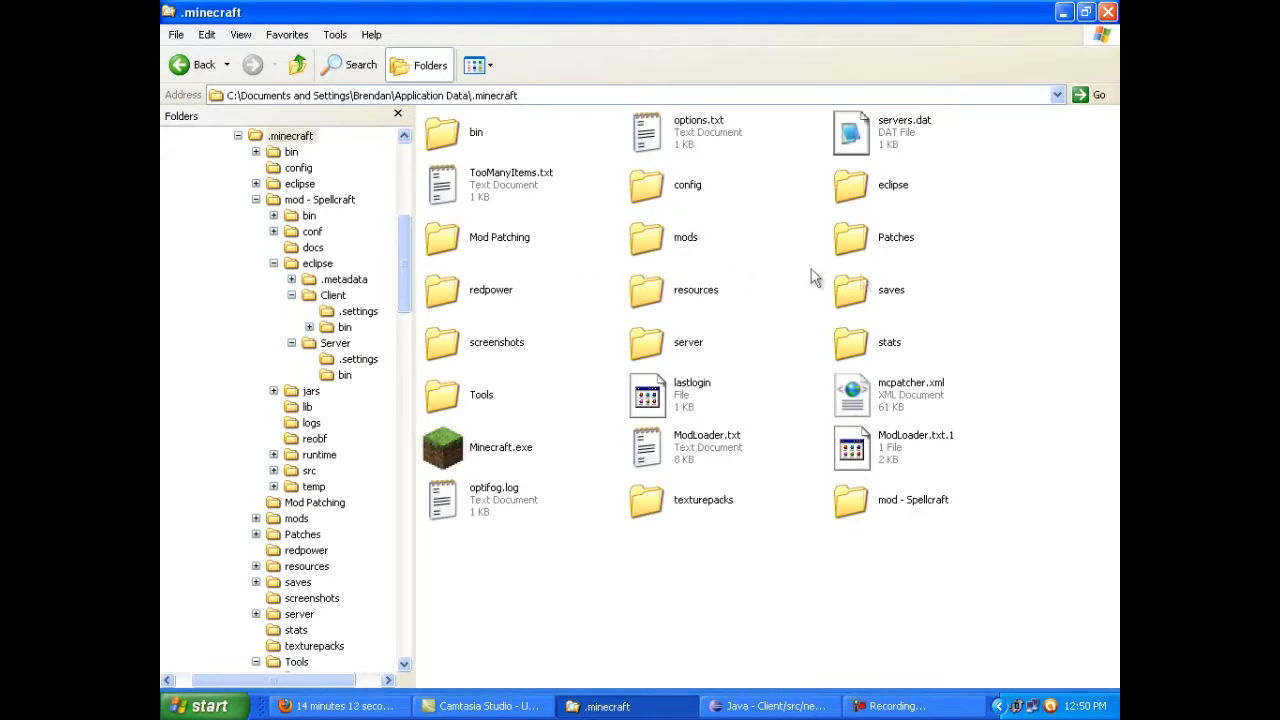
pyautogui.moveTo(756, 200)
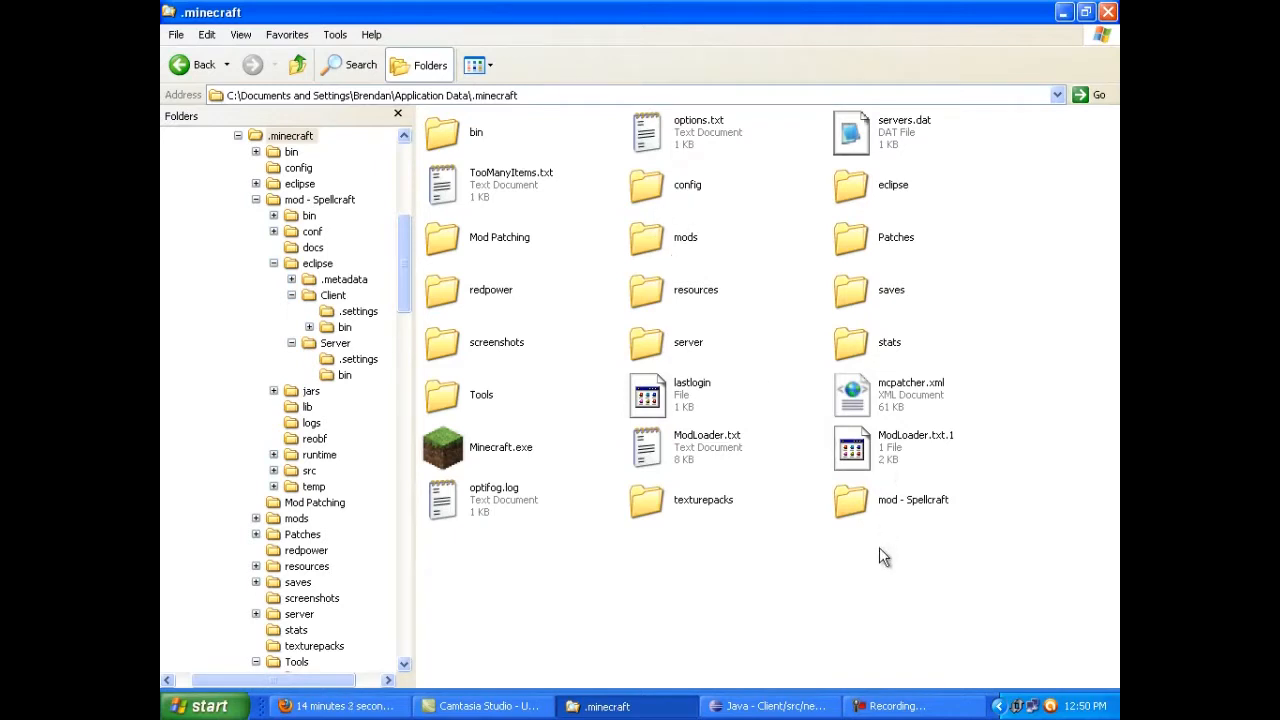
pyautogui.moveTo(952, 596)
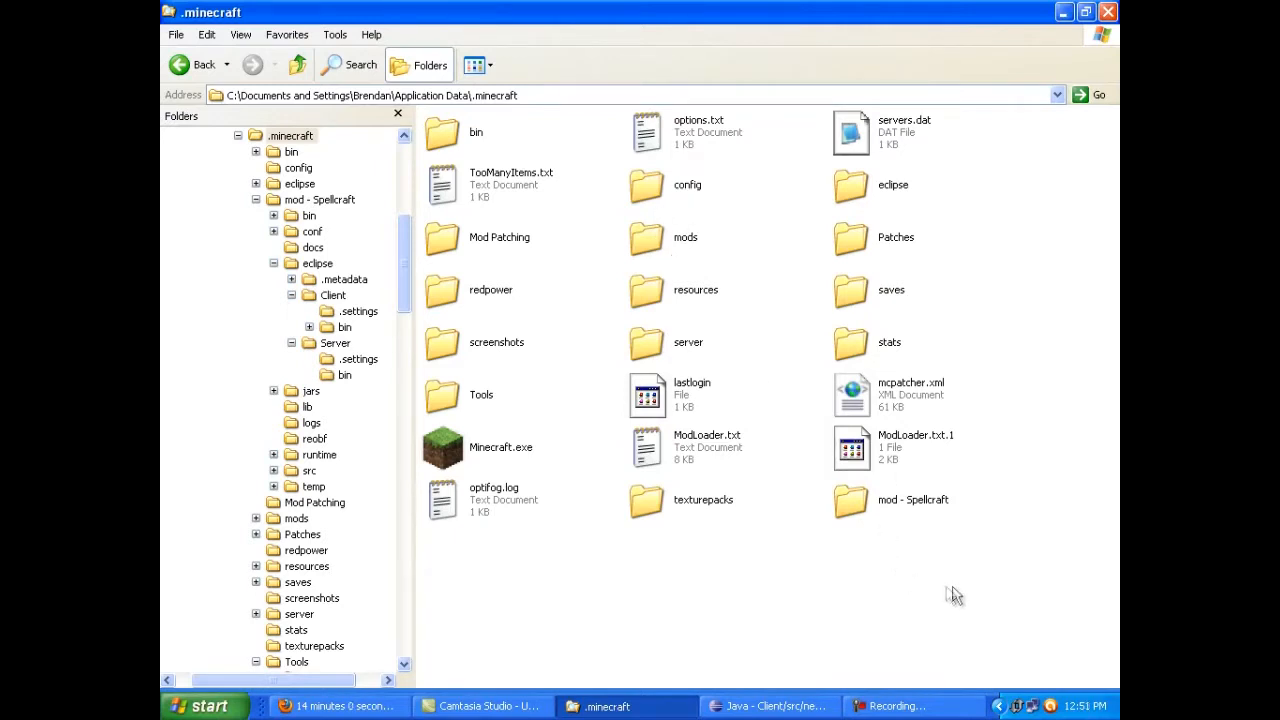
pyautogui.moveTo(896, 512)
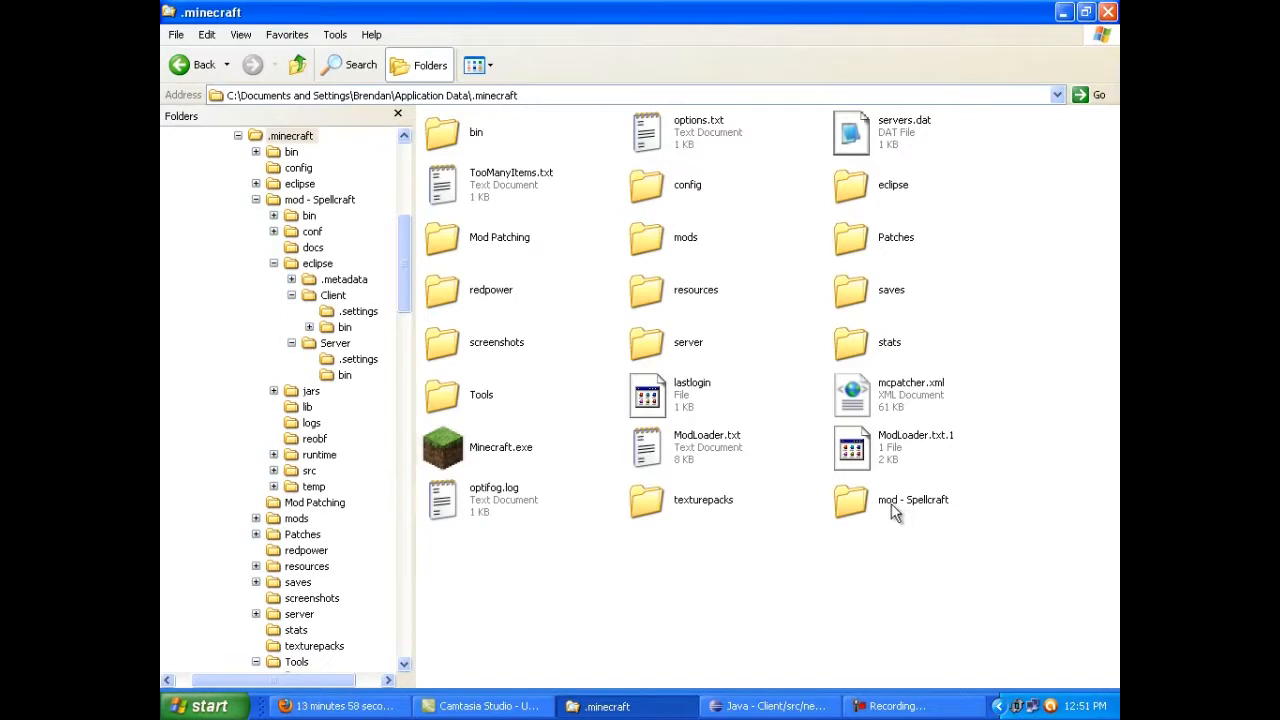
pyautogui.moveTo(920, 520)
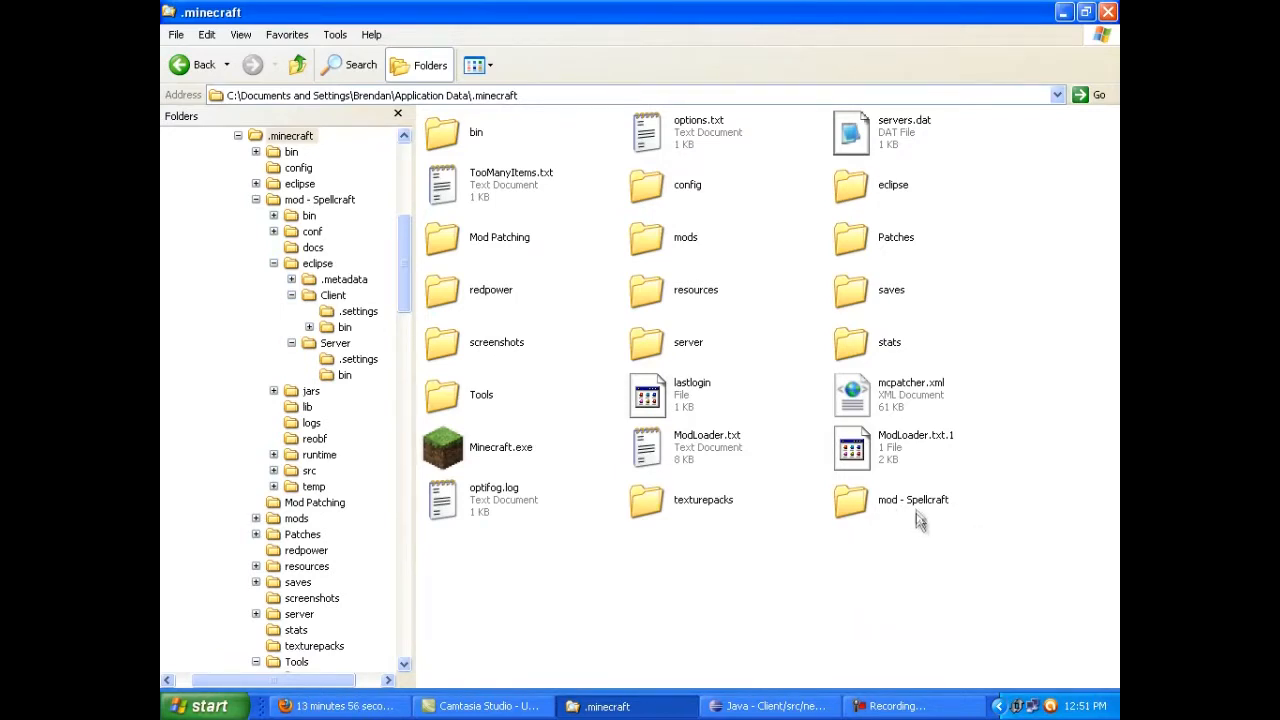
pyautogui.moveTo(912, 500)
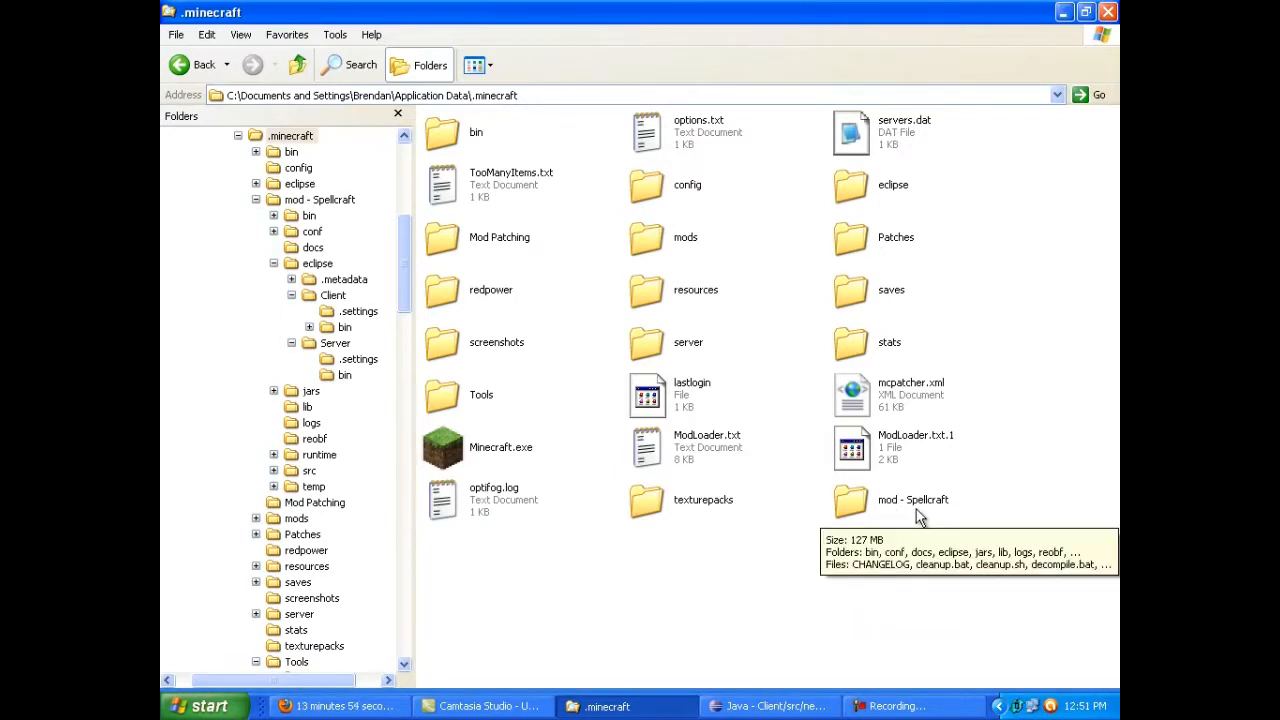
pyautogui.moveTo(880, 608)
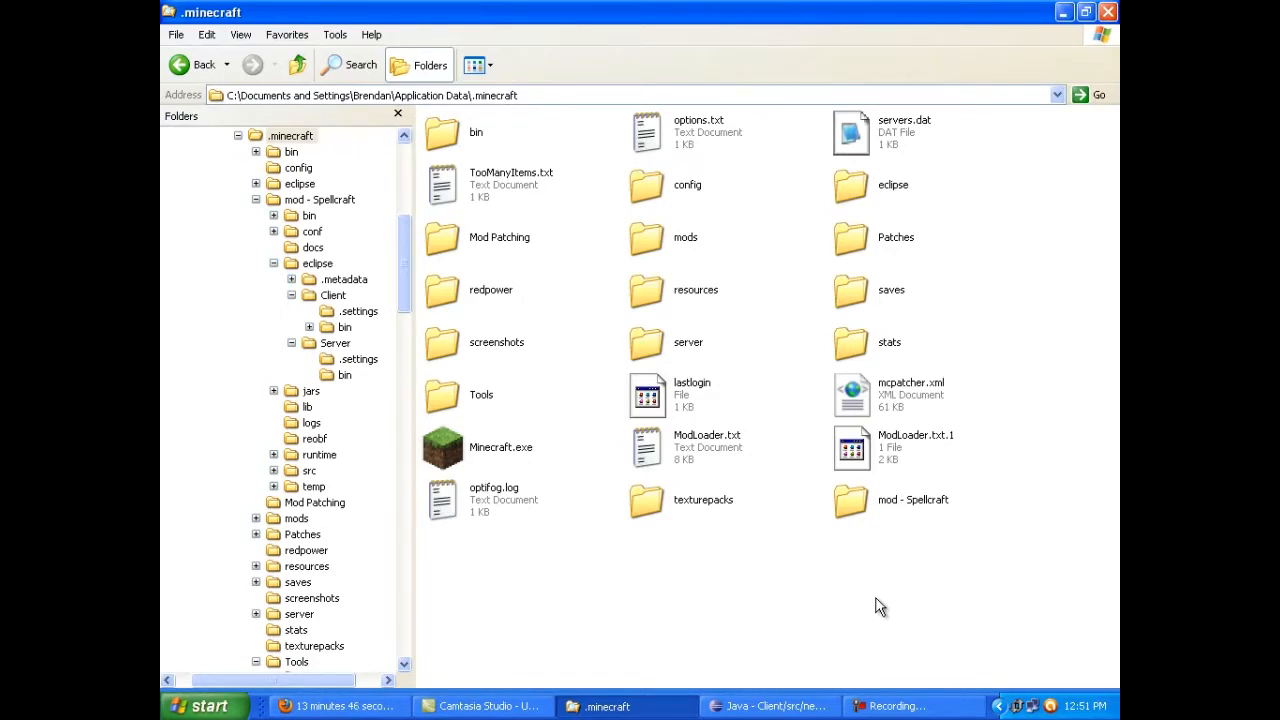
pyautogui.moveTo(920, 536)
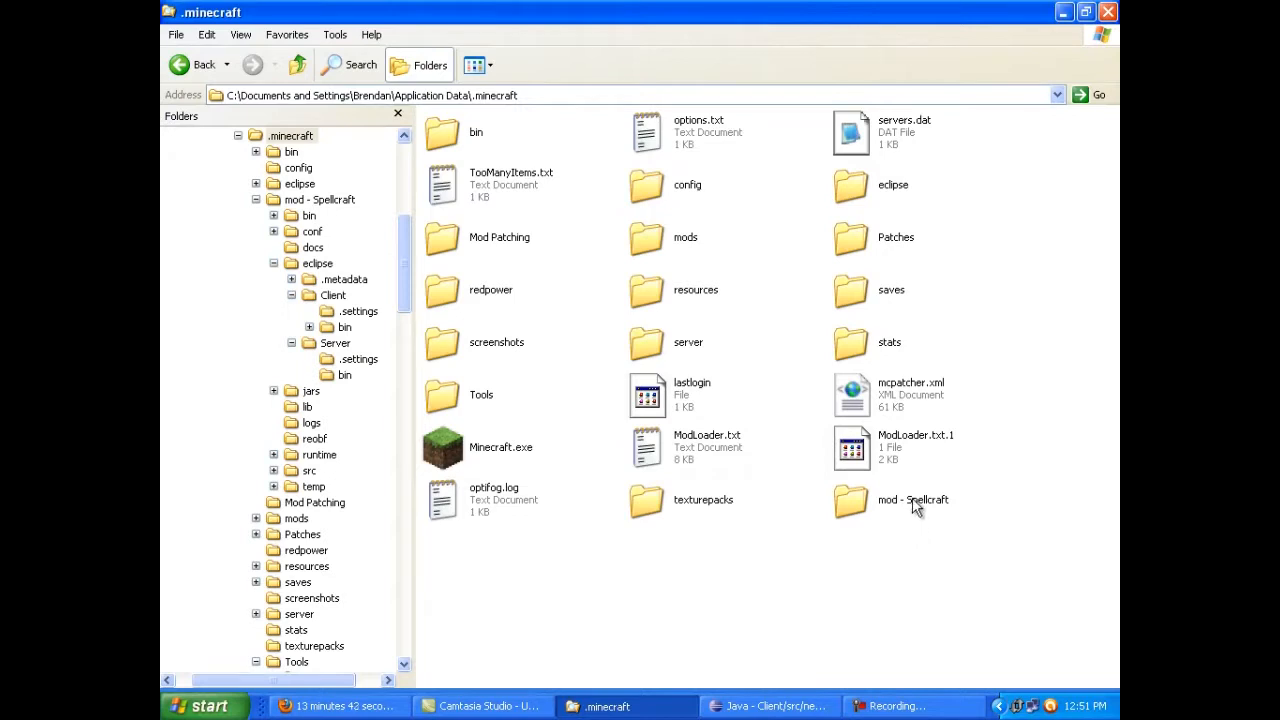
# Open the 'mod - Spellcraft' folder inside the .minecraft directory
pyautogui.doubleClick(912, 500)
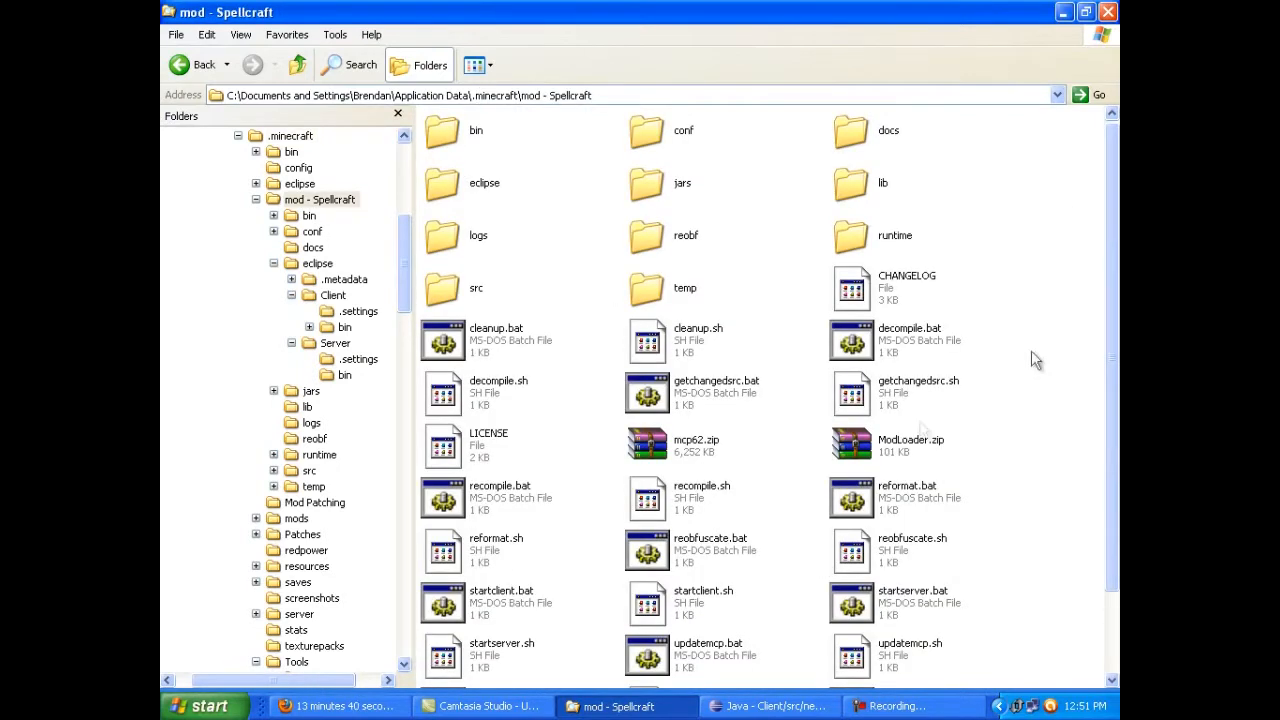
pyautogui.moveTo(584, 198)
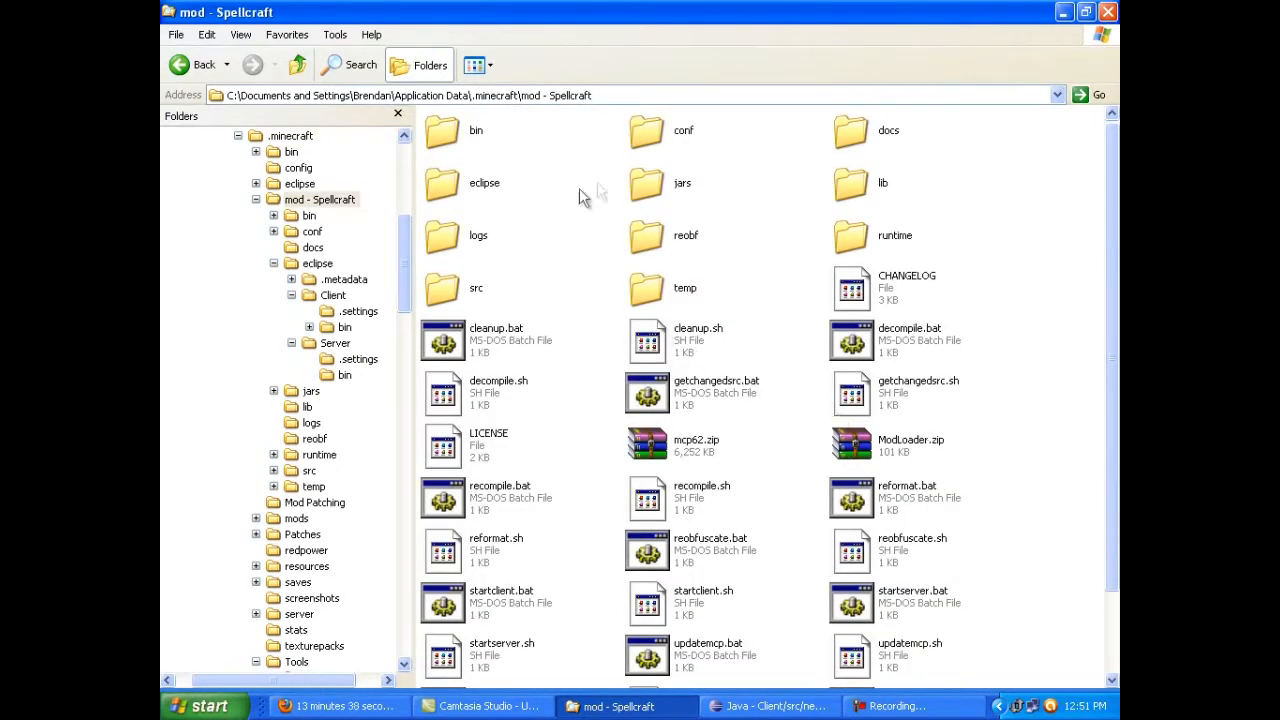
pyautogui.moveTo(790, 278)
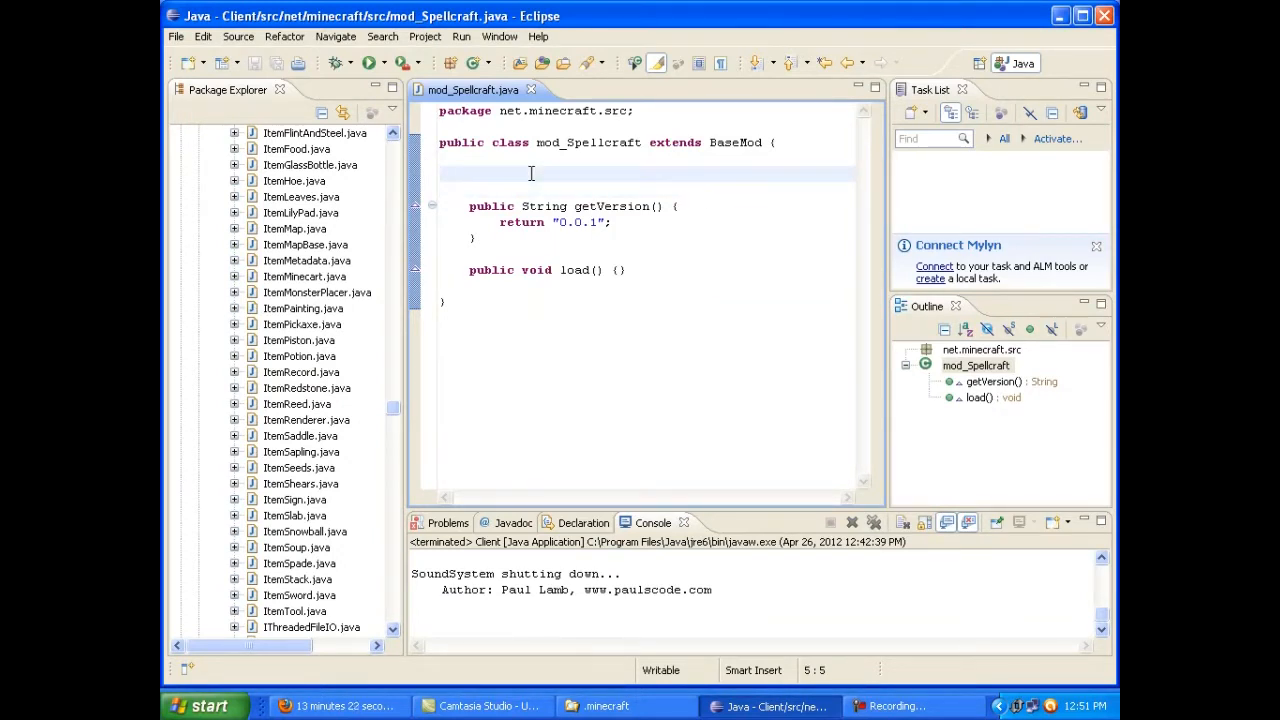
# Declare 'public static final Item ObsidianRod = new ItemObsidianRod' in mod_Spellcraft
pyautogui.write('public static f')
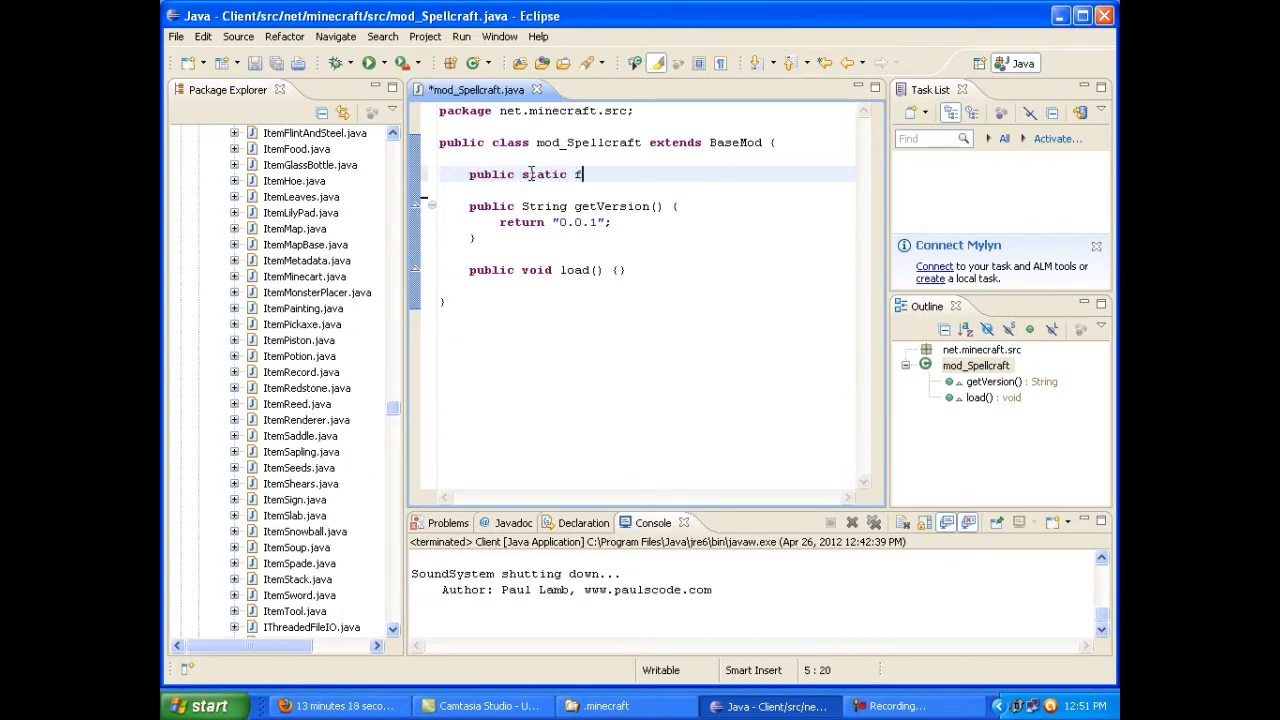
pyautogui.write('inal')
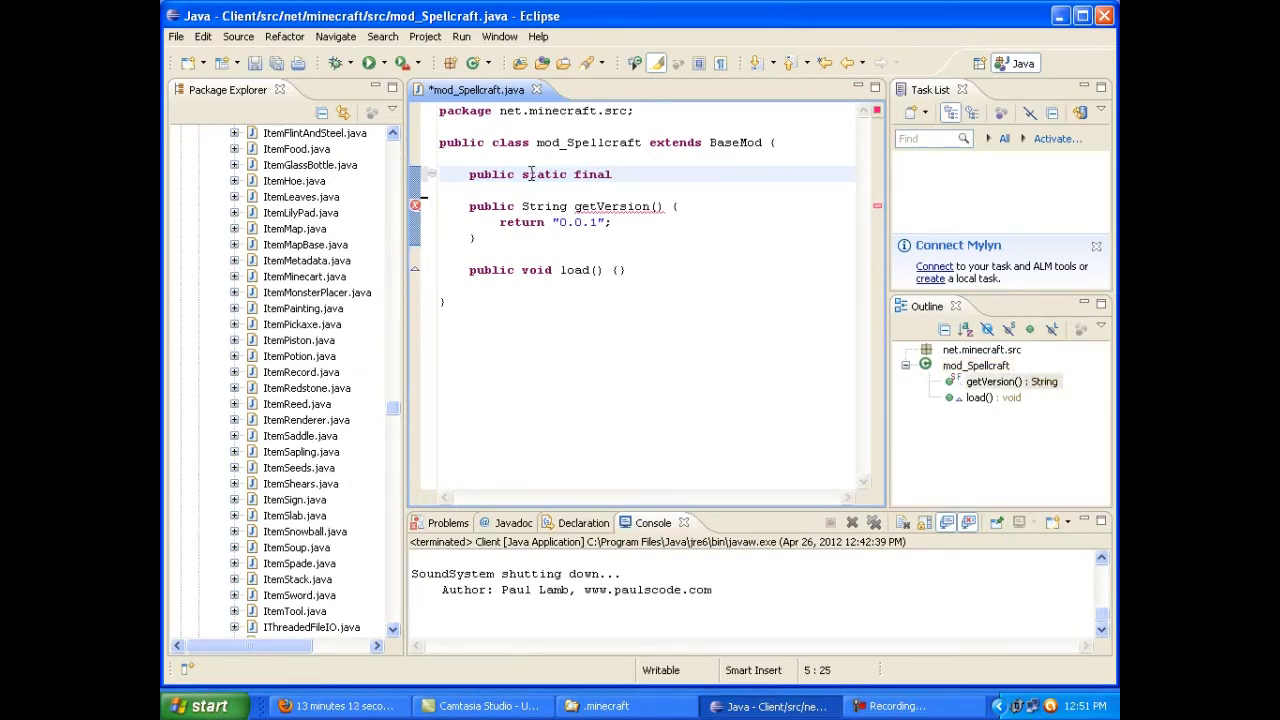
pyautogui.write('Item')
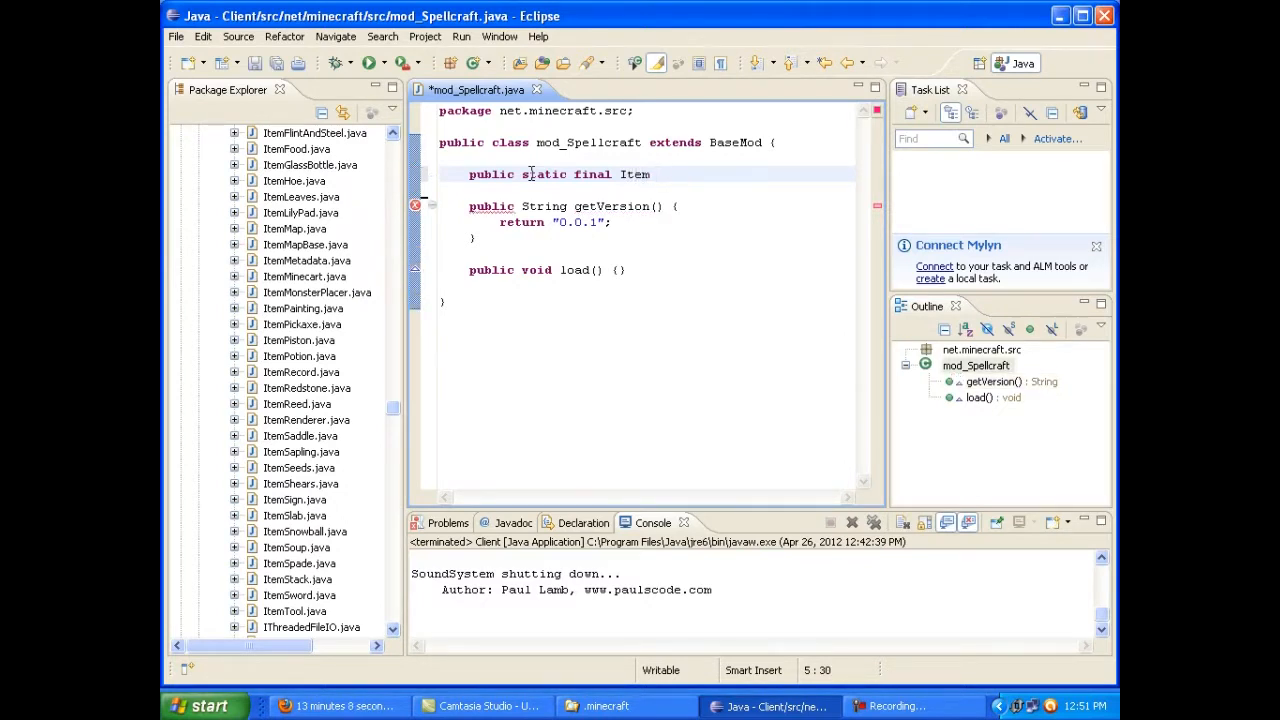
pyautogui.write('ObsidianRod =')
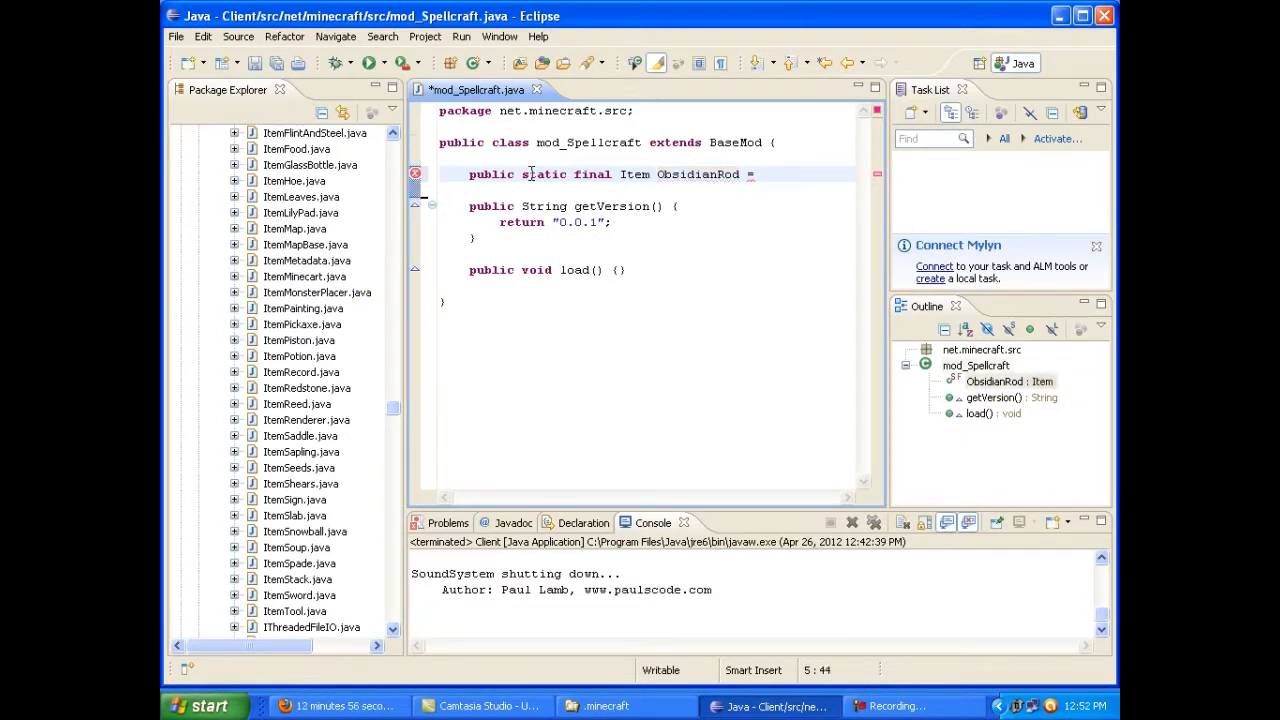
pyautogui.write('new Item')
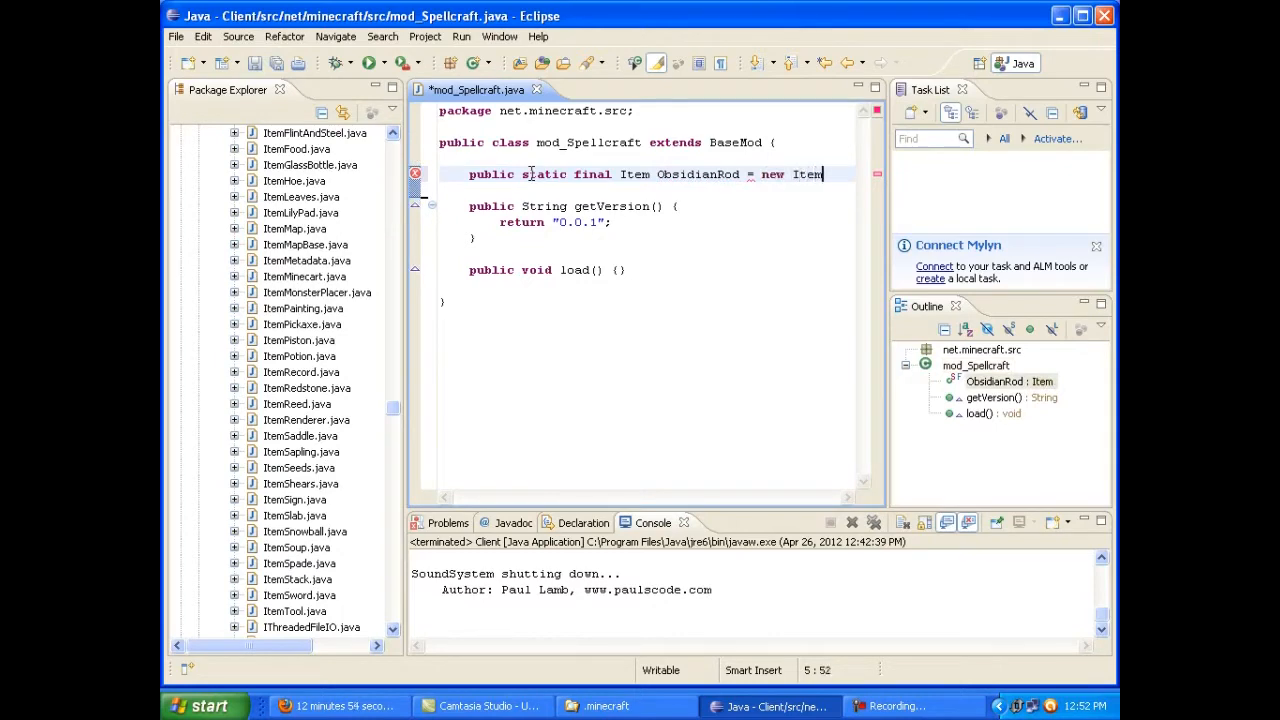
pyautogui.write('ItemObsidianRod')
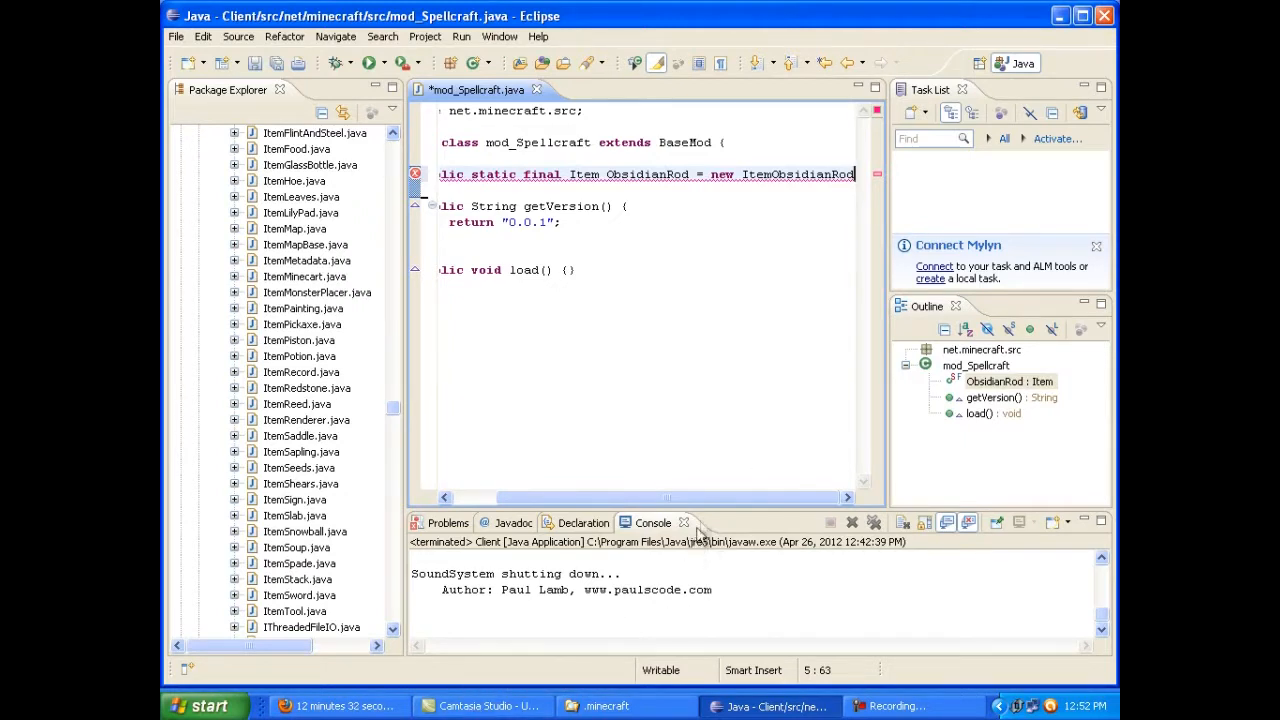
pyautogui.moveTo(700, 528)
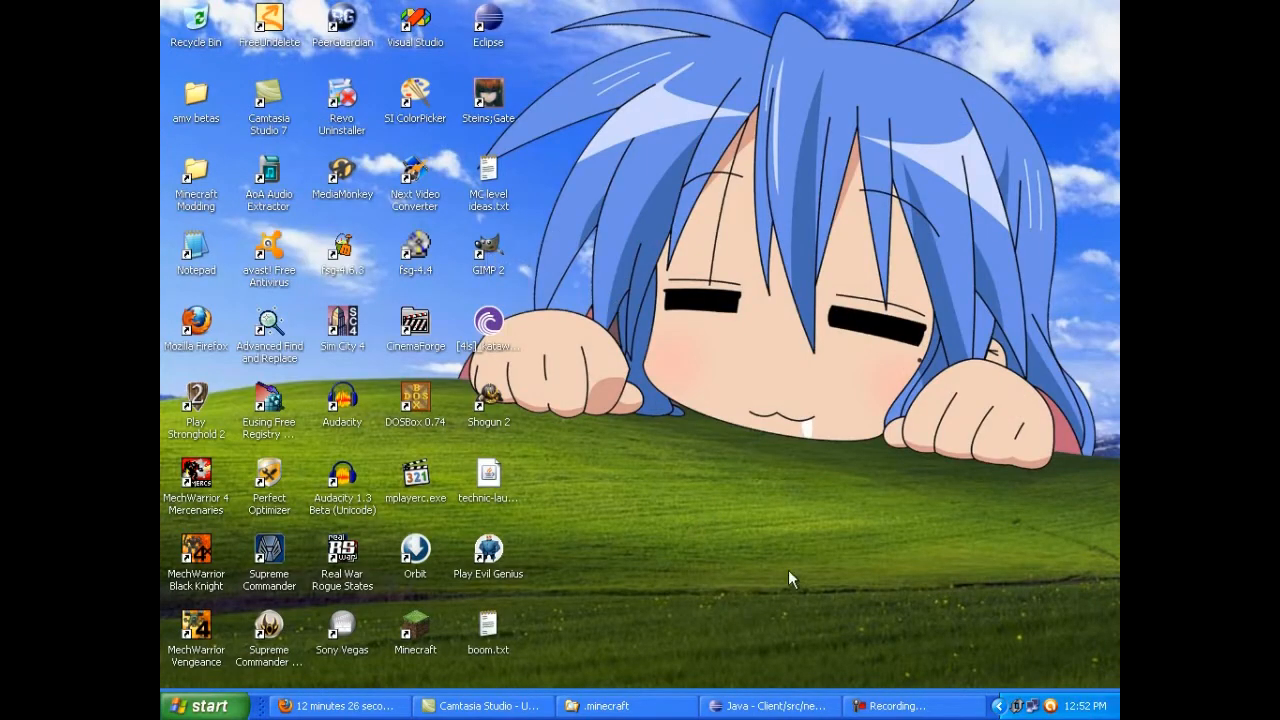
# Browse into eclipse\Client\bin where ObsidianRod.png sits beside the class files
pyautogui.click(770, 704)
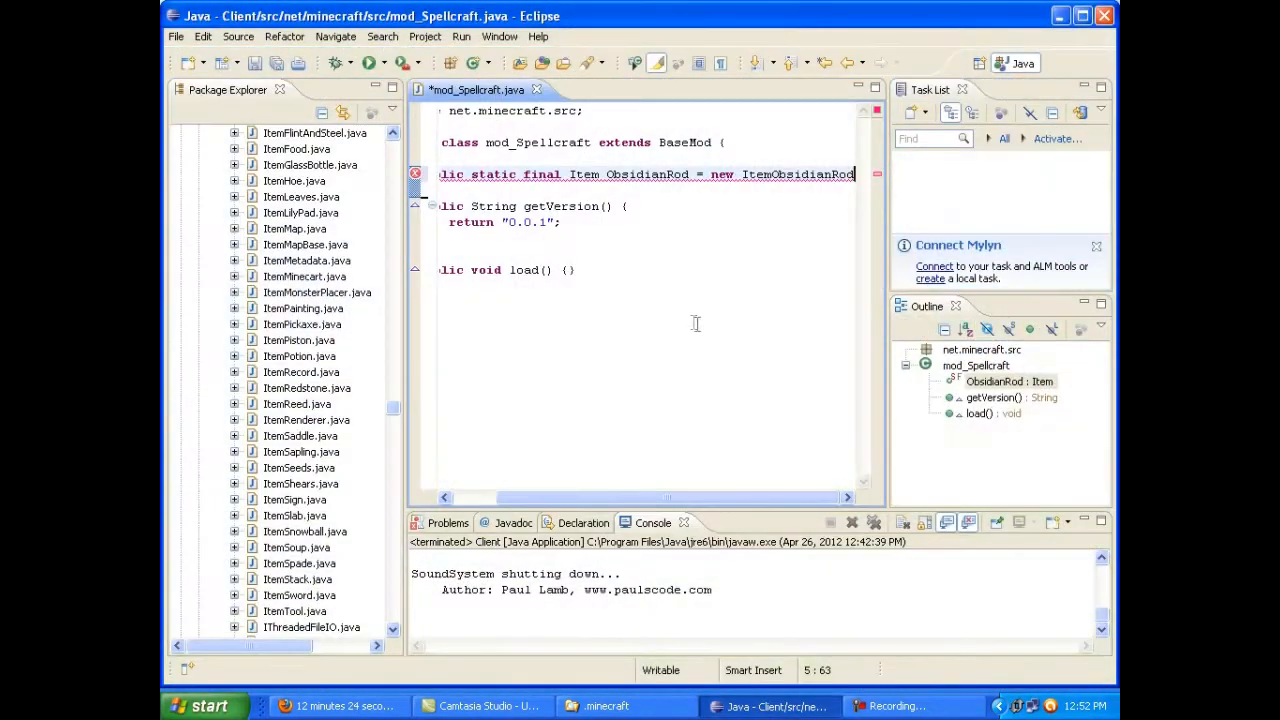
pyautogui.click(604, 706)
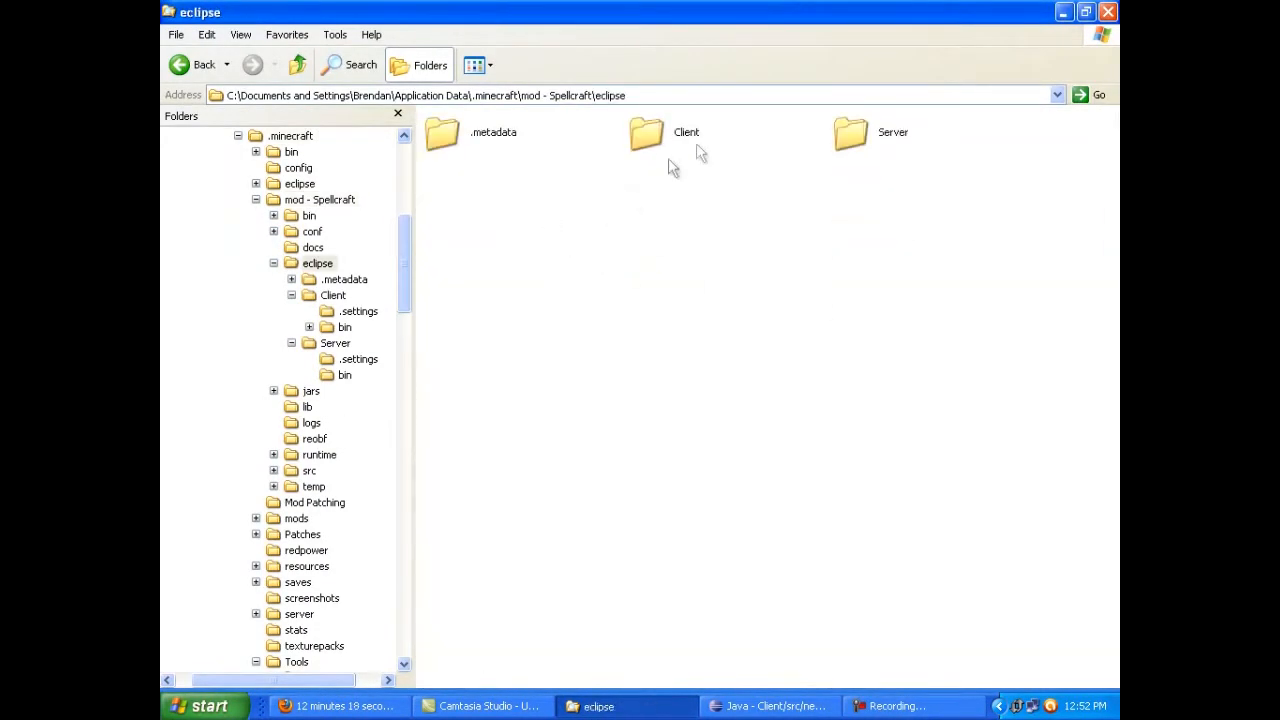
pyautogui.doubleClick(646, 132)
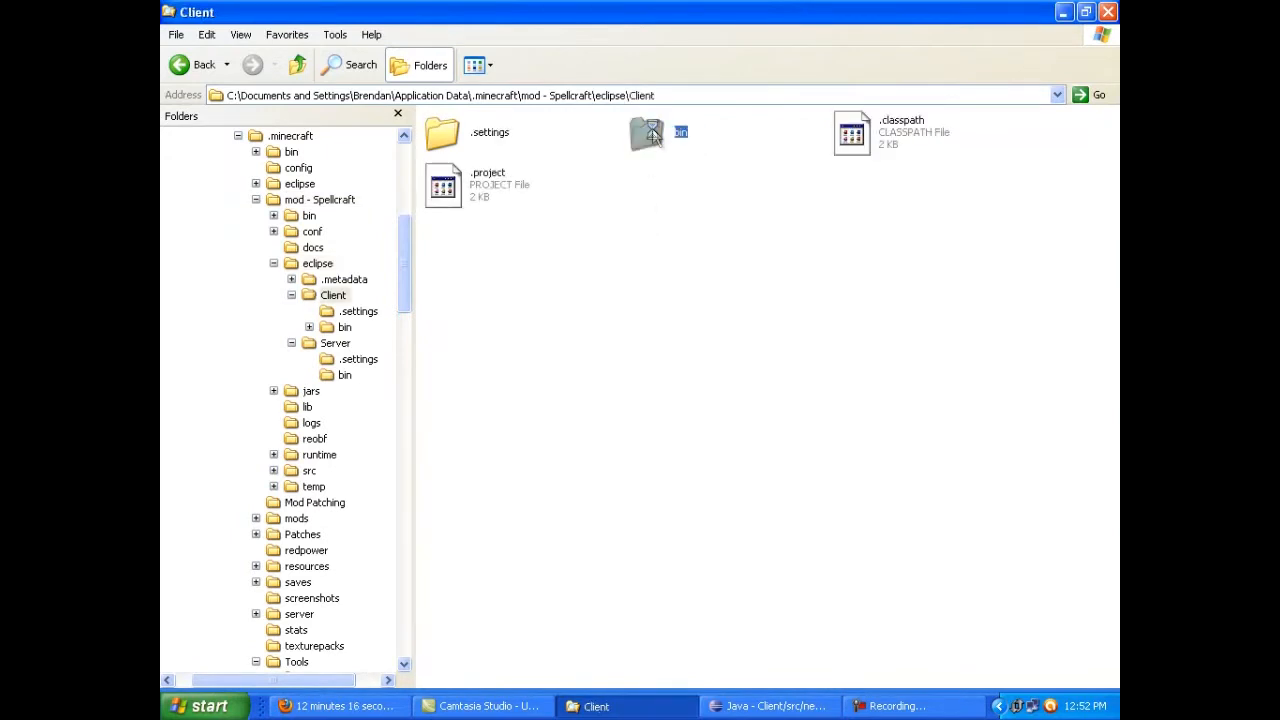
pyautogui.doubleClick(644, 132)
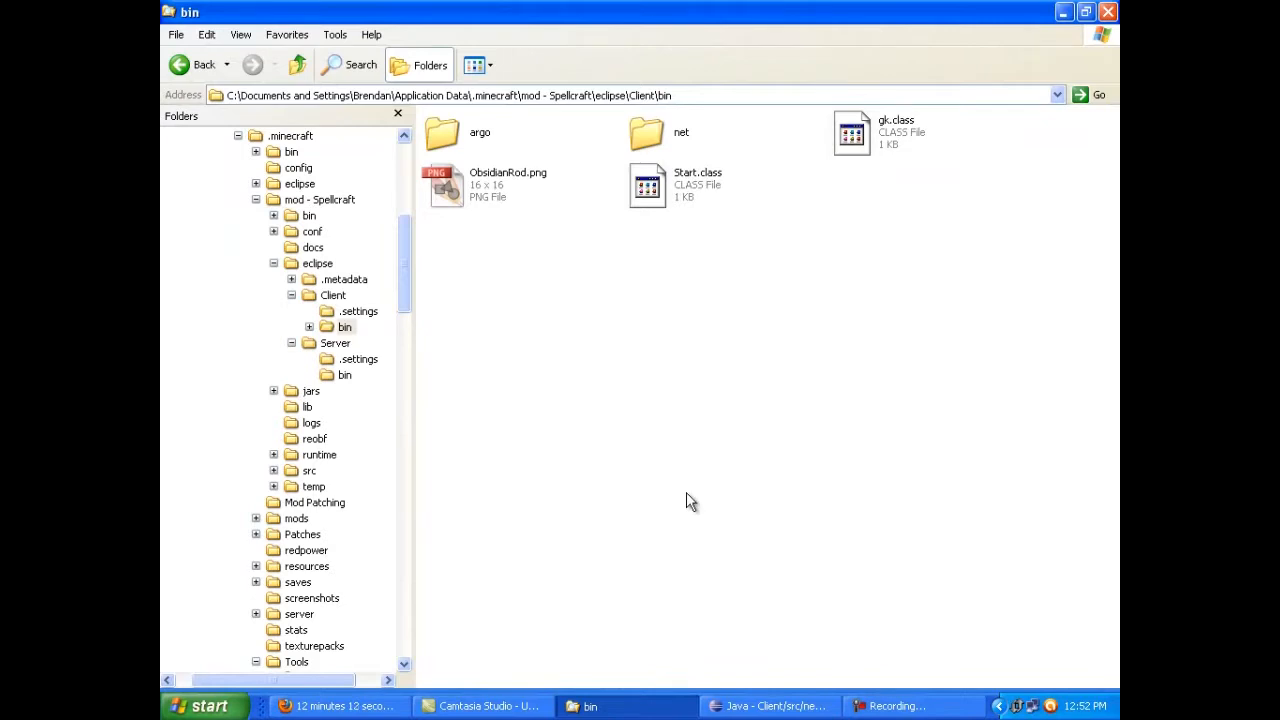
pyautogui.click(770, 706)
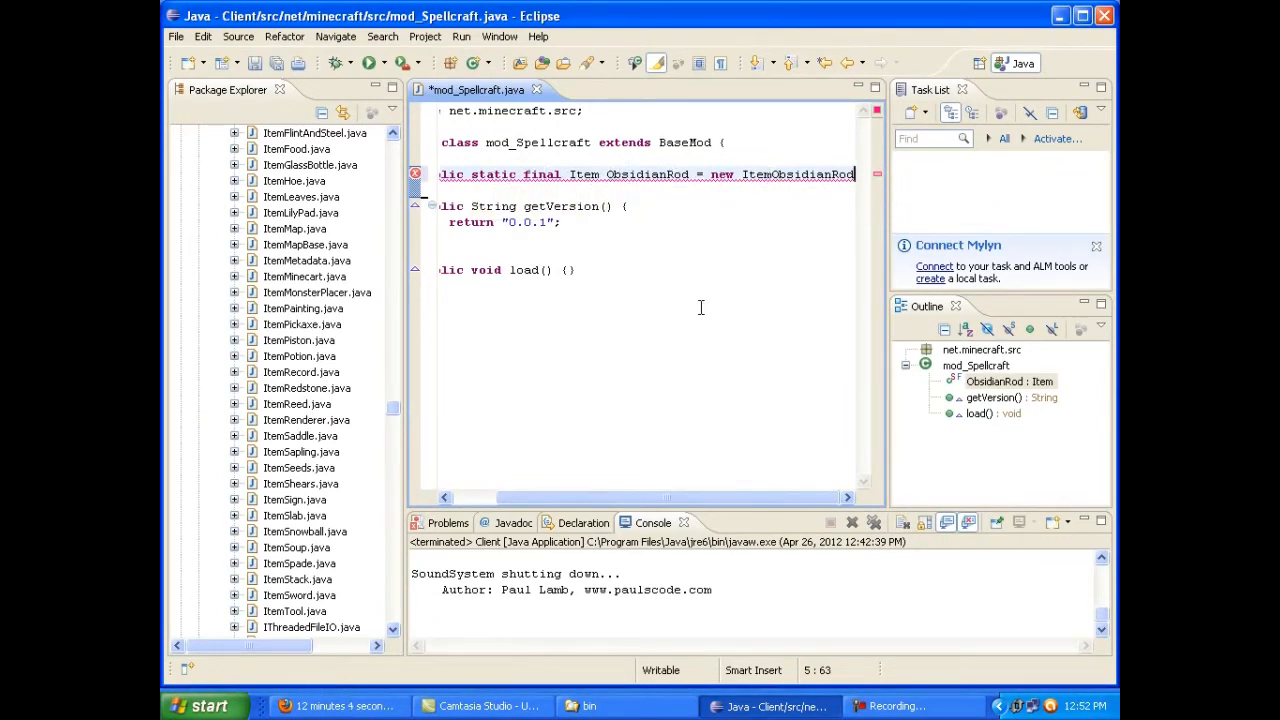
pyautogui.moveTo(820, 184)
pyautogui.write(';')
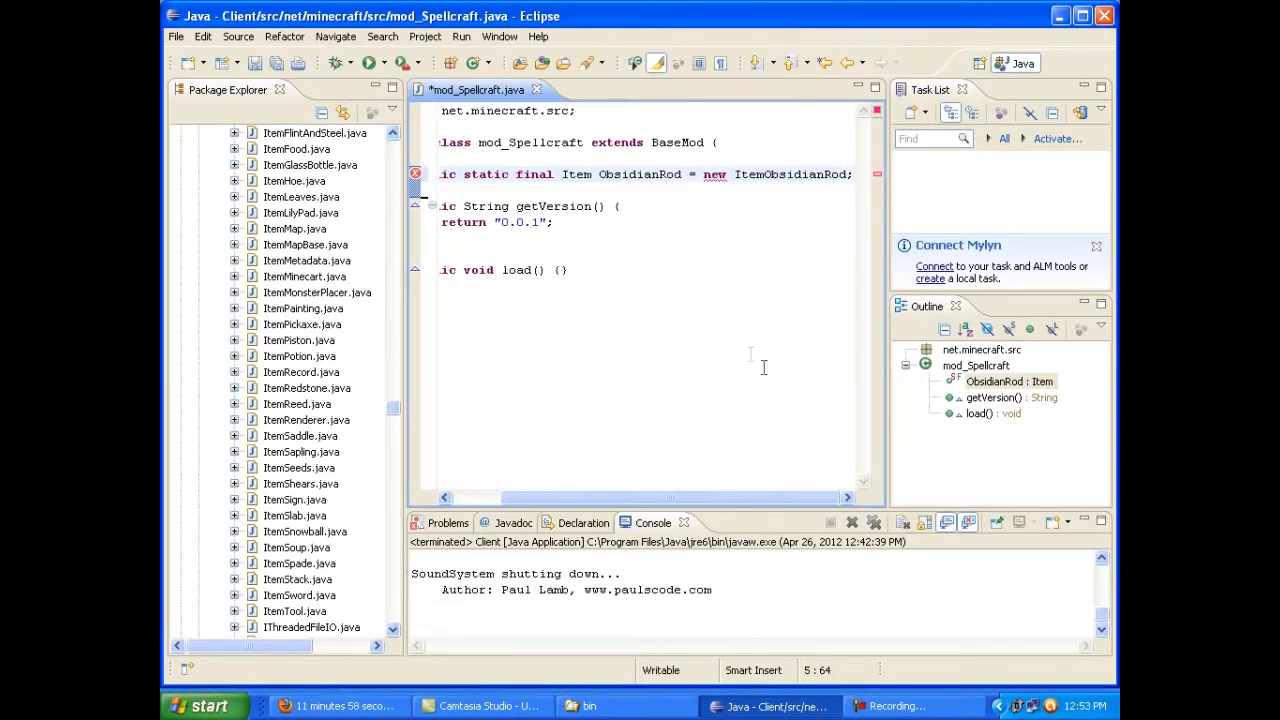
pyautogui.moveTo(712, 174)
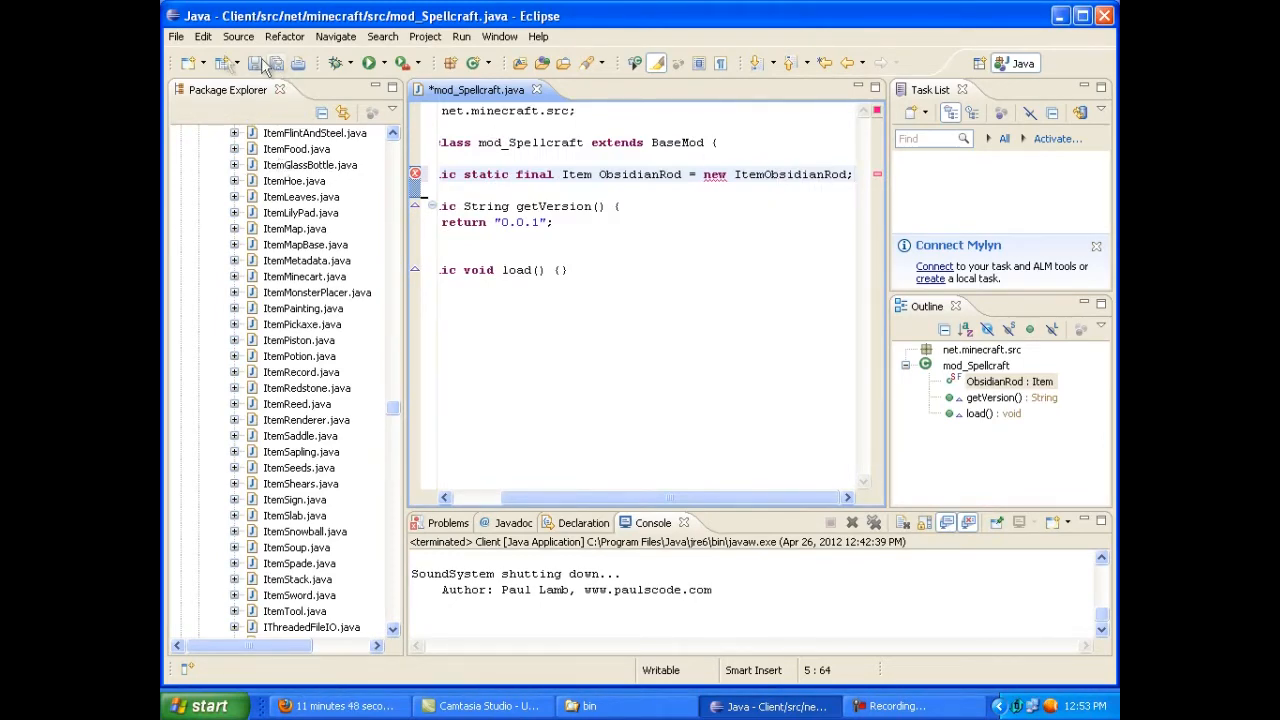
# Create a new ItemObsidianRod class in the net.minecraft.src package
pyautogui.click(176, 36)
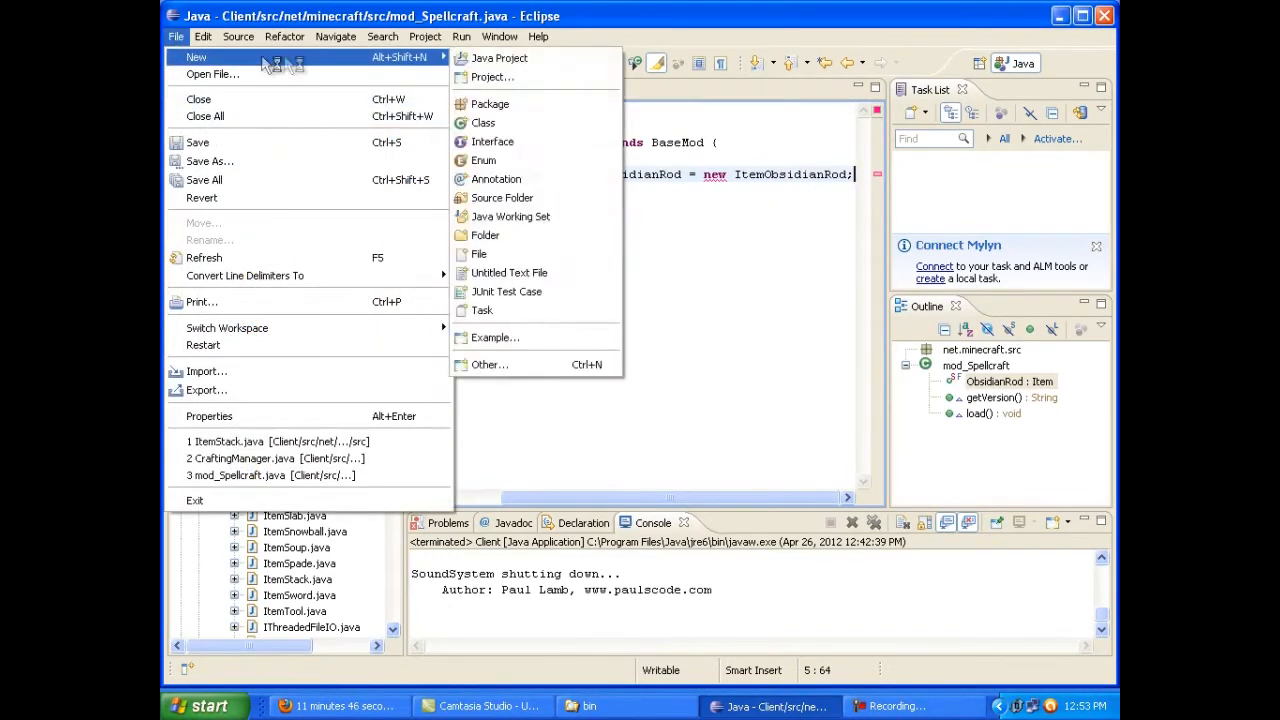
pyautogui.click(484, 122)
pyautogui.write('ItemObsidianRod')
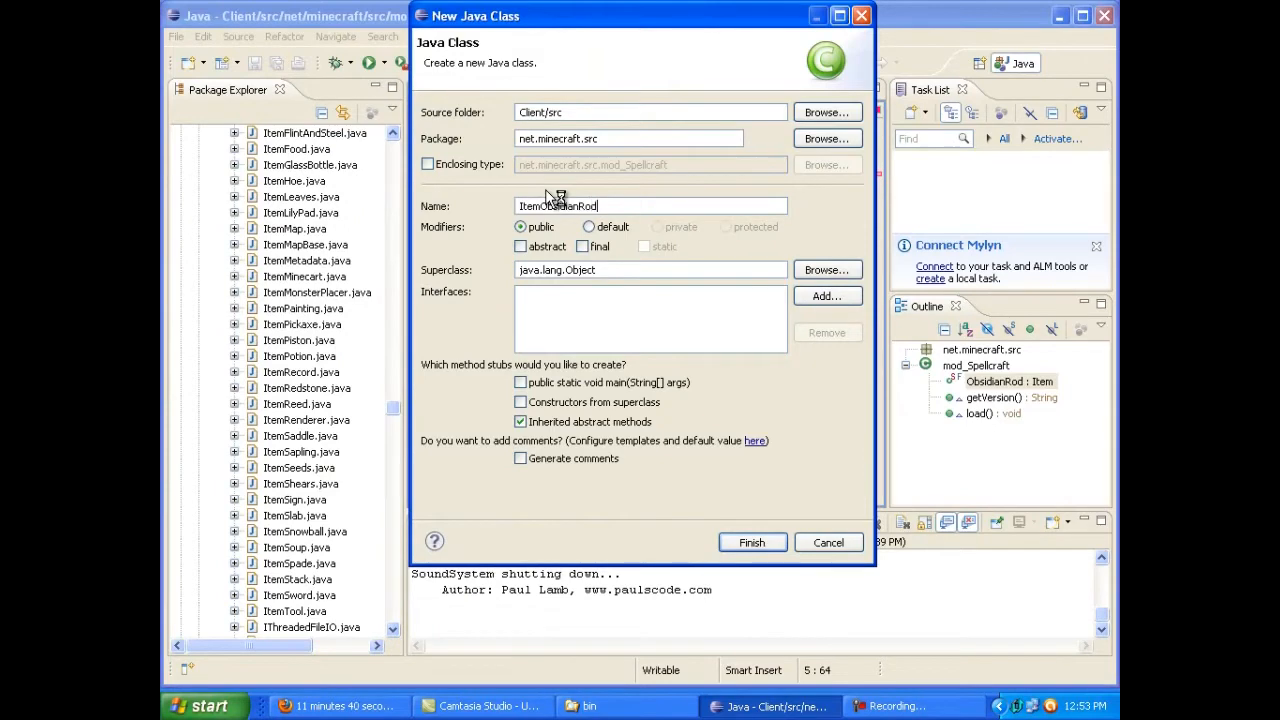
pyautogui.click(752, 542)
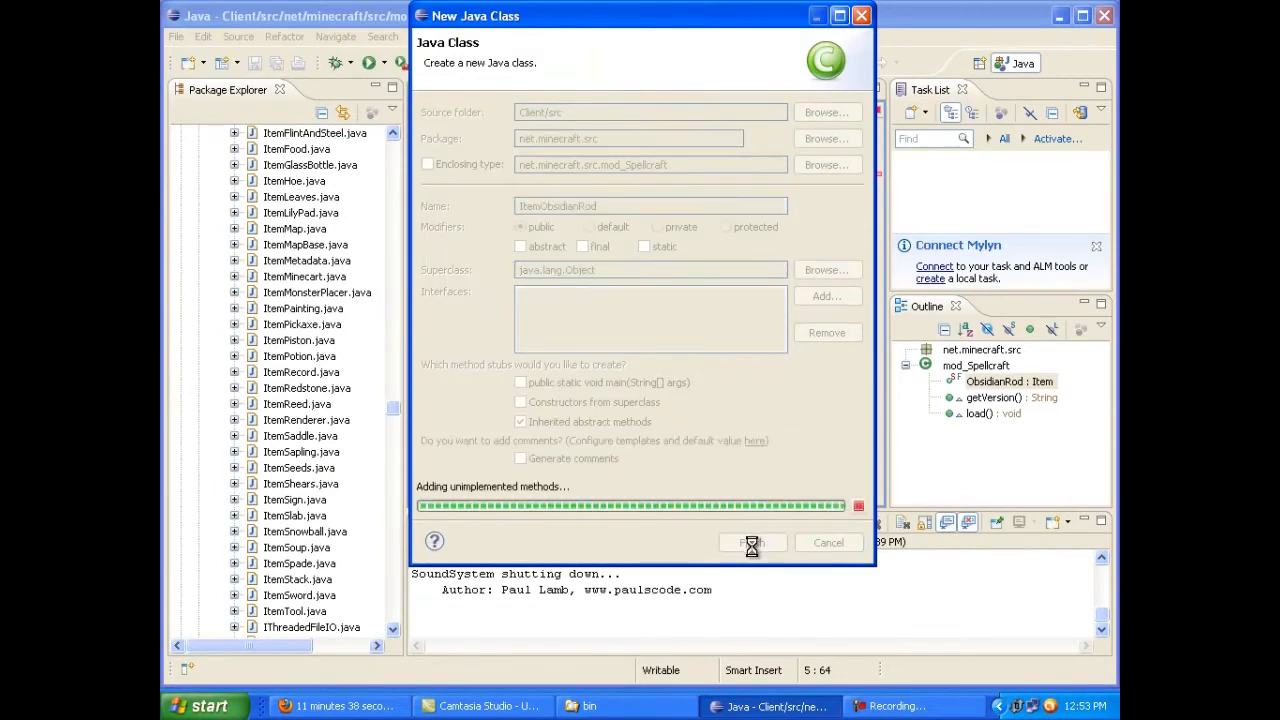
pyautogui.click(752, 542)
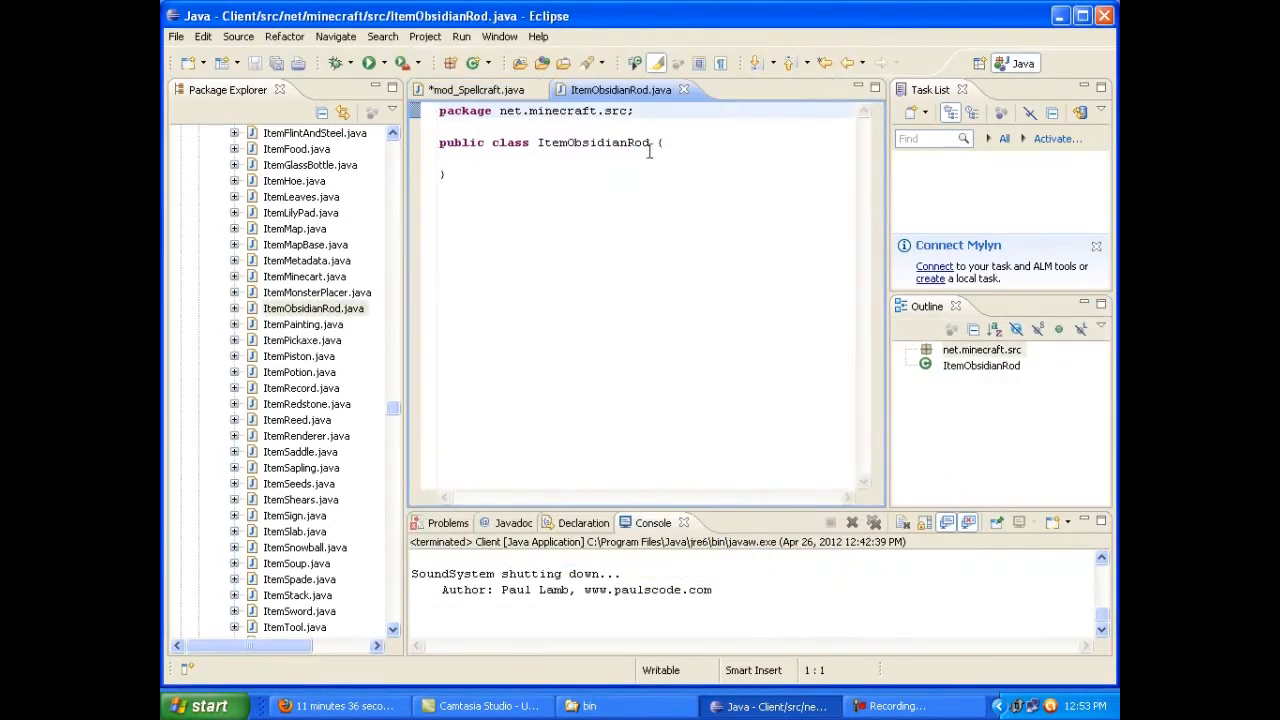
# Make ItemObsidianRod extend Item with a constructor taking int ID that calls super(ID)
pyautogui.click(696, 142)
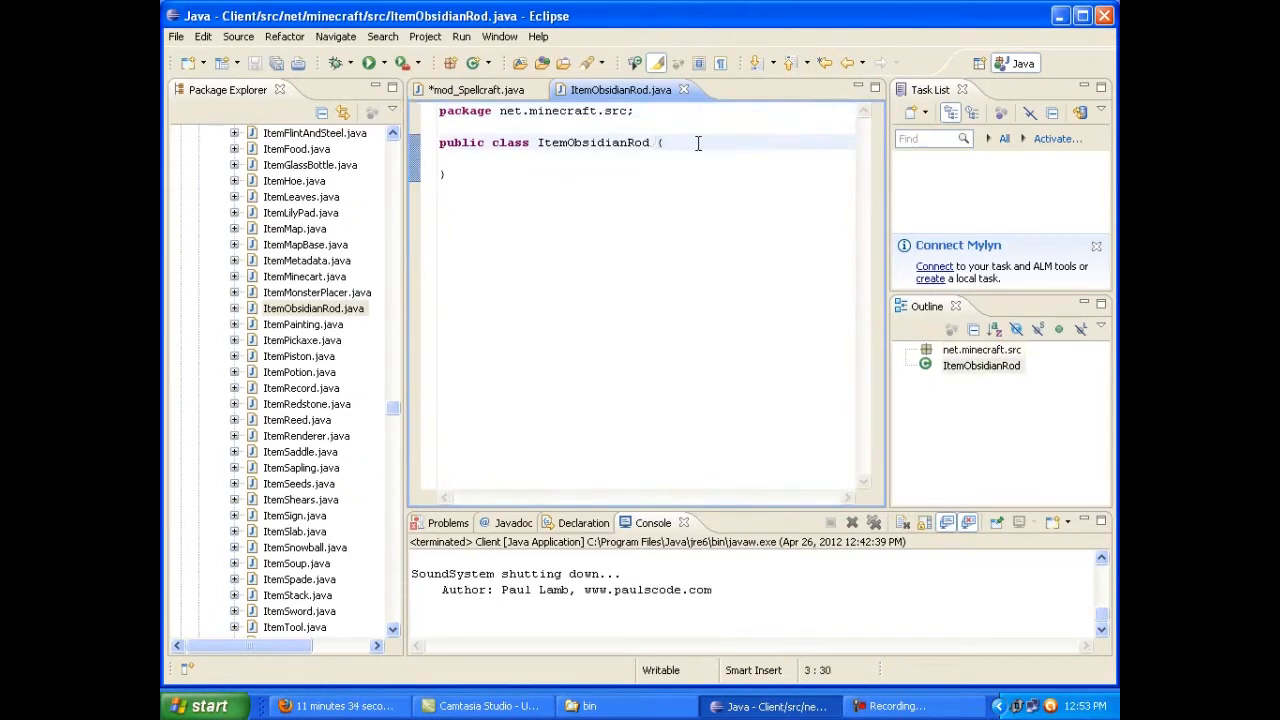
pyautogui.write('extends Item')
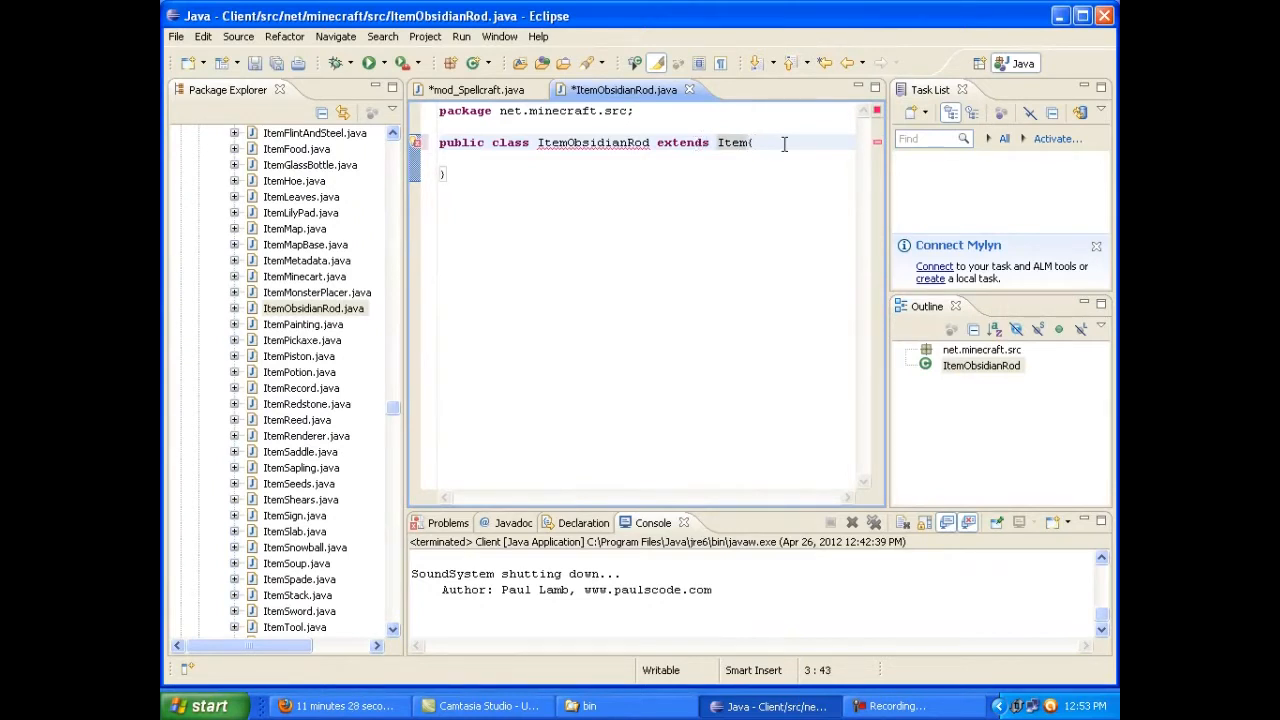
pyautogui.write('public')
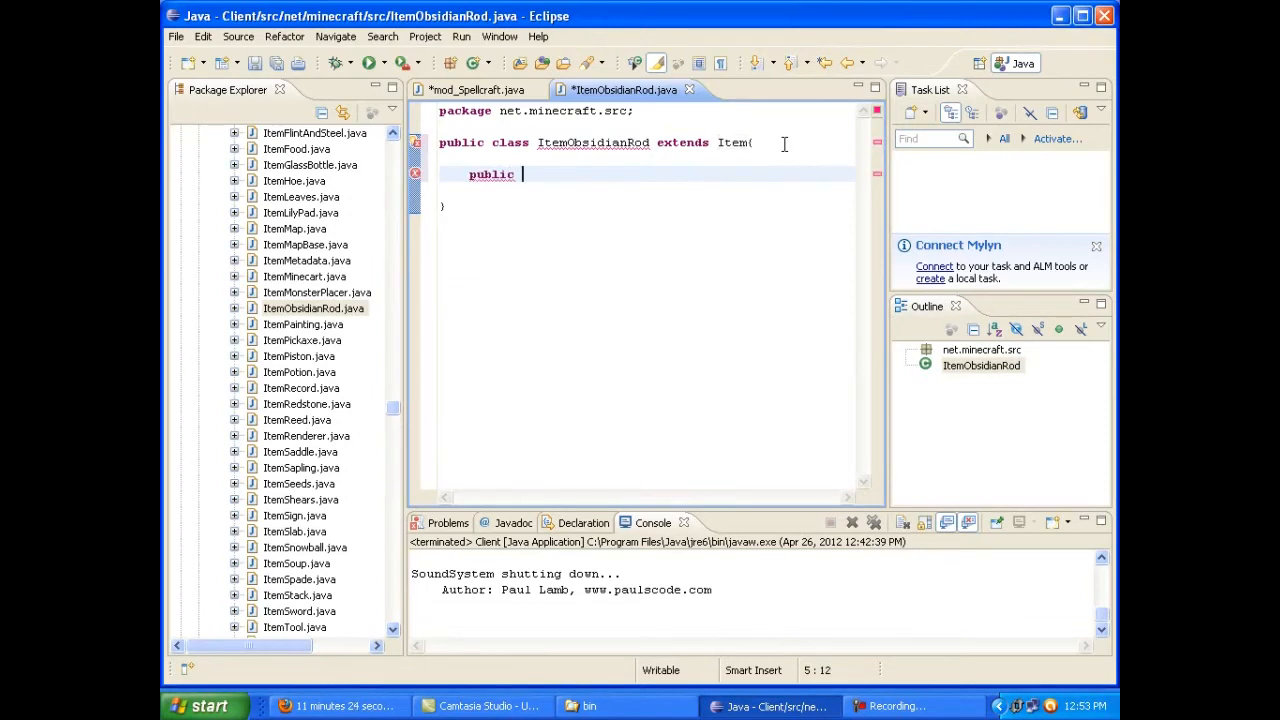
pyautogui.write('ItemObsidianRod')
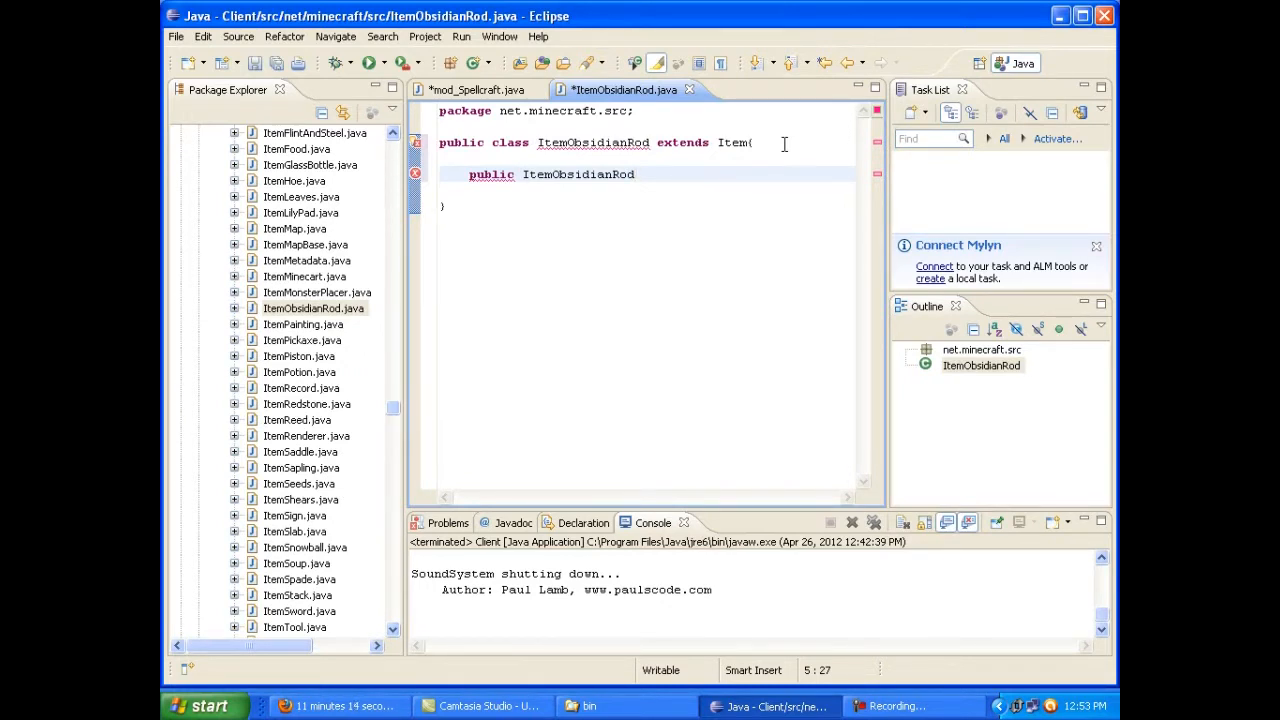
pyautogui.write('() {')
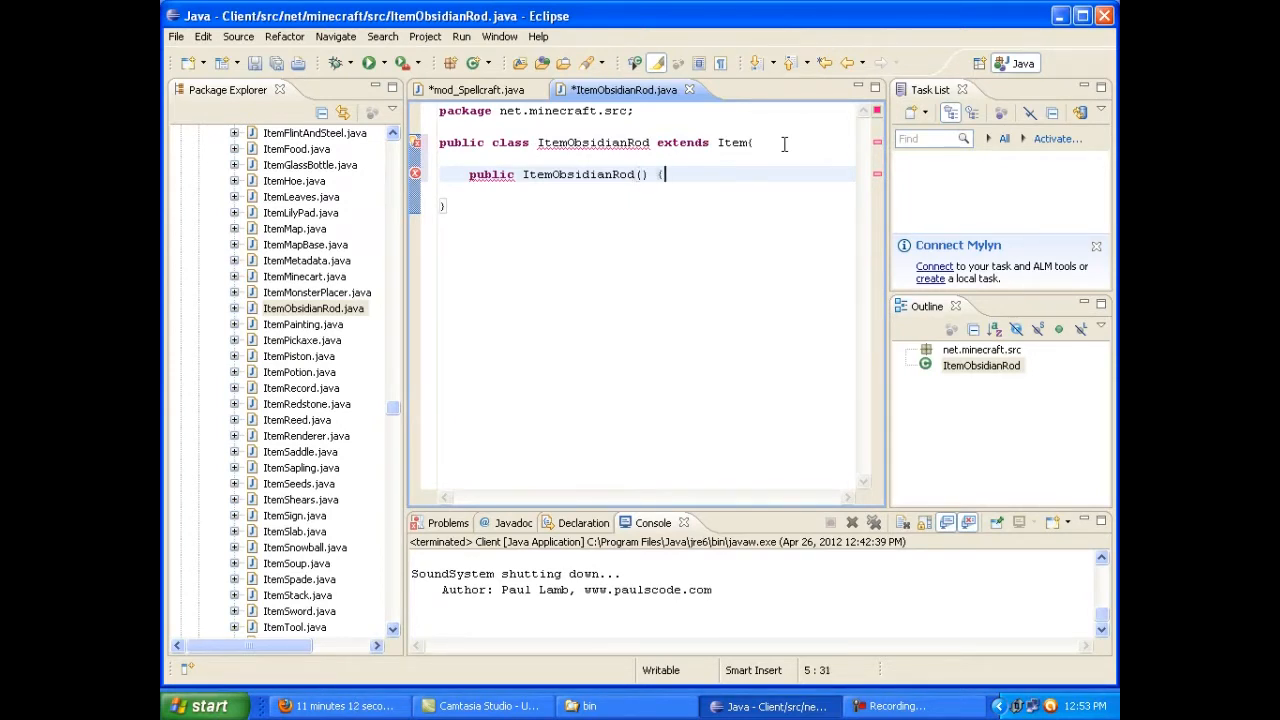
pyautogui.press('Return')
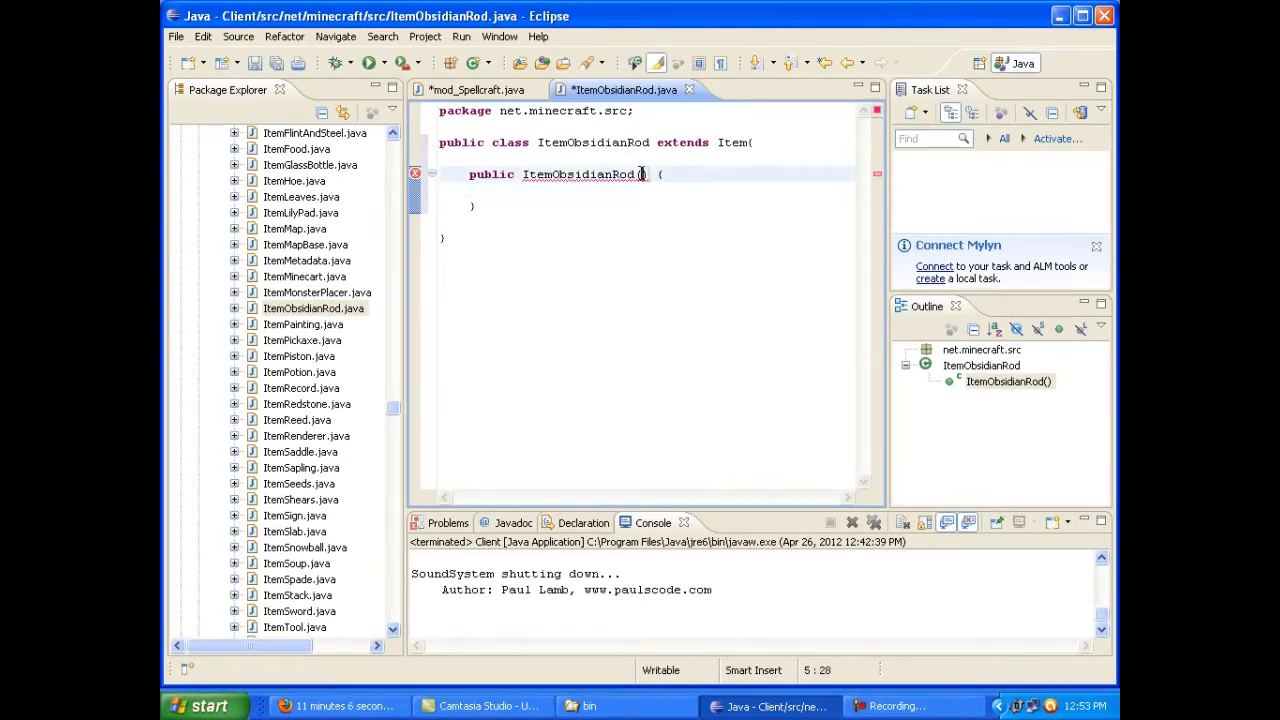
pyautogui.write('int ID')
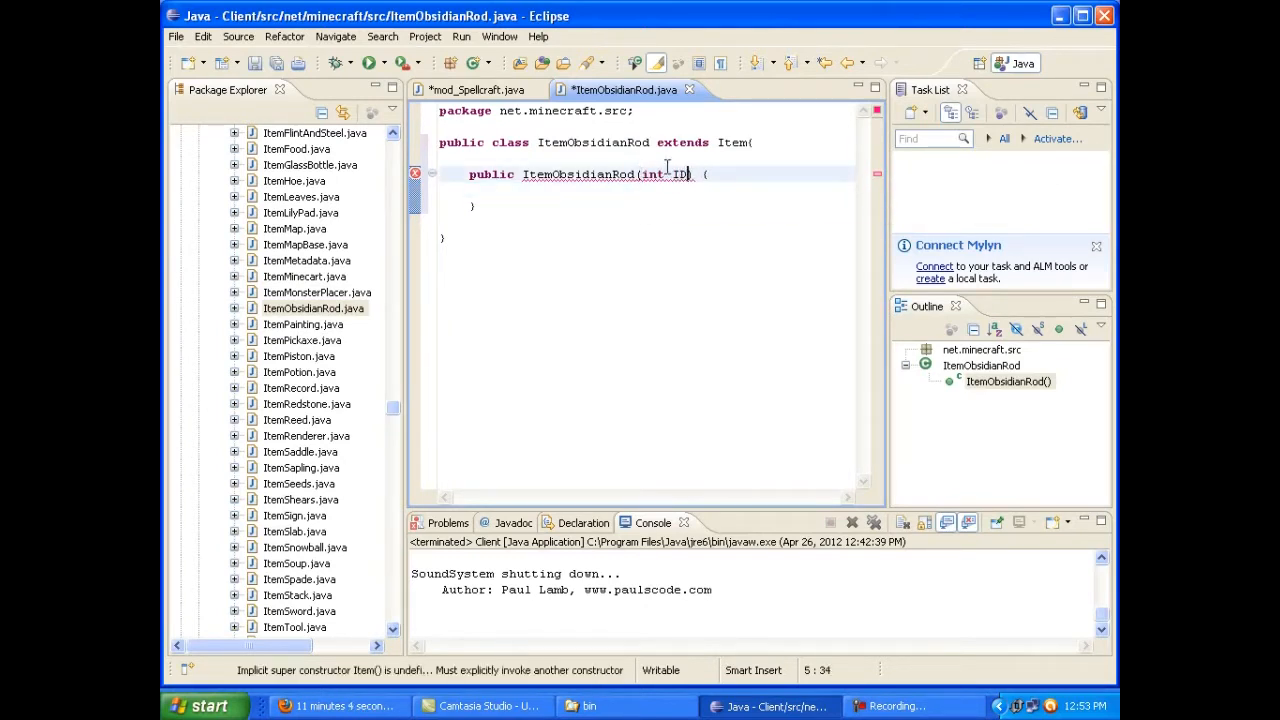
pyautogui.write('super(ID);')
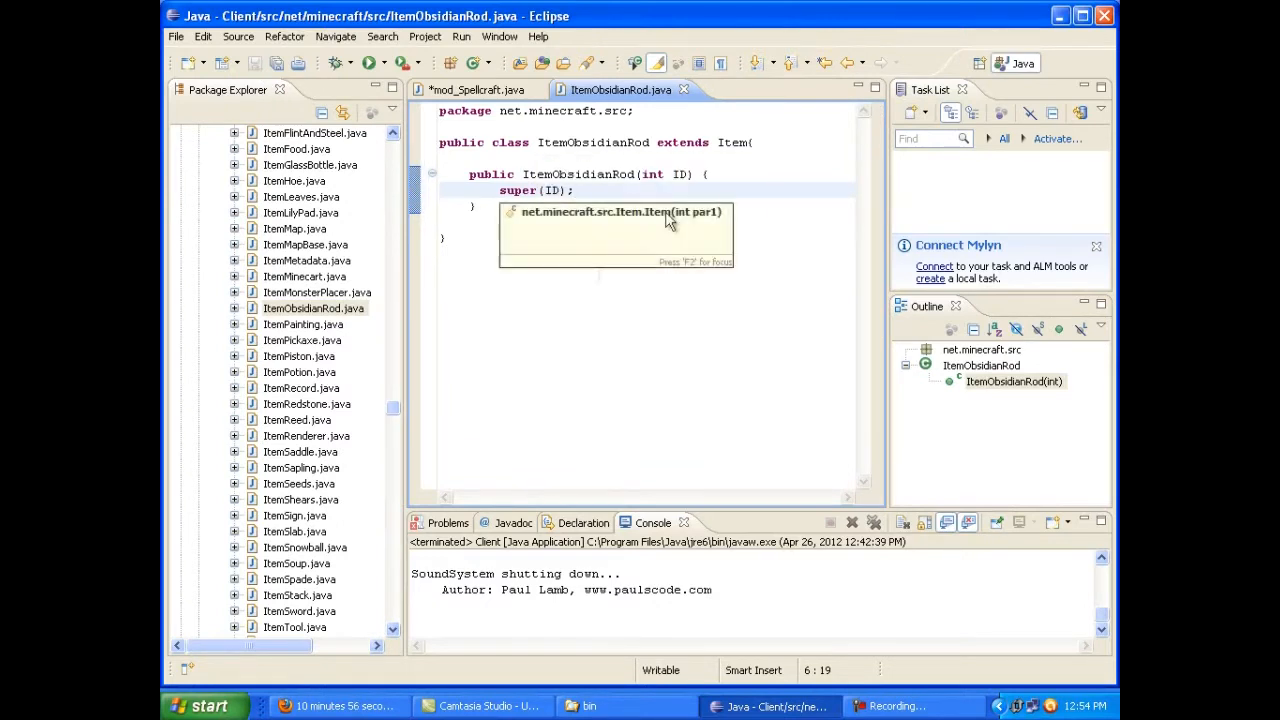
pyautogui.click(478, 88)
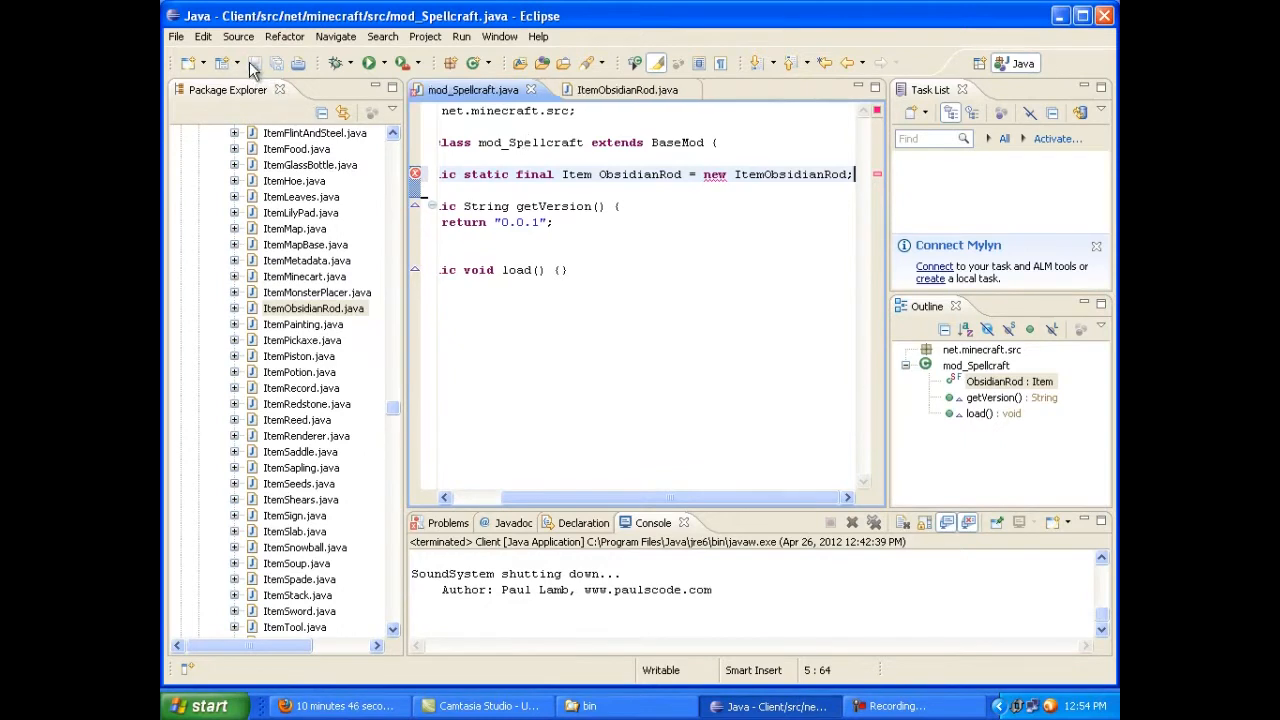
# Construct ItemObsidianRod with ID 400 and chain setItemName("obsidianrod")
pyautogui.write('(400')
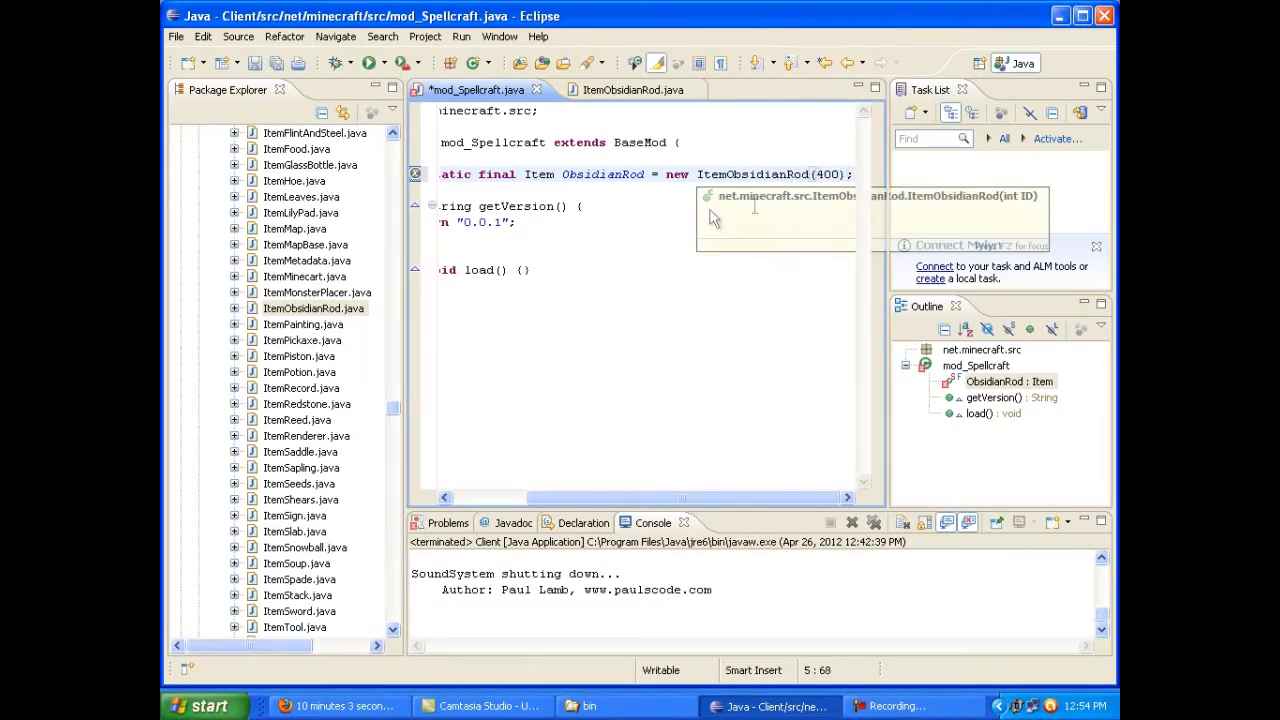
pyautogui.moveTo(604, 214)
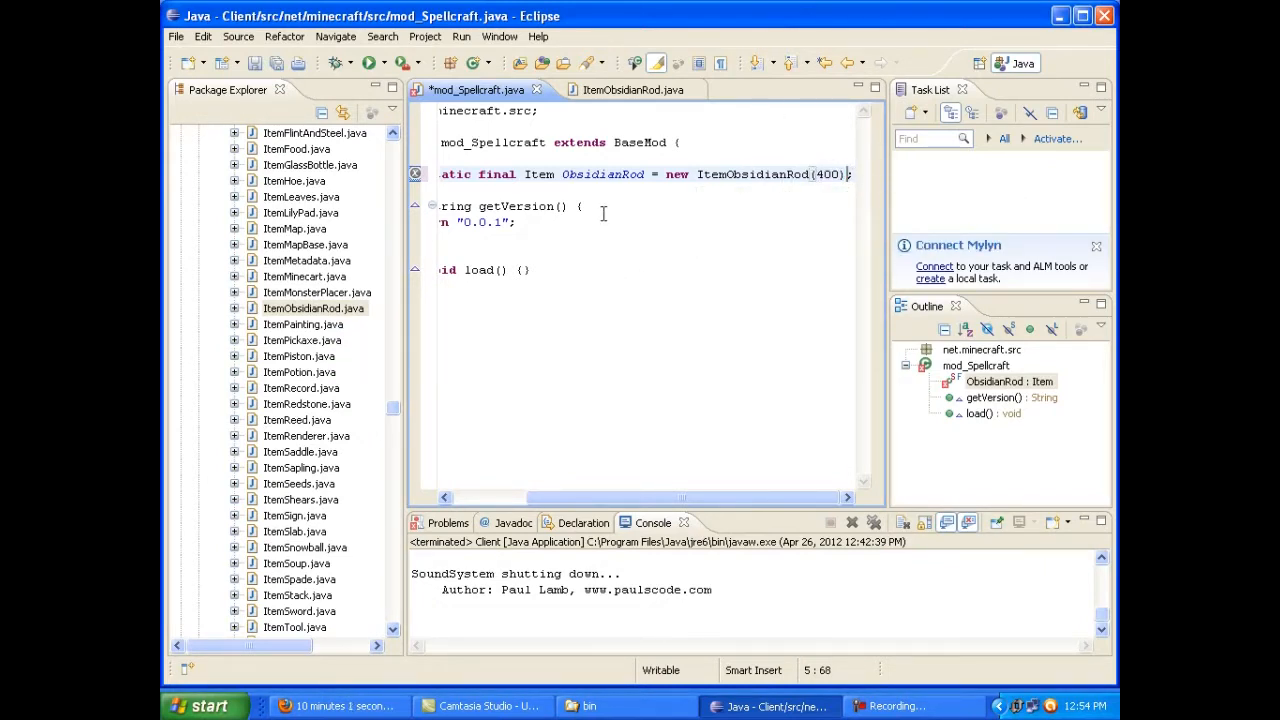
pyautogui.write('.')
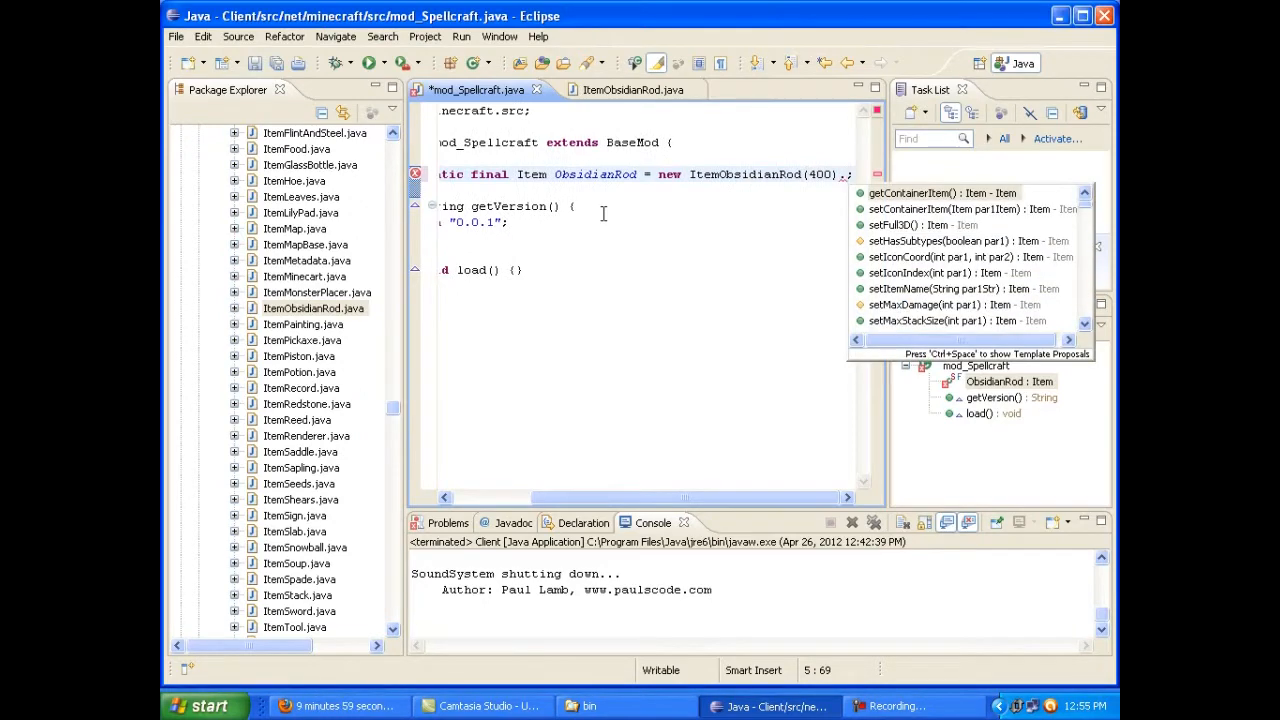
pyautogui.write('setItemName("')
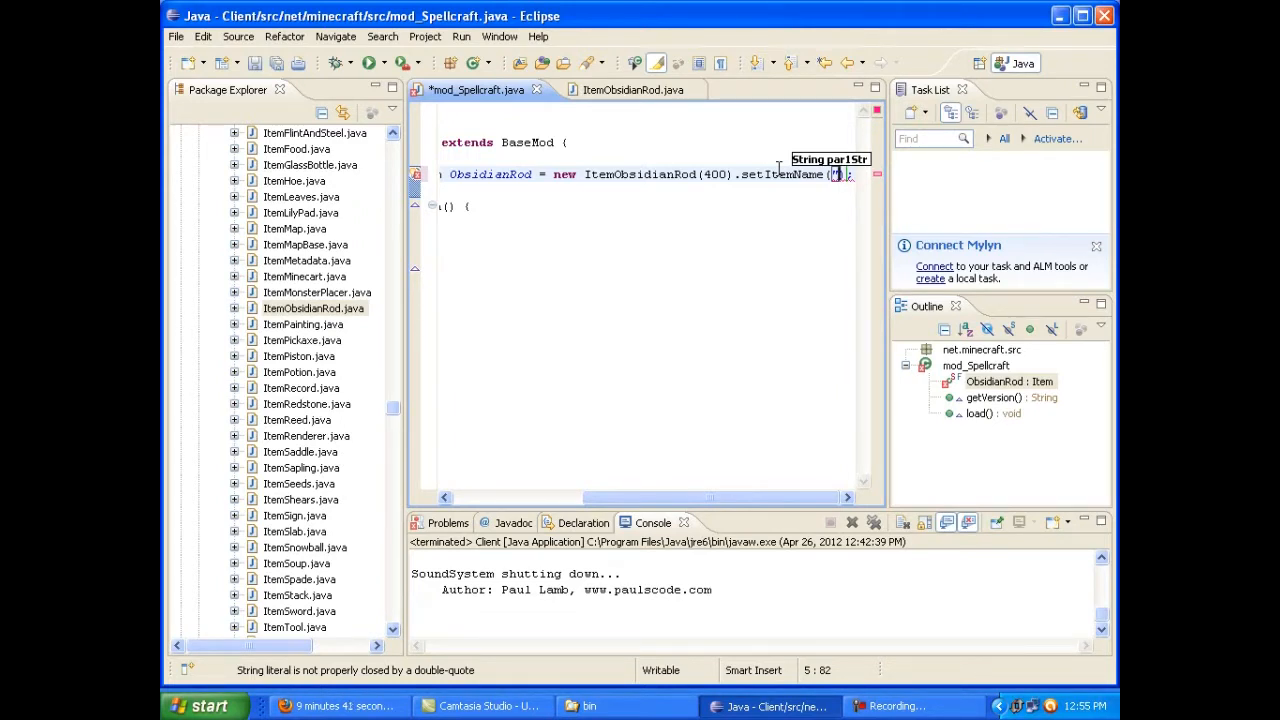
pyautogui.write('"obsidian')
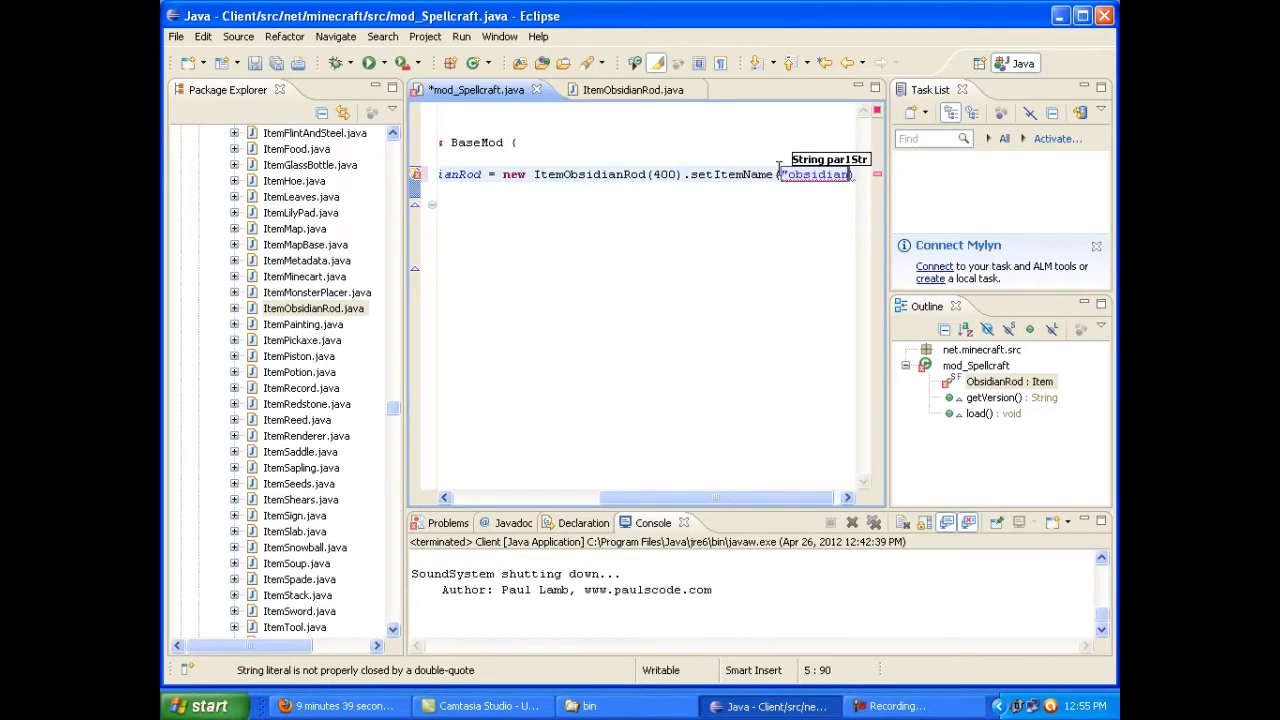
pyautogui.write('rod')
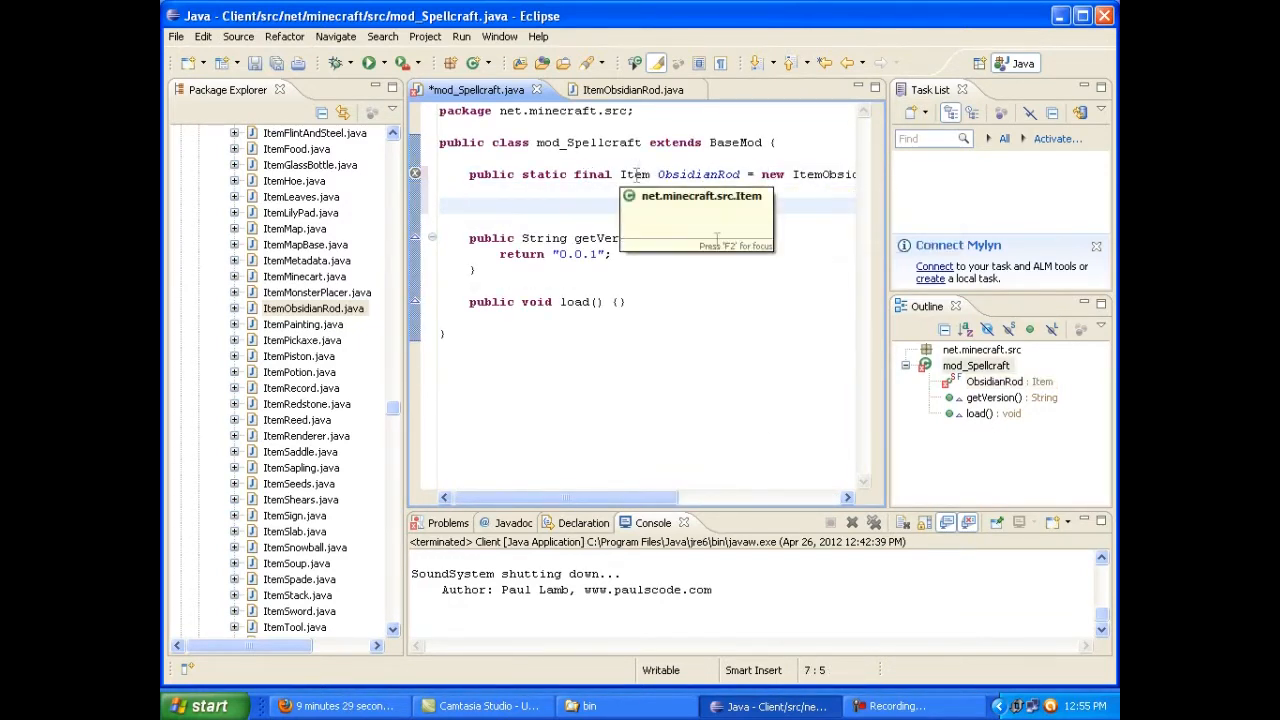
pyautogui.moveTo(680, 382)
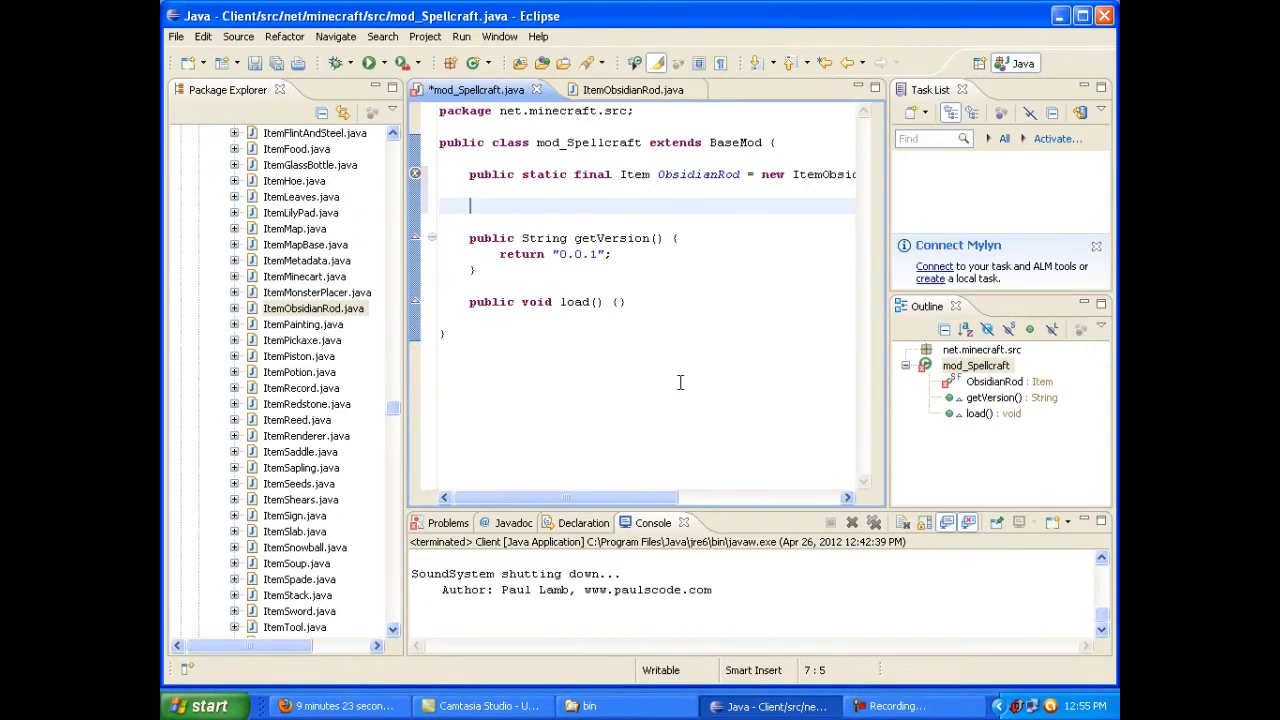
# Write the public mod_Spellcraft constructor header
pyautogui.write('public')
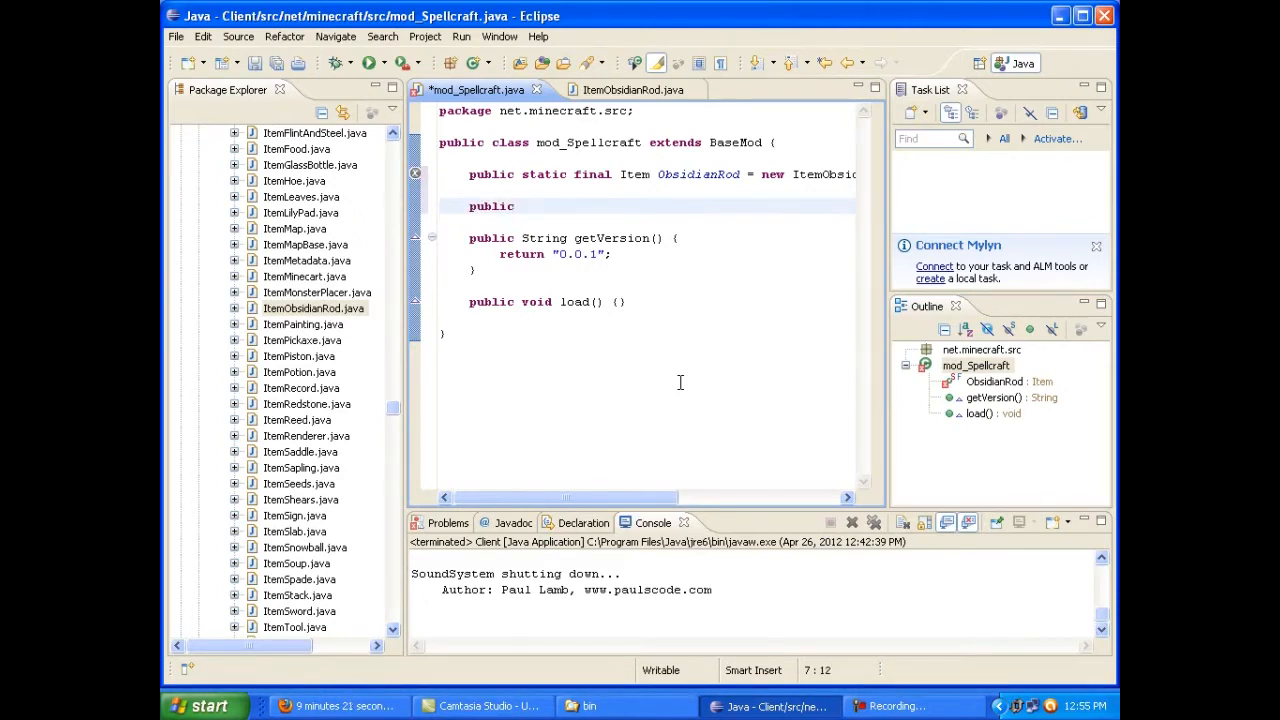
pyautogui.write('mod_')
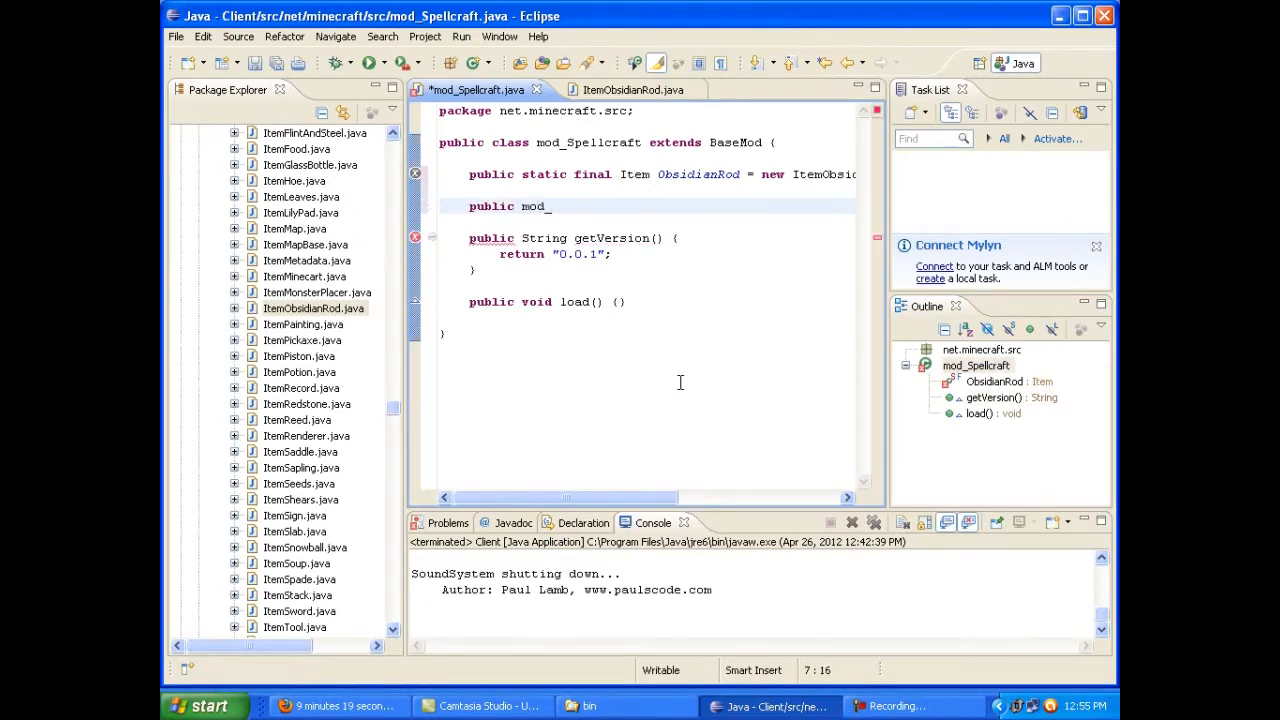
pyautogui.write('Spellcraft() {')
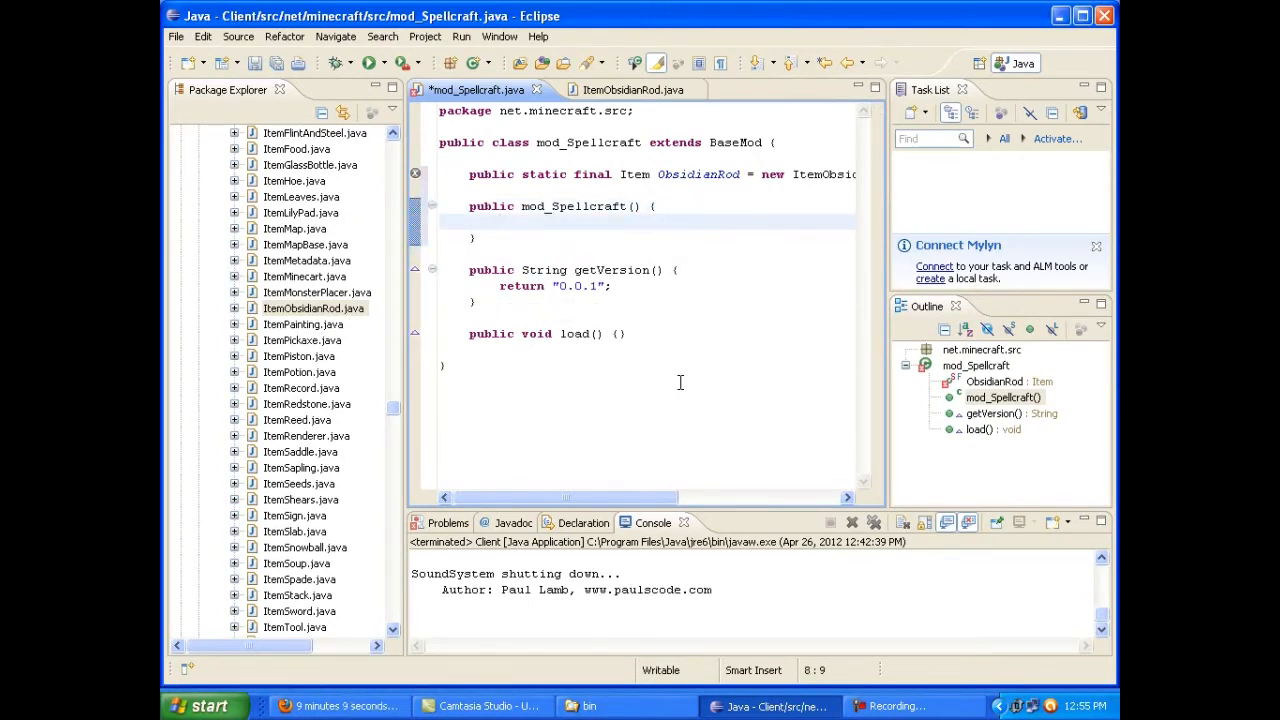
# Add ModLoader.addName(ObsidianRod, "") inside the constructor using content assist
pyautogui.write('ModL')
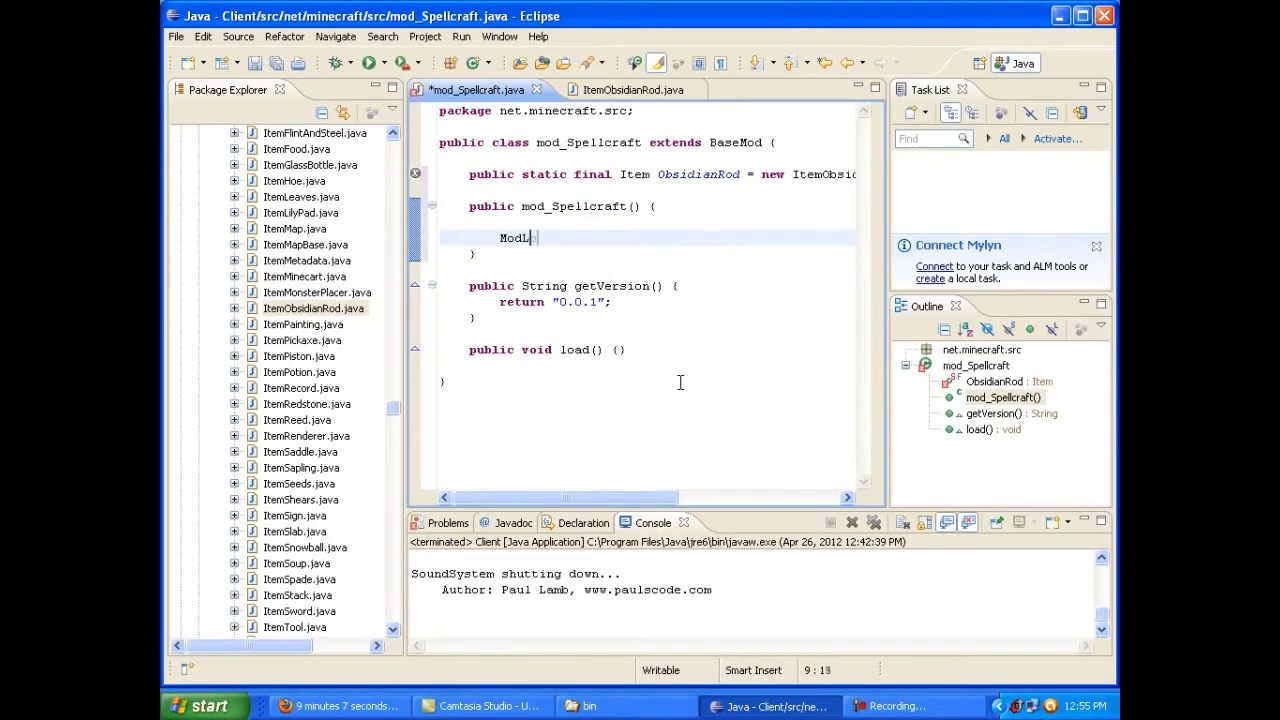
pyautogui.write('oader')
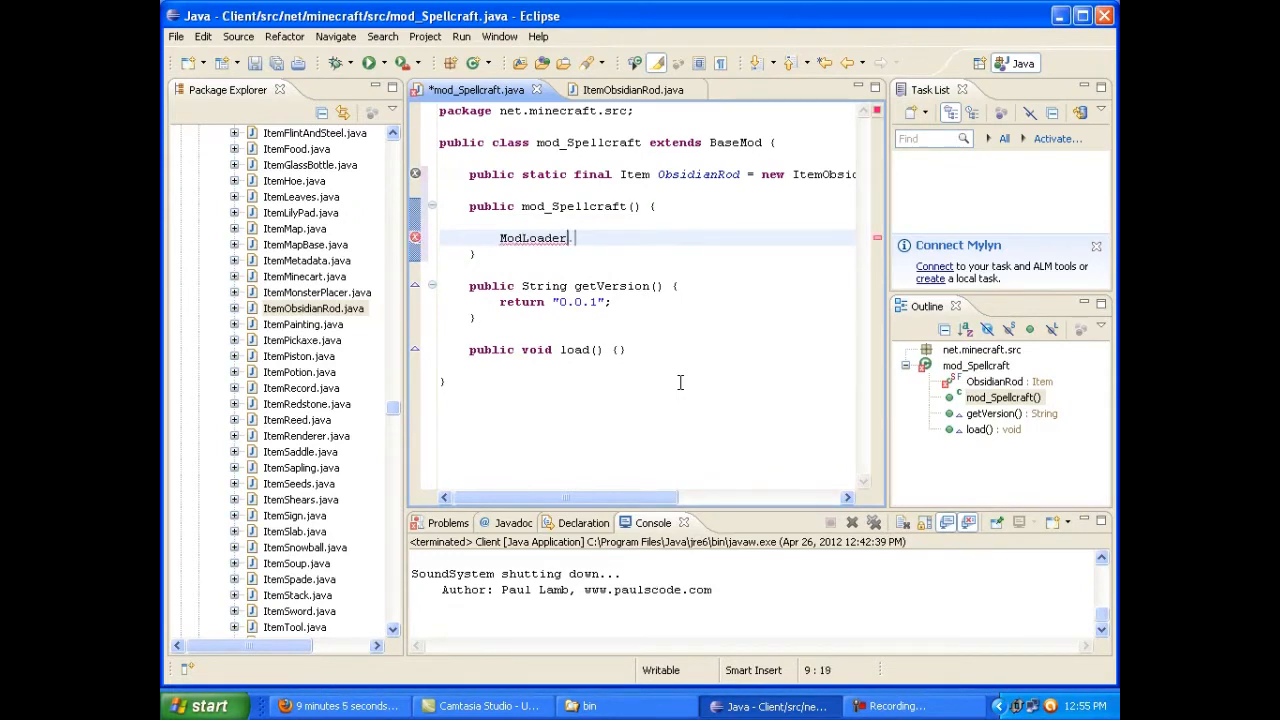
pyautogui.write('.add')
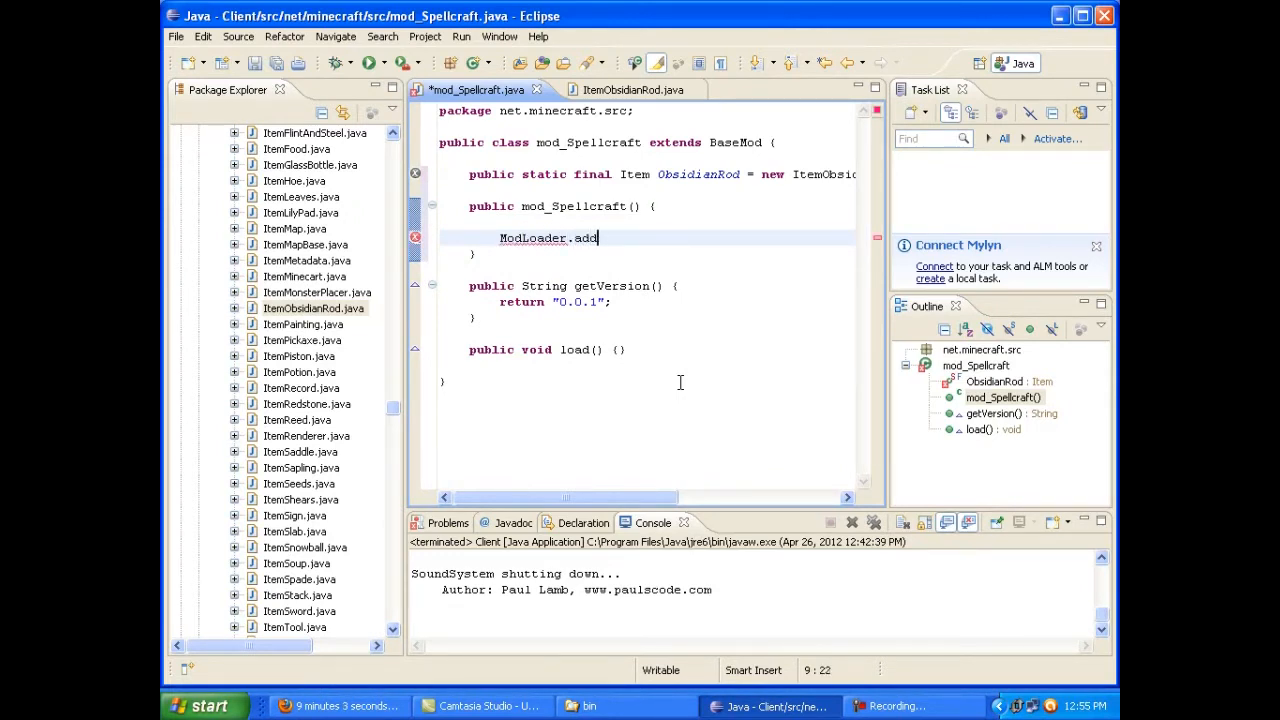
pyautogui.press('BackSpace')
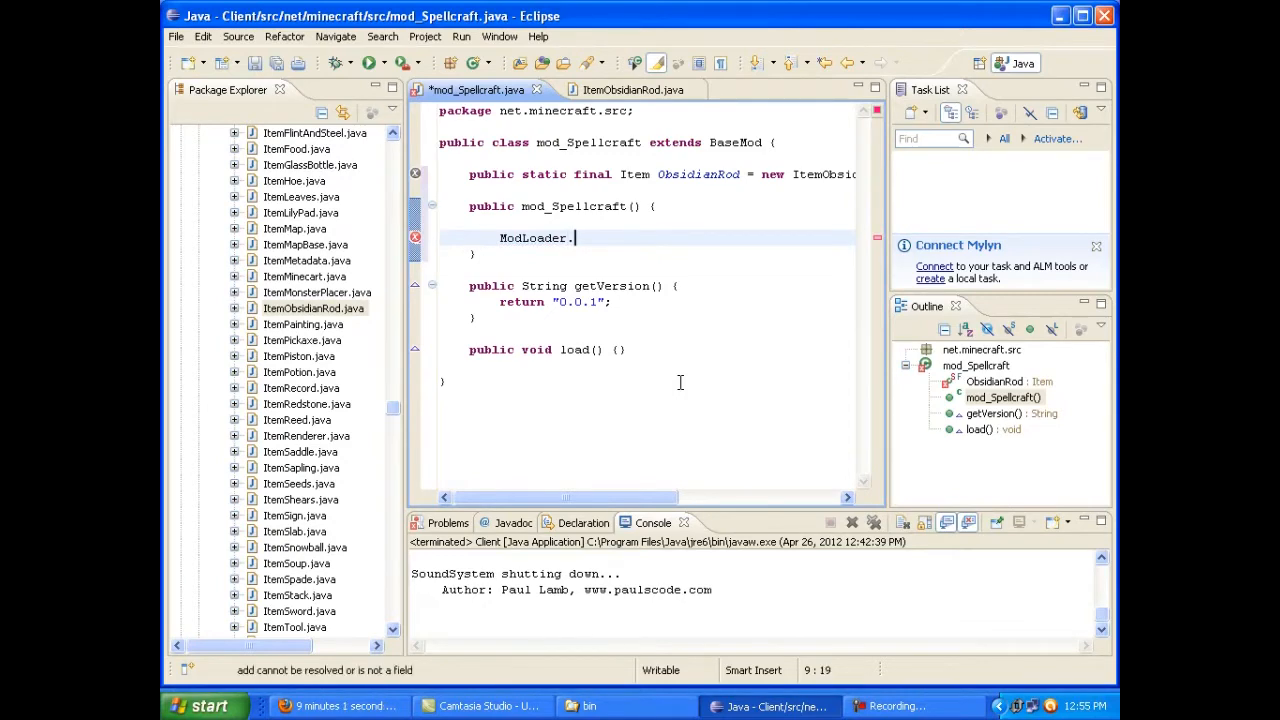
pyautogui.write('addna')
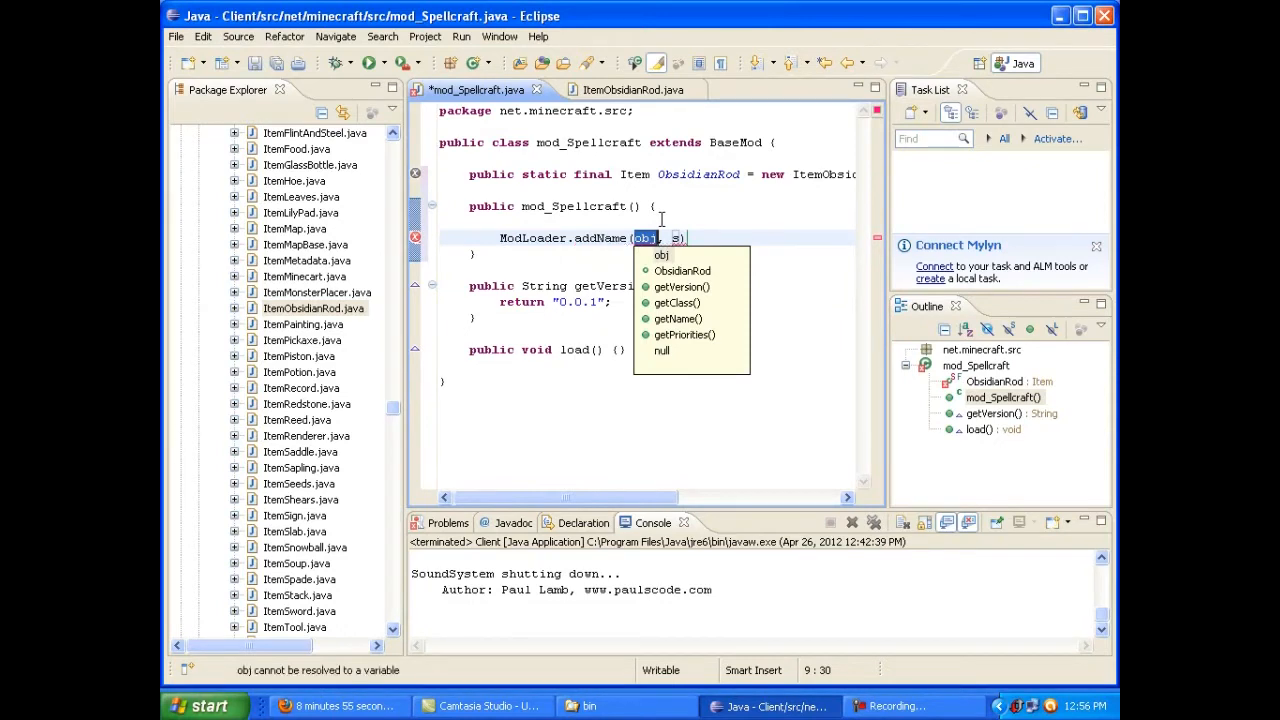
pyautogui.write('ObsidianRod')
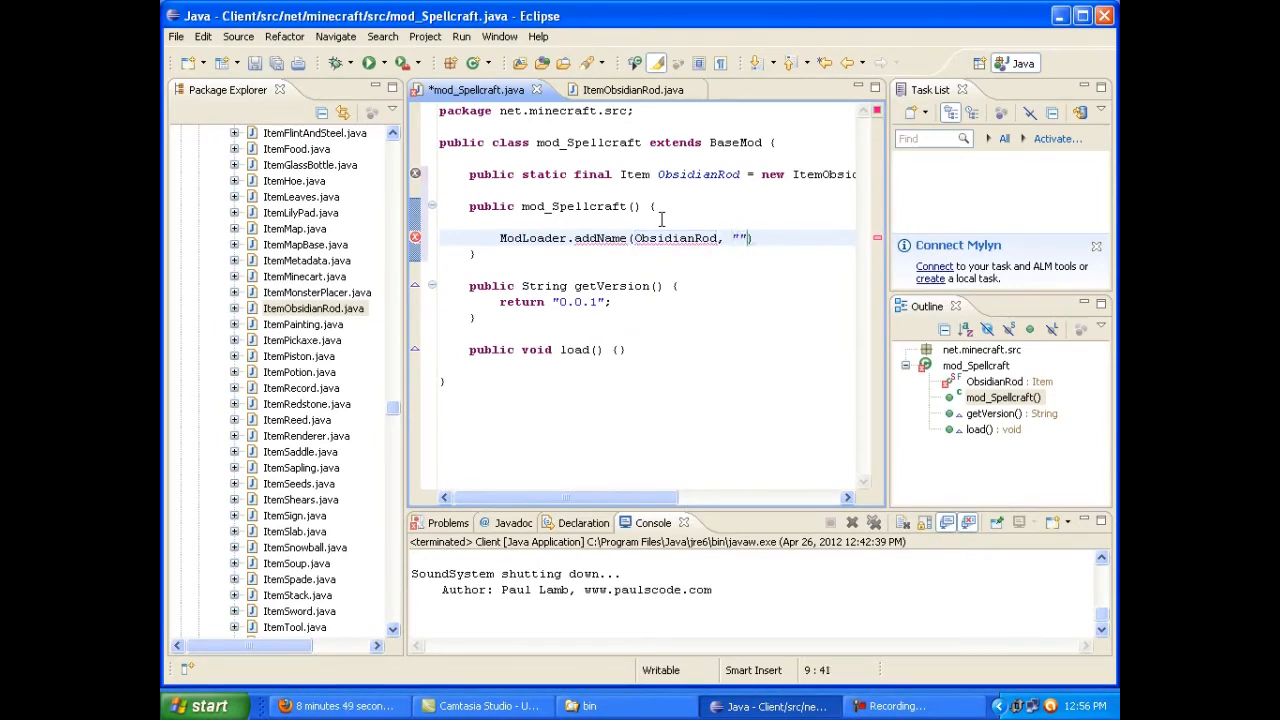
pyautogui.write('Obsidian Rod')
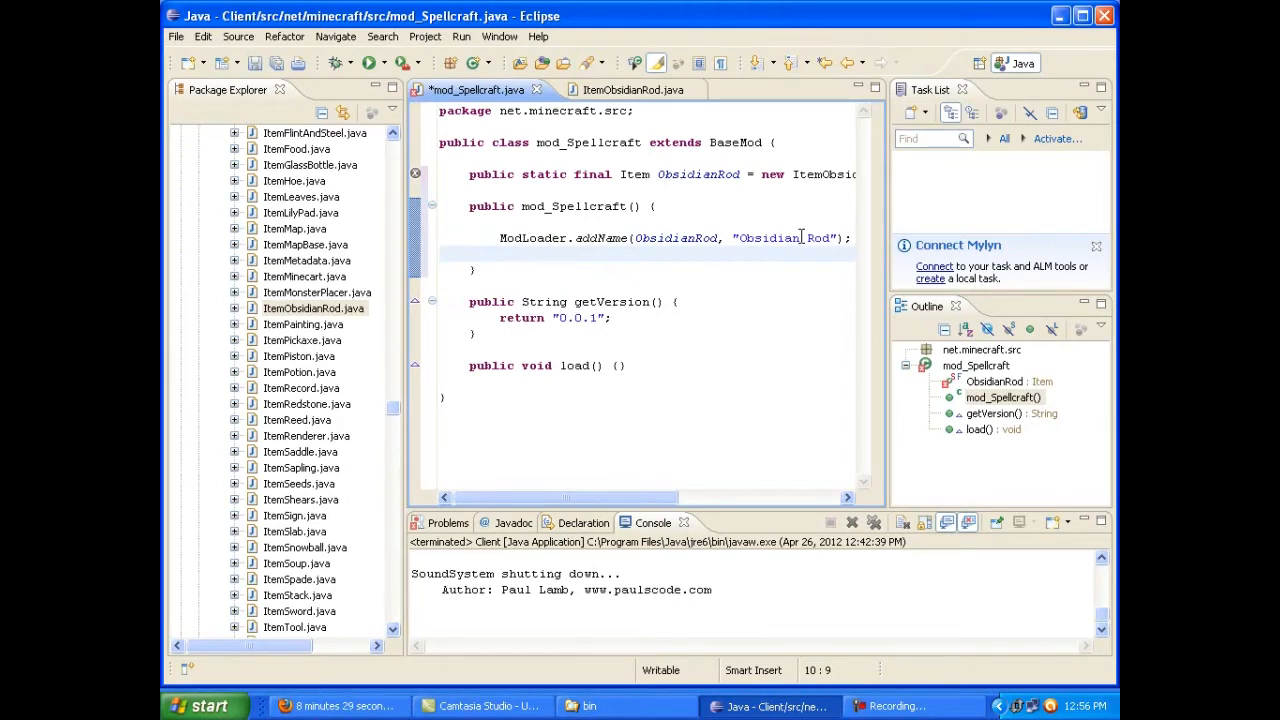
# Name the item "Obsidian Rod" and set ObsidianRod.iconIndex via ModLoader.addOverride on /gui/items.png
pyautogui.write('ObsidianRod.')
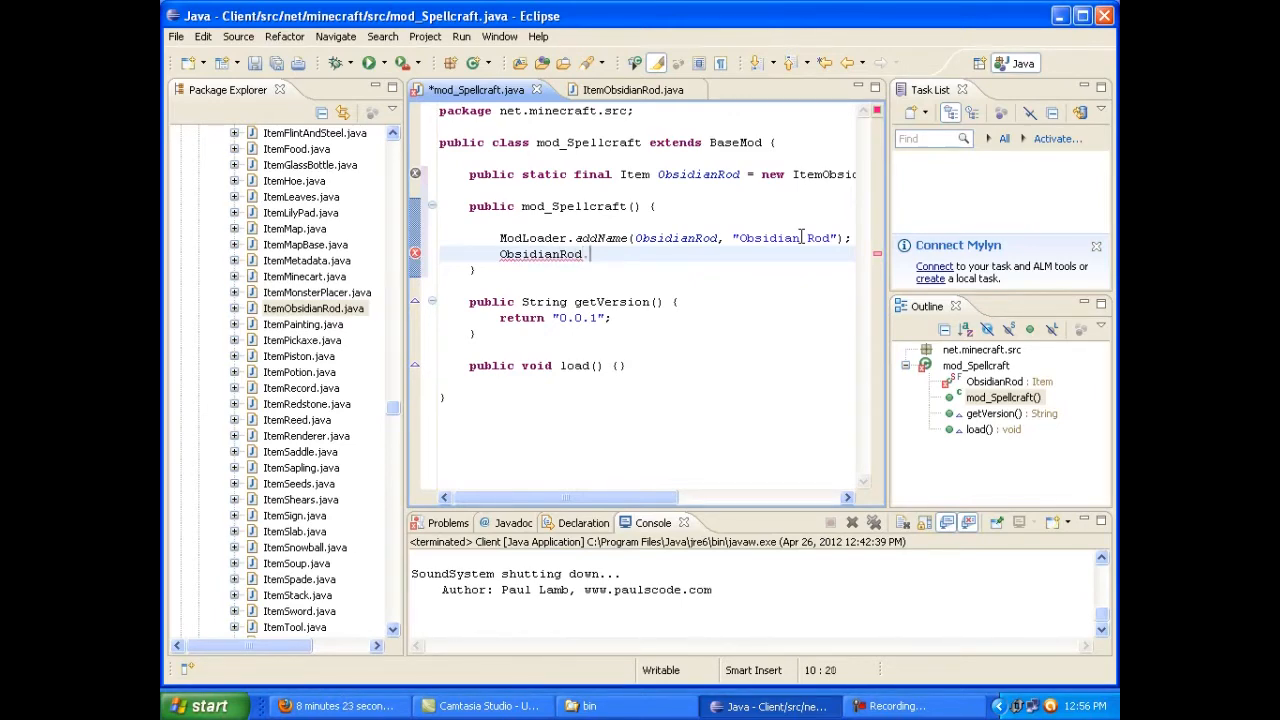
pyautogui.write('iconIndex = Mod')
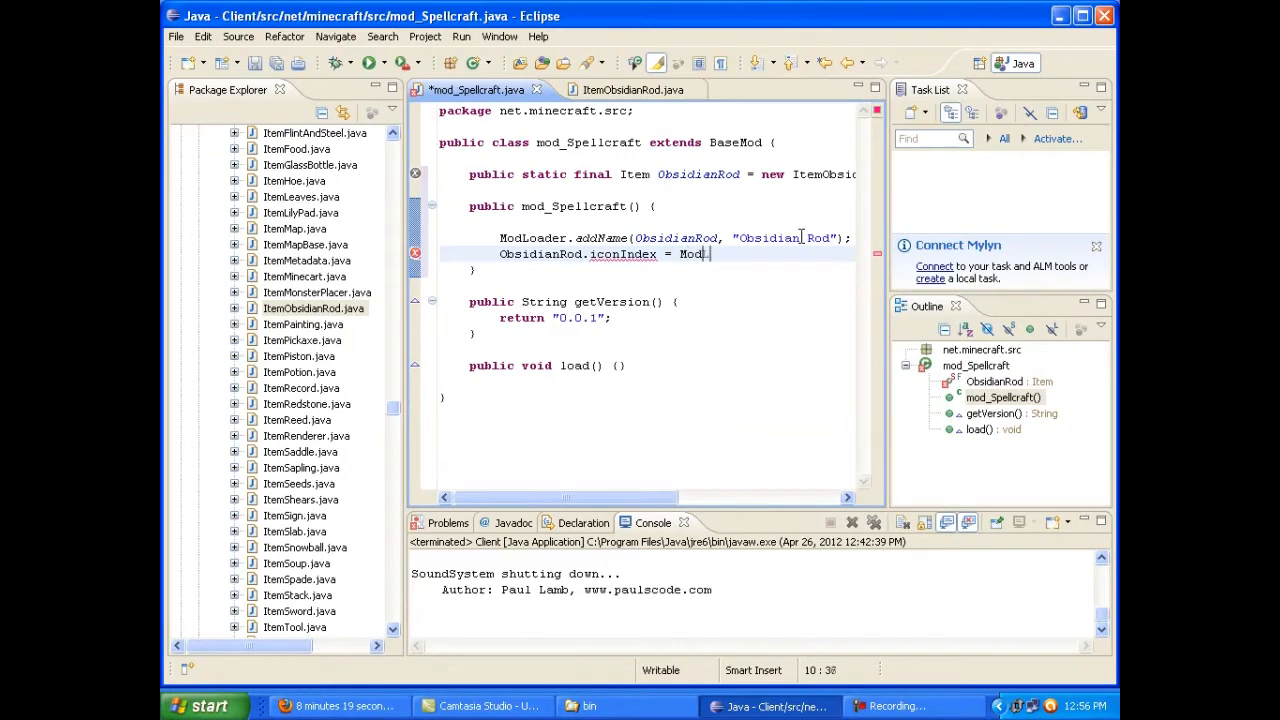
pyautogui.write('Loader.addOverride("/gui/')
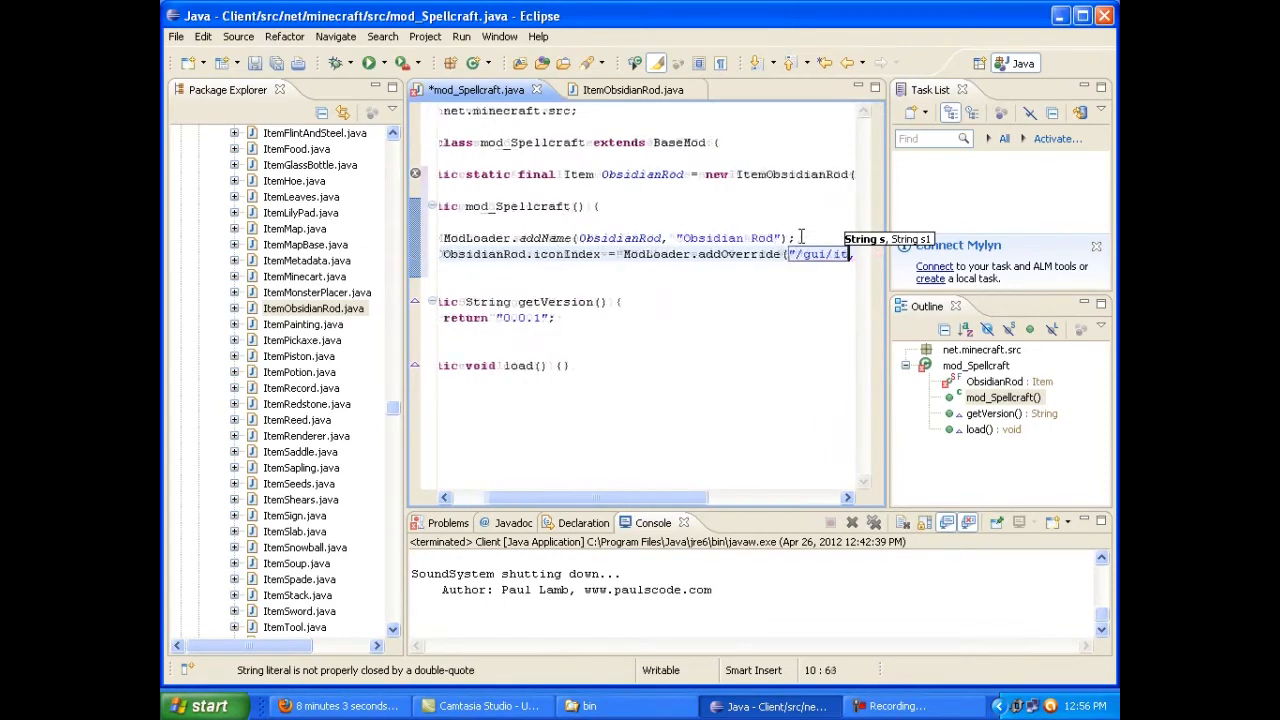
pyautogui.write('items.png"')
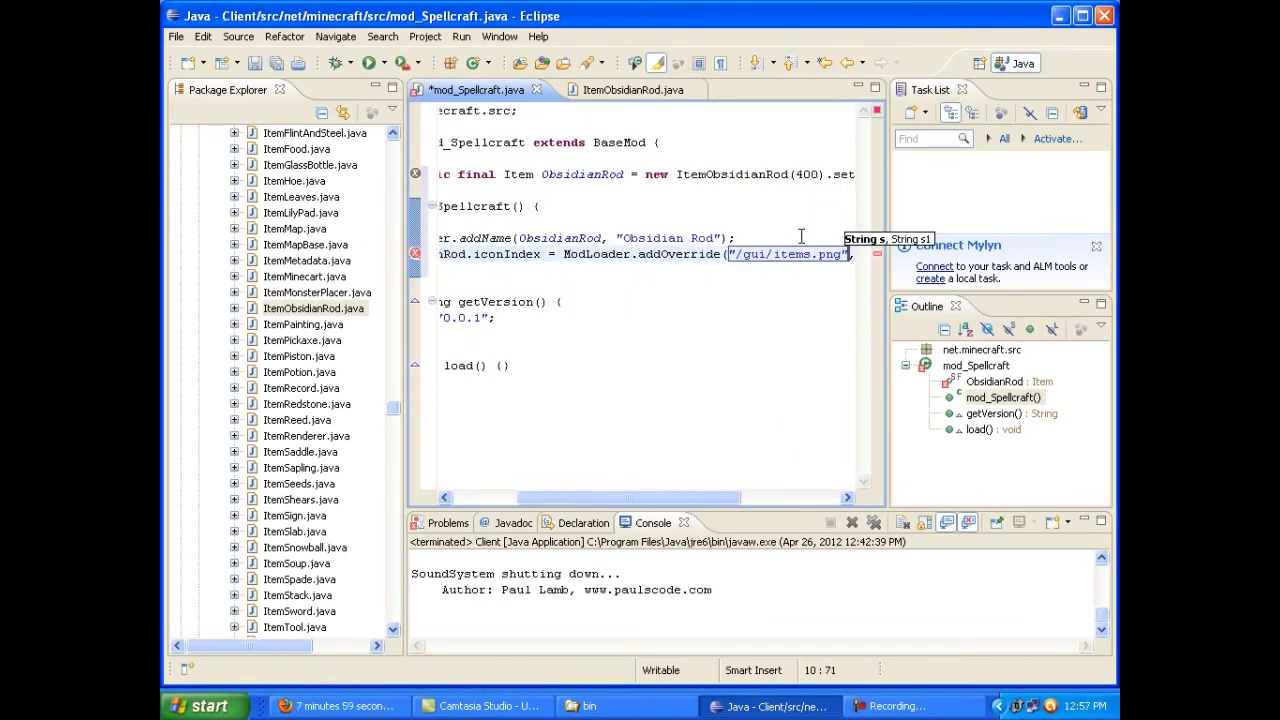
pyautogui.write(', )')
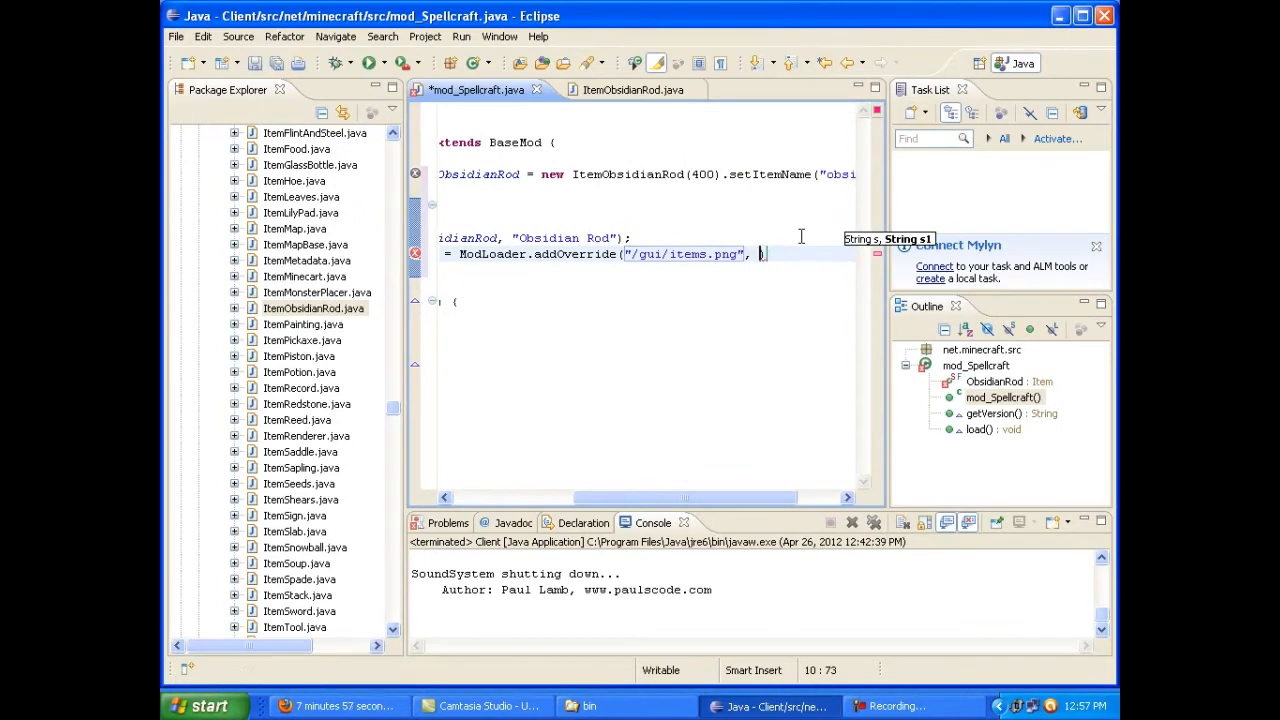
pyautogui.write('0')
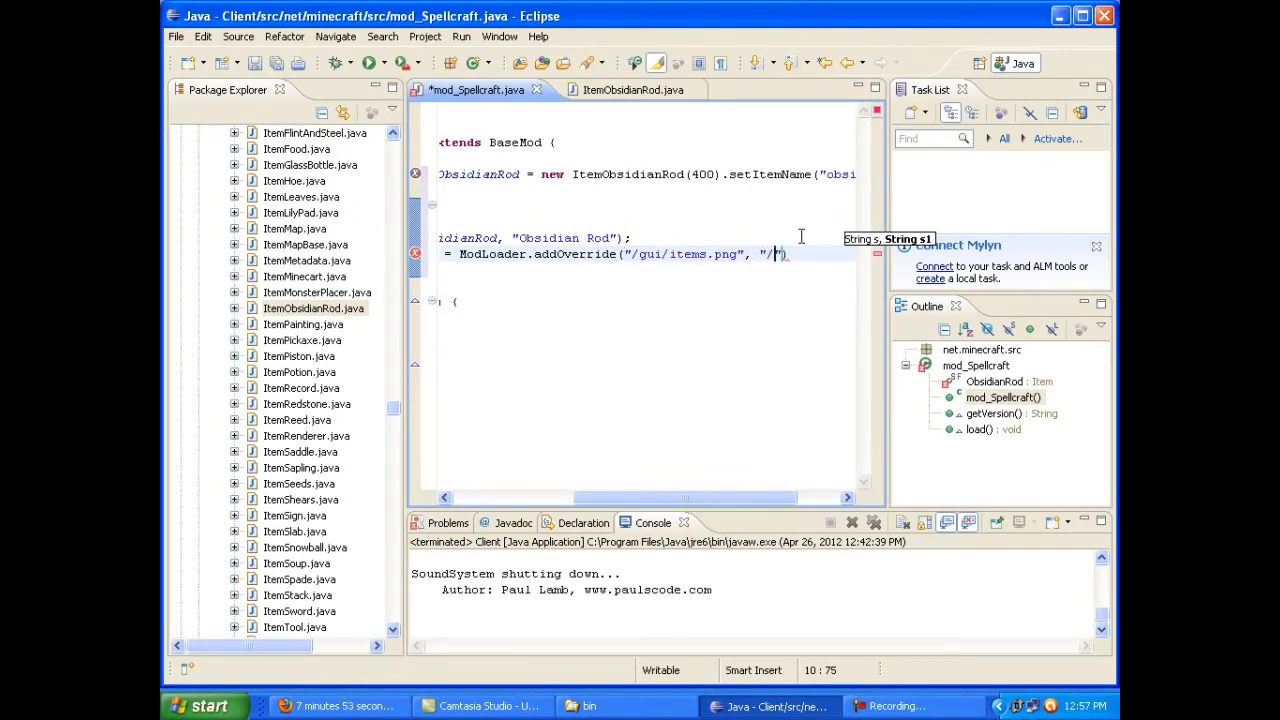
pyautogui.write('Obsi')
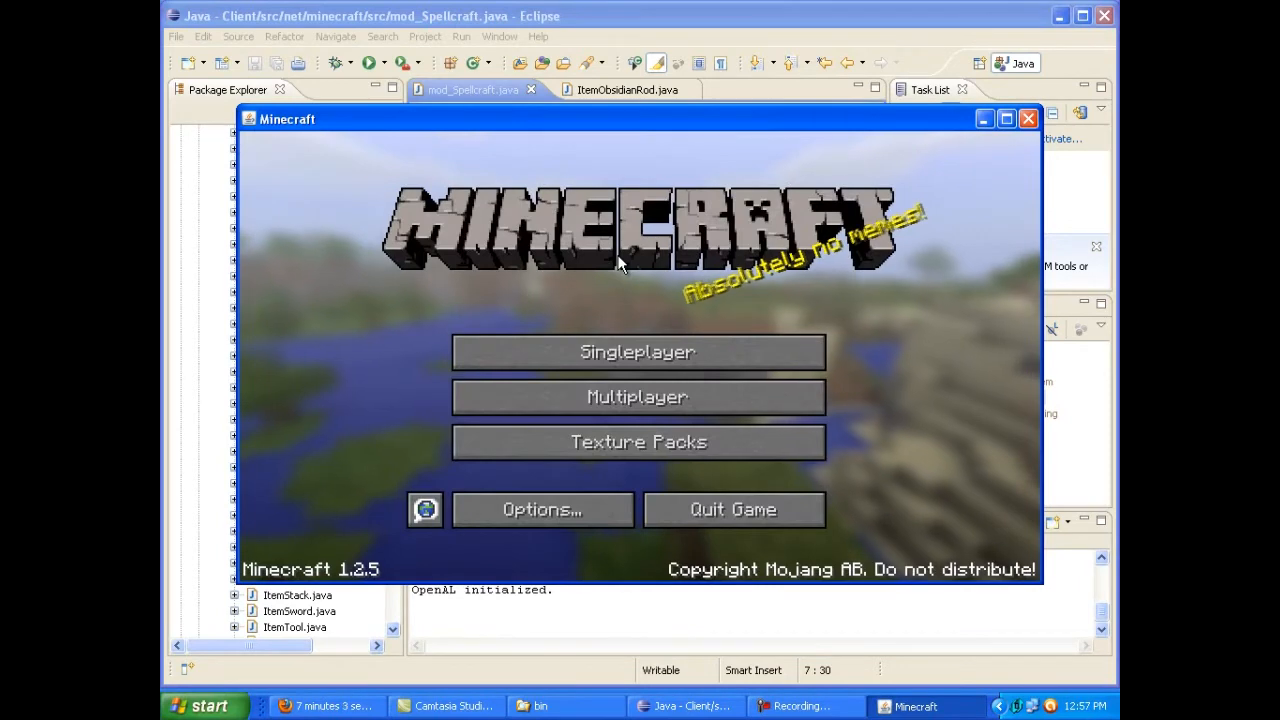
pyautogui.moveTo(732, 510)
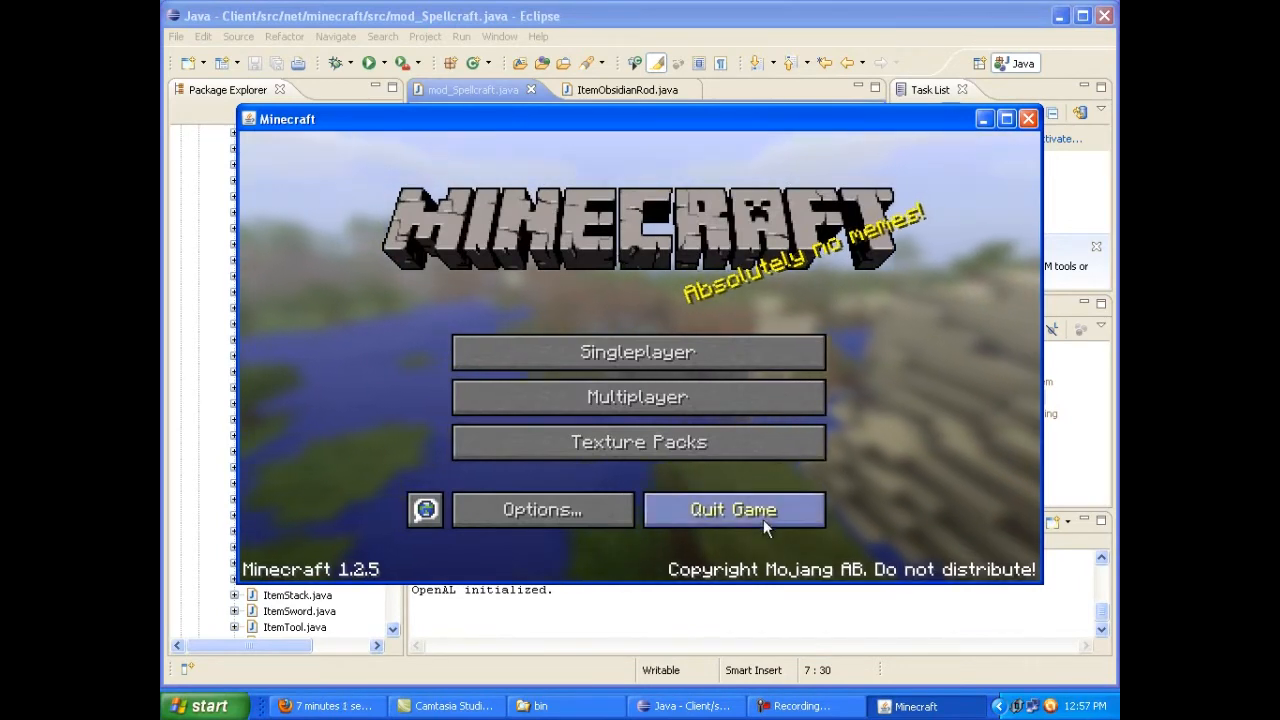
# Quit Minecraft from its title screen
pyautogui.click(732, 510)
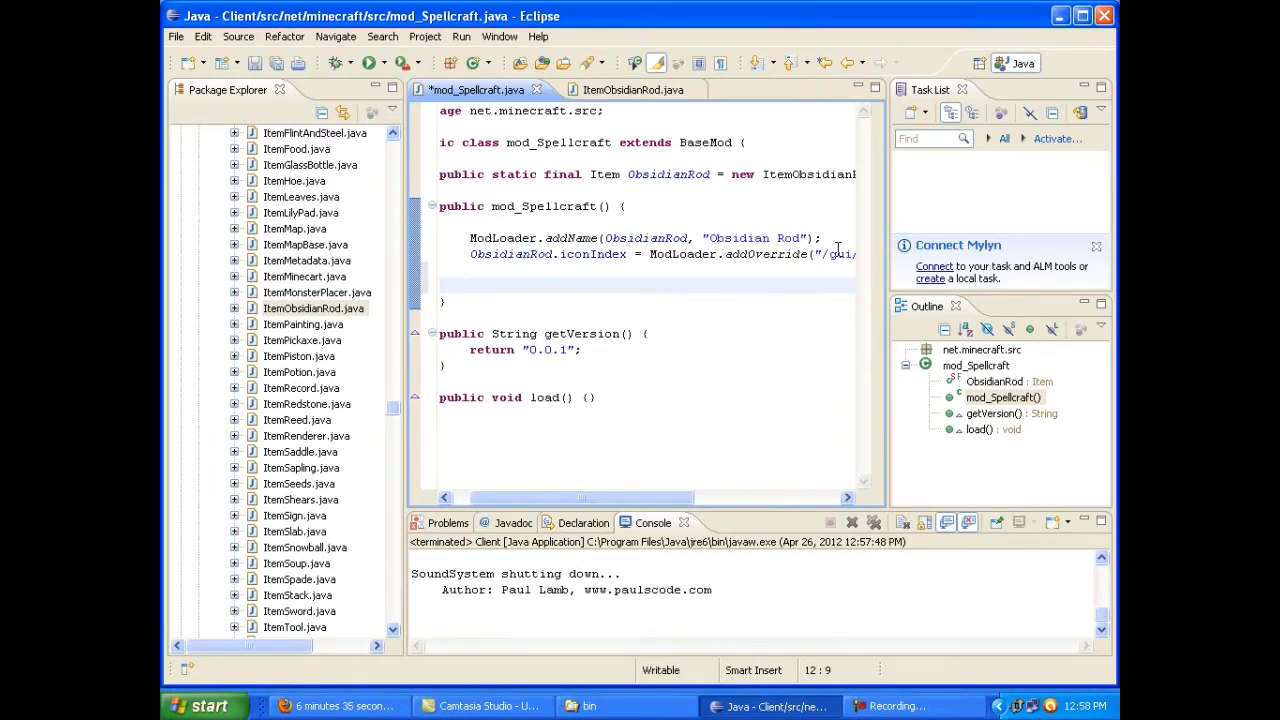
# Add a ModLoader.addRecipe(itemstack, obj) call with placeholder arguments below the icon line
pyautogui.write('ModL')
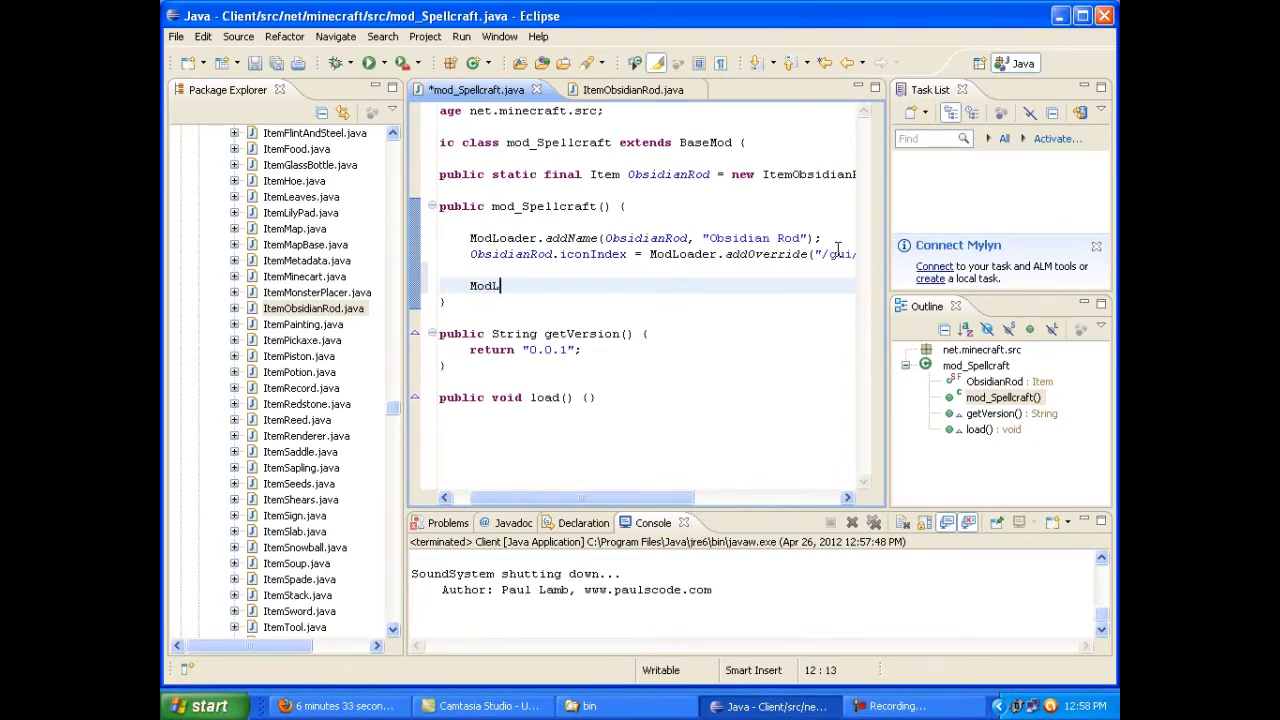
pyautogui.write('oader.add')
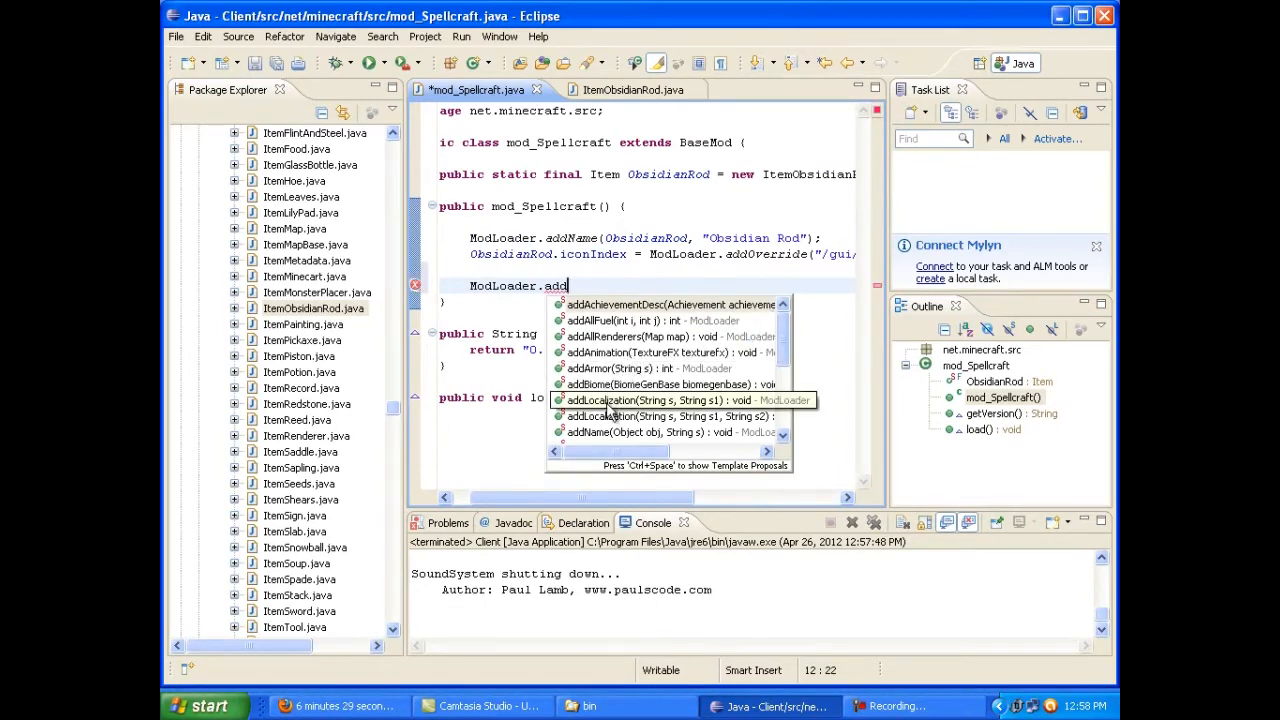
pyautogui.write('Recipe(itemstack, aobj')
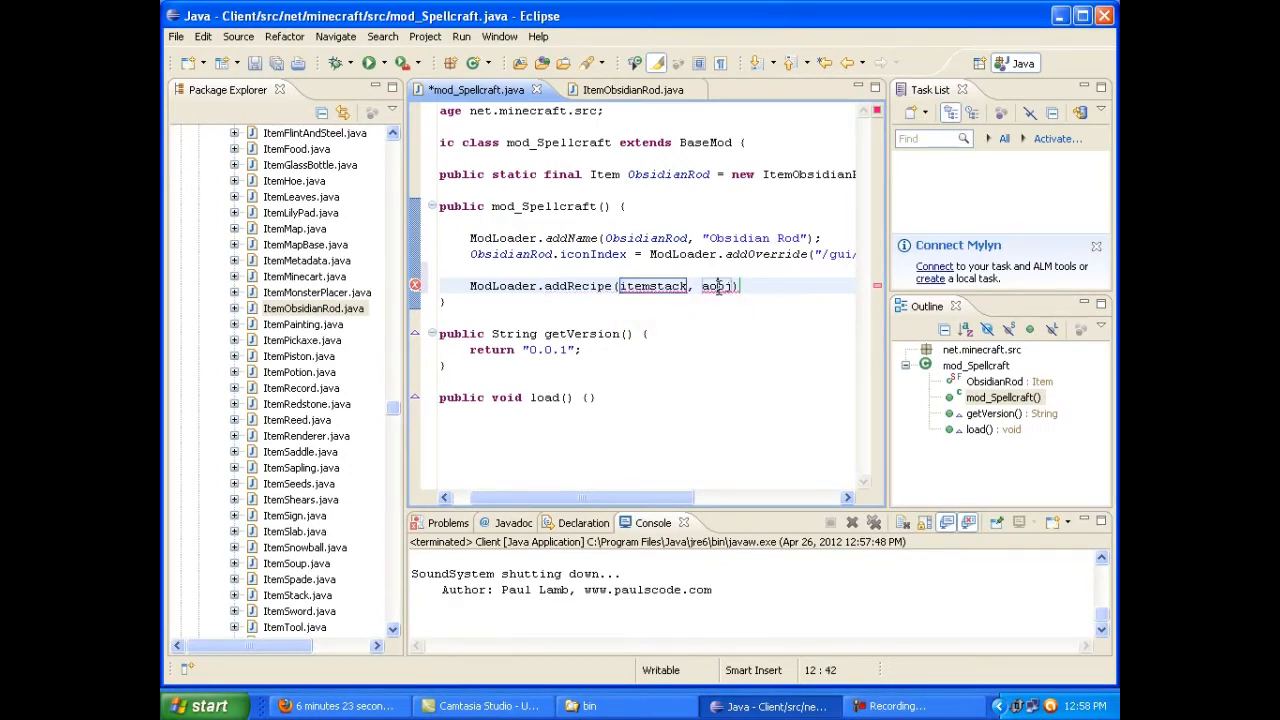
pyautogui.doubleClick(718, 284)
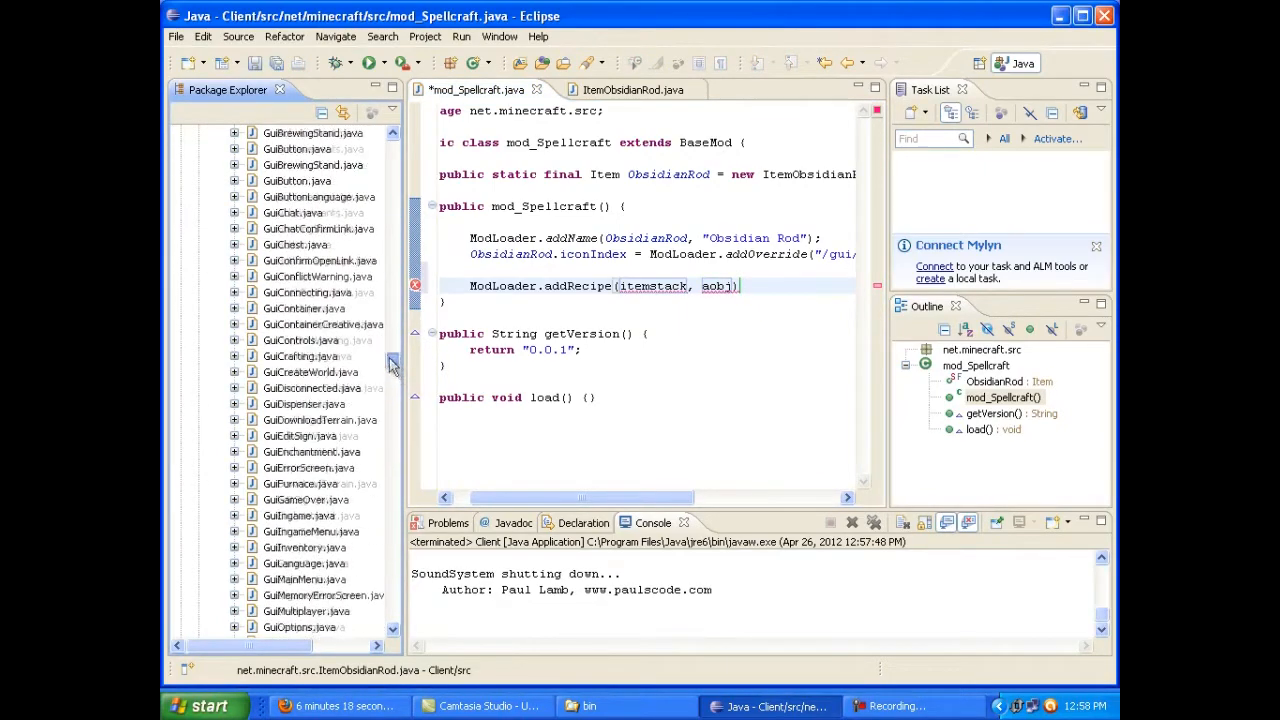
# Consult the bookShelf addRecipe in CraftingManager.java, then return to mod_Spellcraft.java
pyautogui.scroll(-3)
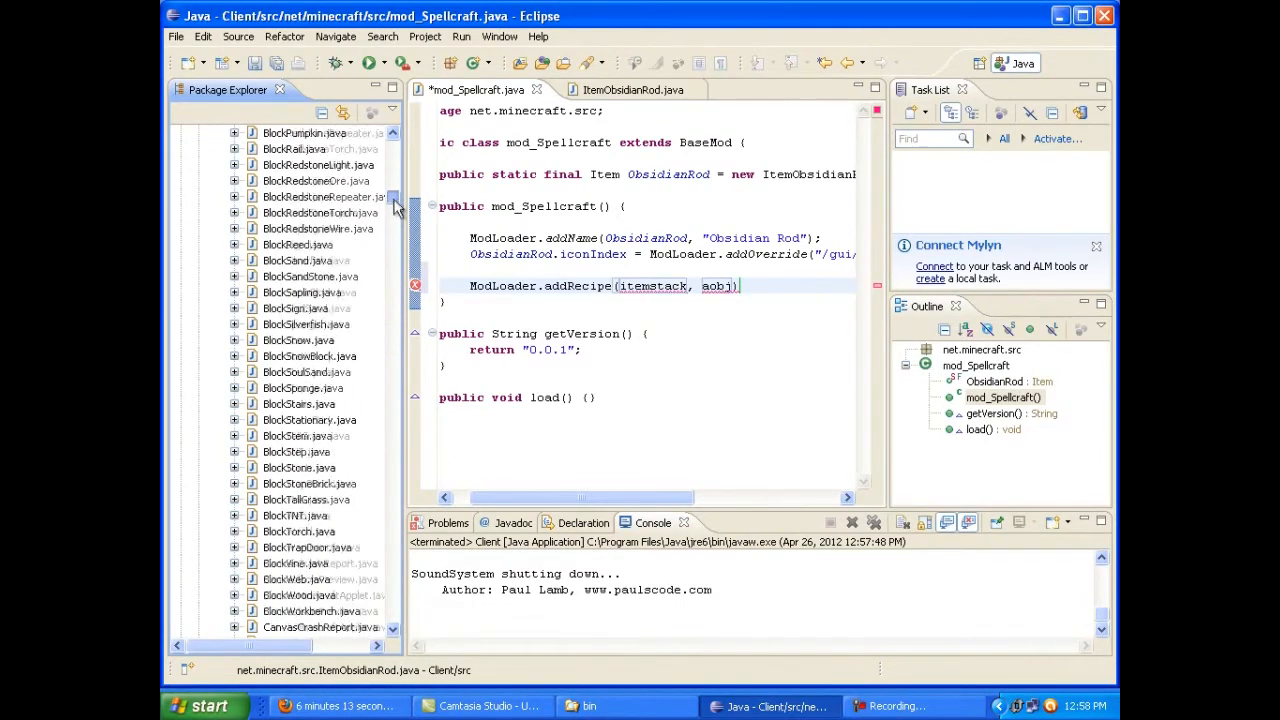
pyautogui.scroll(-3)
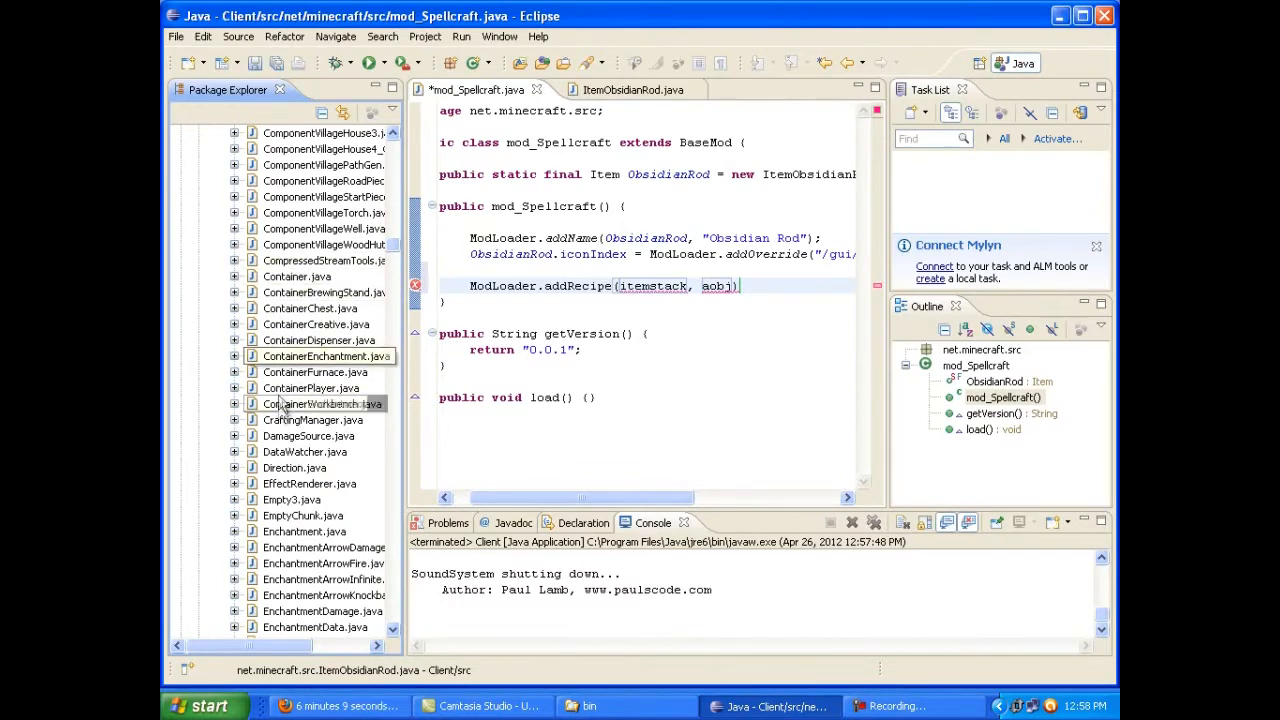
pyautogui.doubleClick(312, 420)
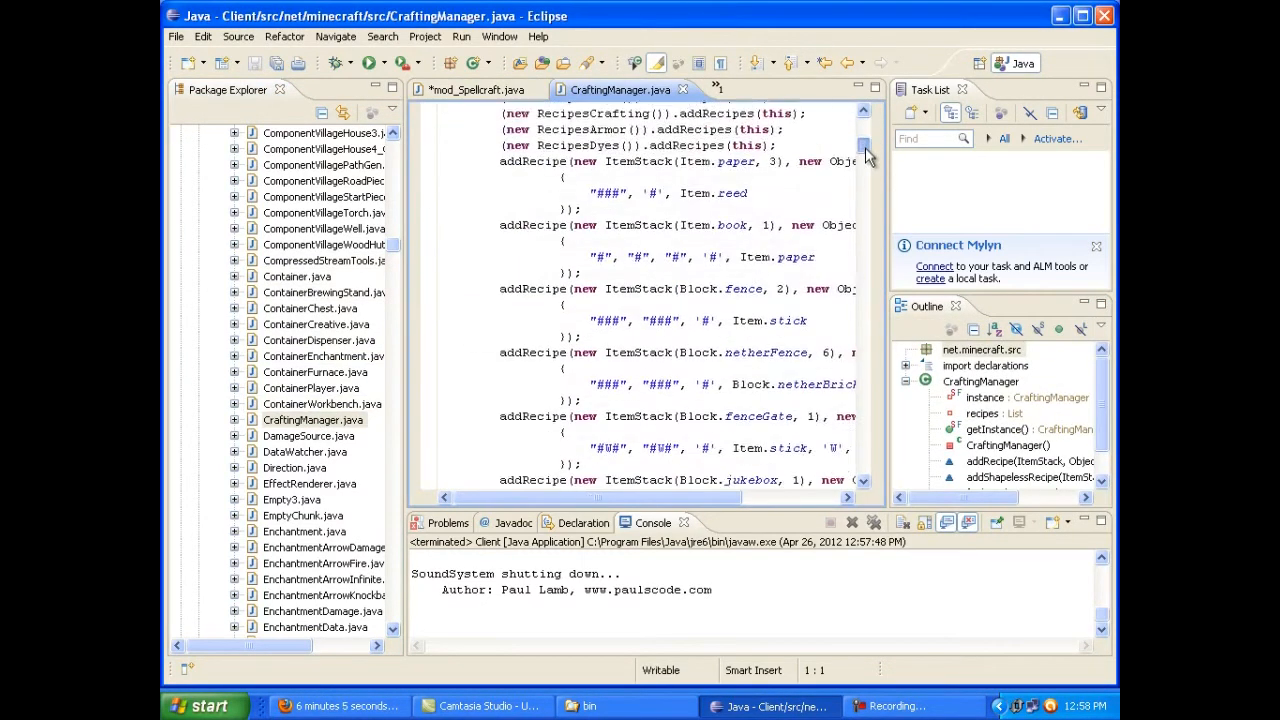
pyautogui.scroll(-3)
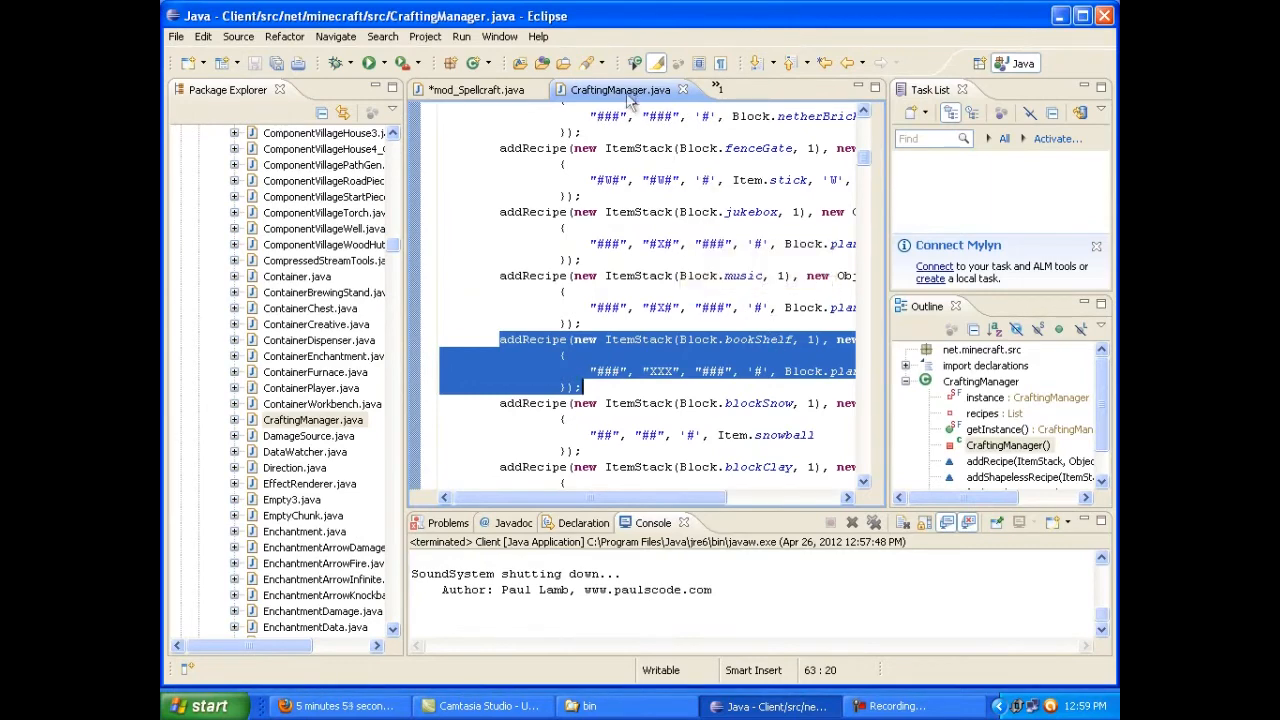
pyautogui.click(476, 88)
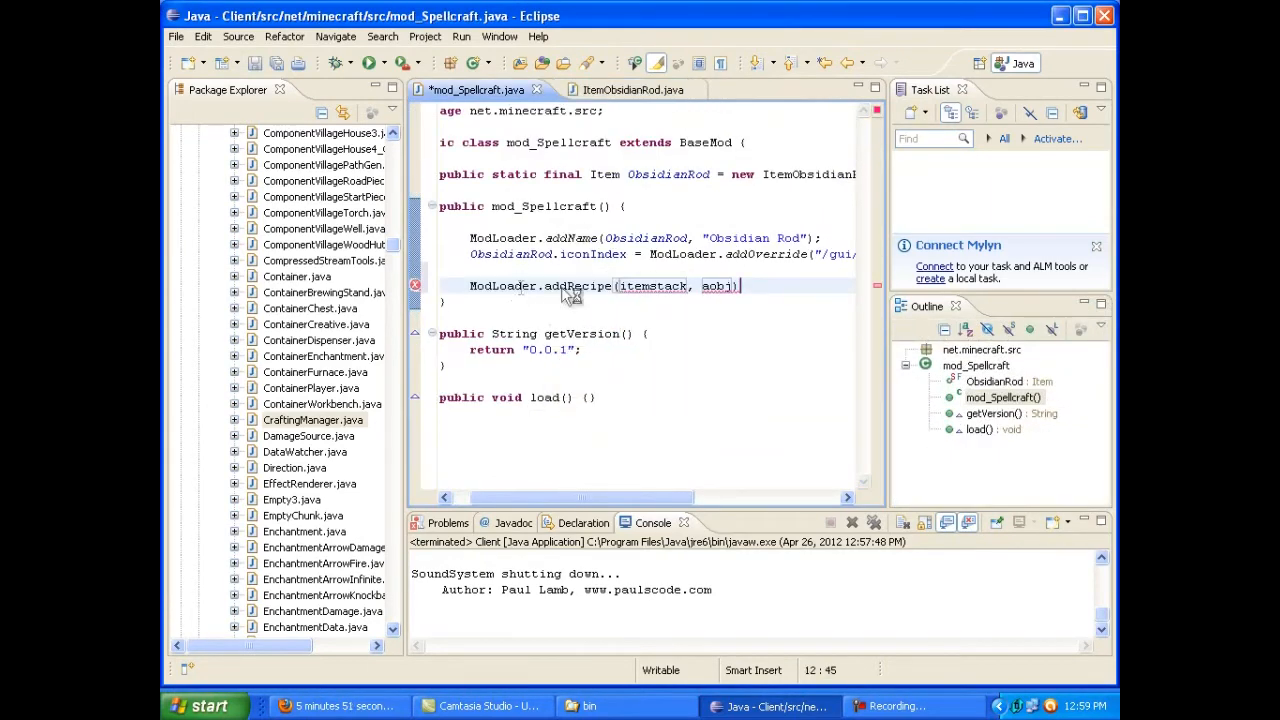
pyautogui.moveTo(544, 284); pyautogui.dragTo(730, 284)
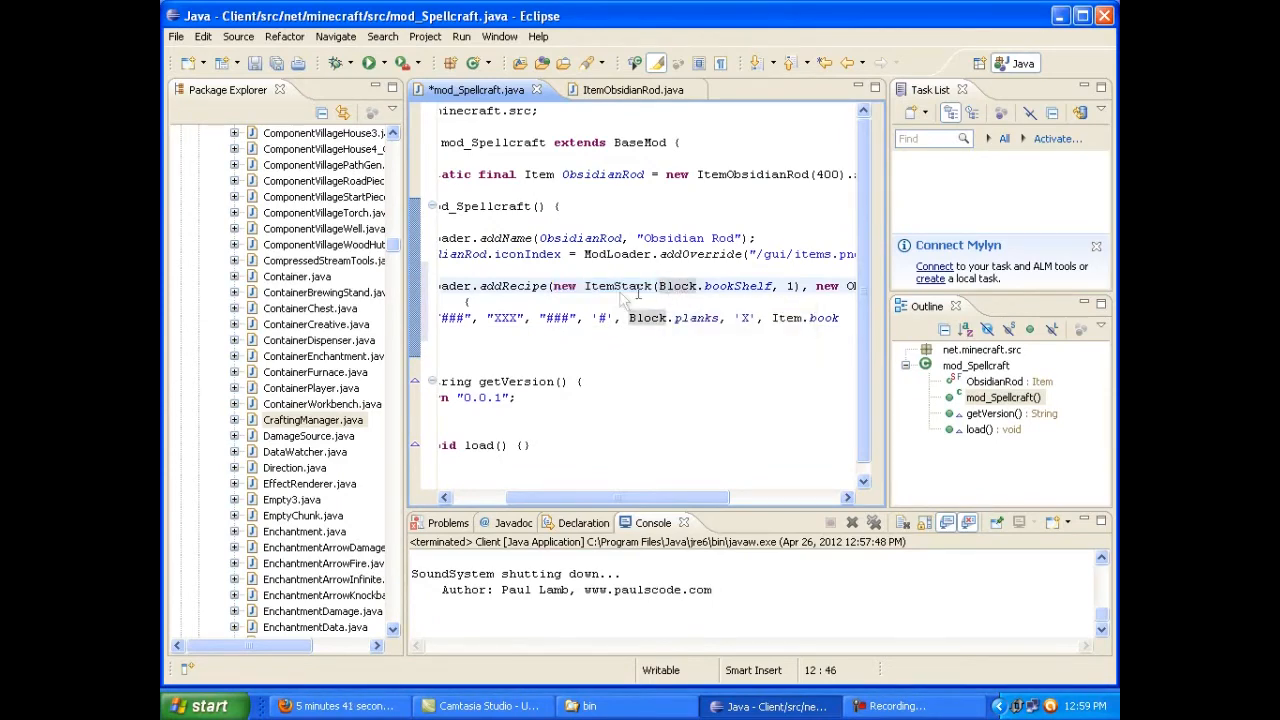
pyautogui.doubleClick(616, 284)
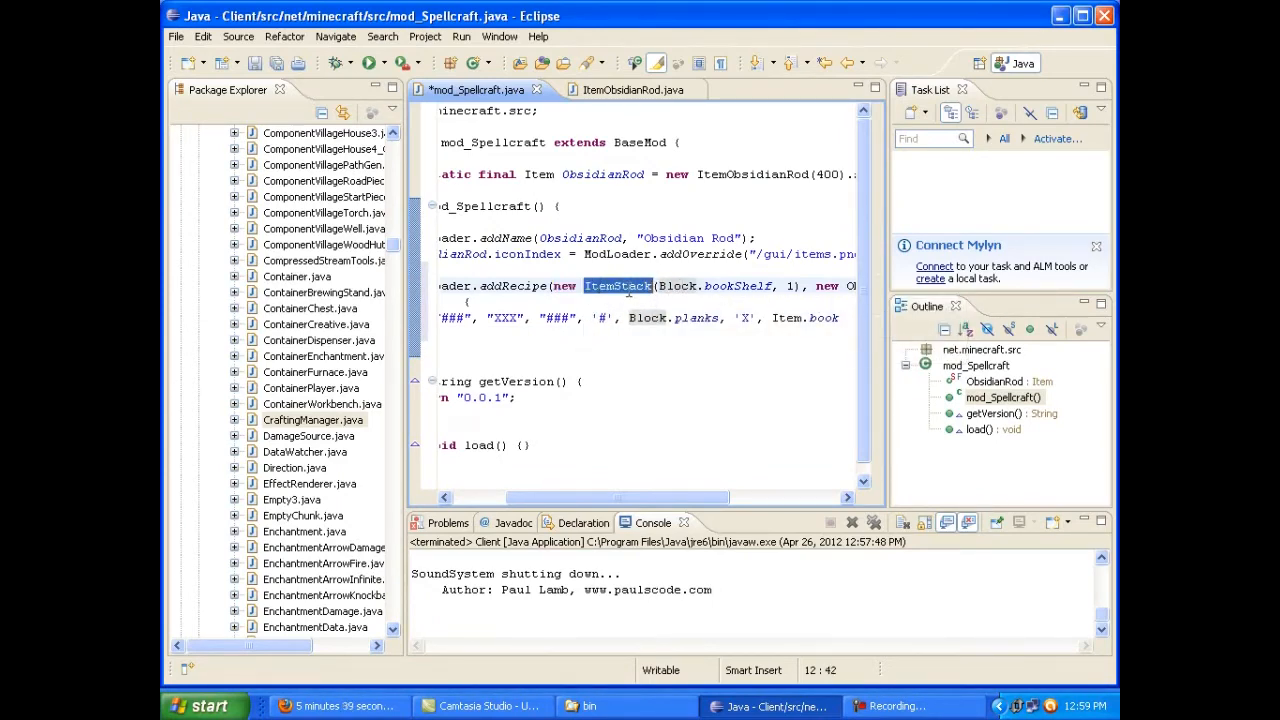
pyautogui.rightClick(620, 300)
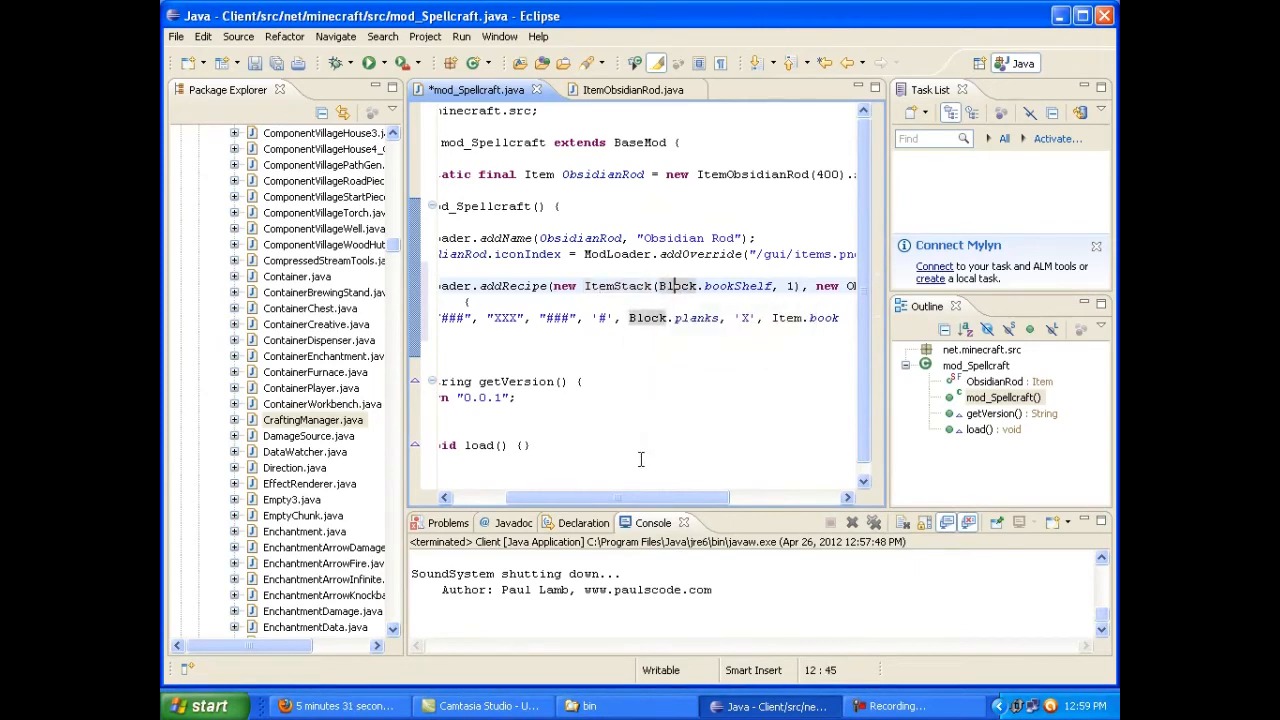
pyautogui.moveTo(564, 500)
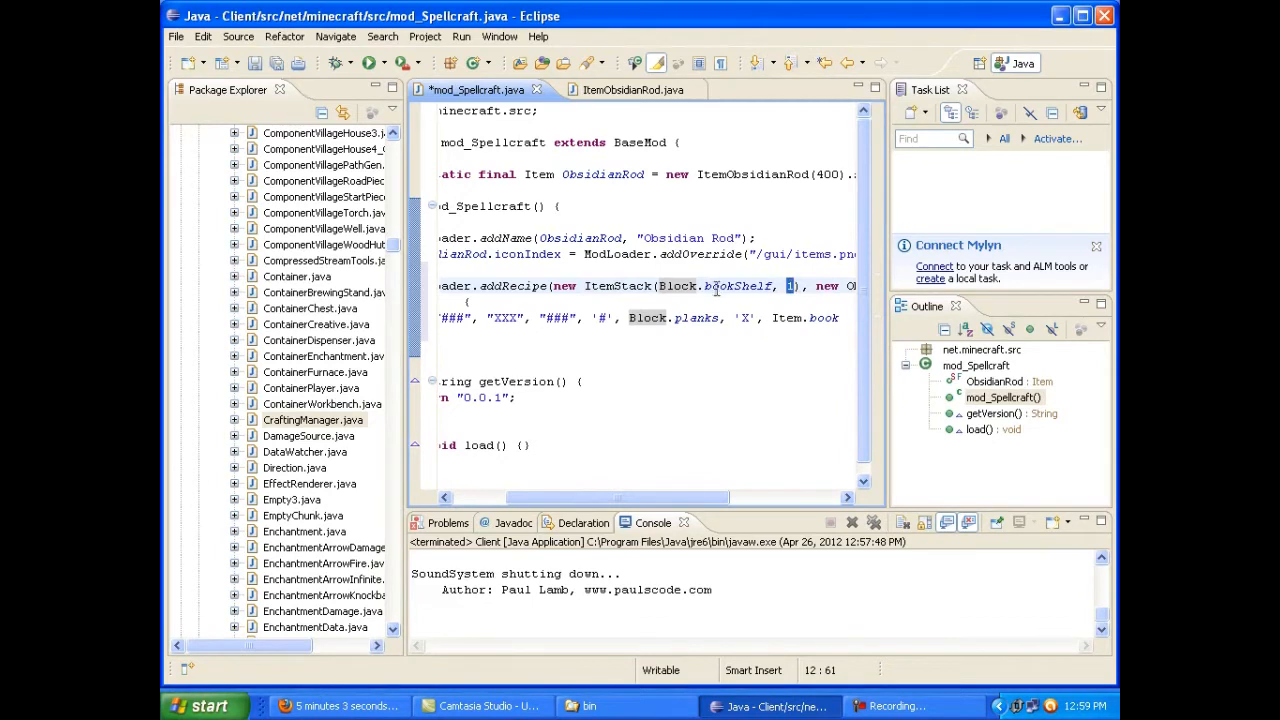
pyautogui.moveTo(738, 284)
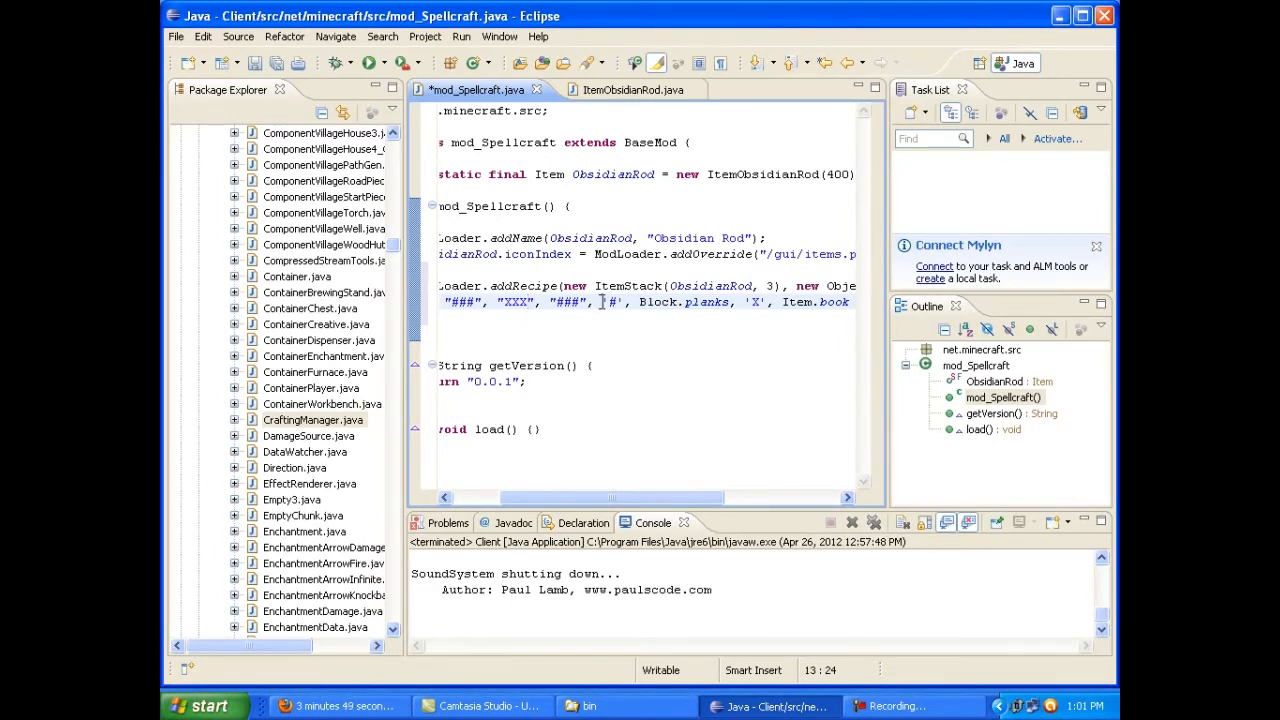
# Change the recipe output from ItemStack(Block.bookShelf, 1) to ItemStack(ObsidianRod, 3)
pyautogui.doubleClick(612, 300)
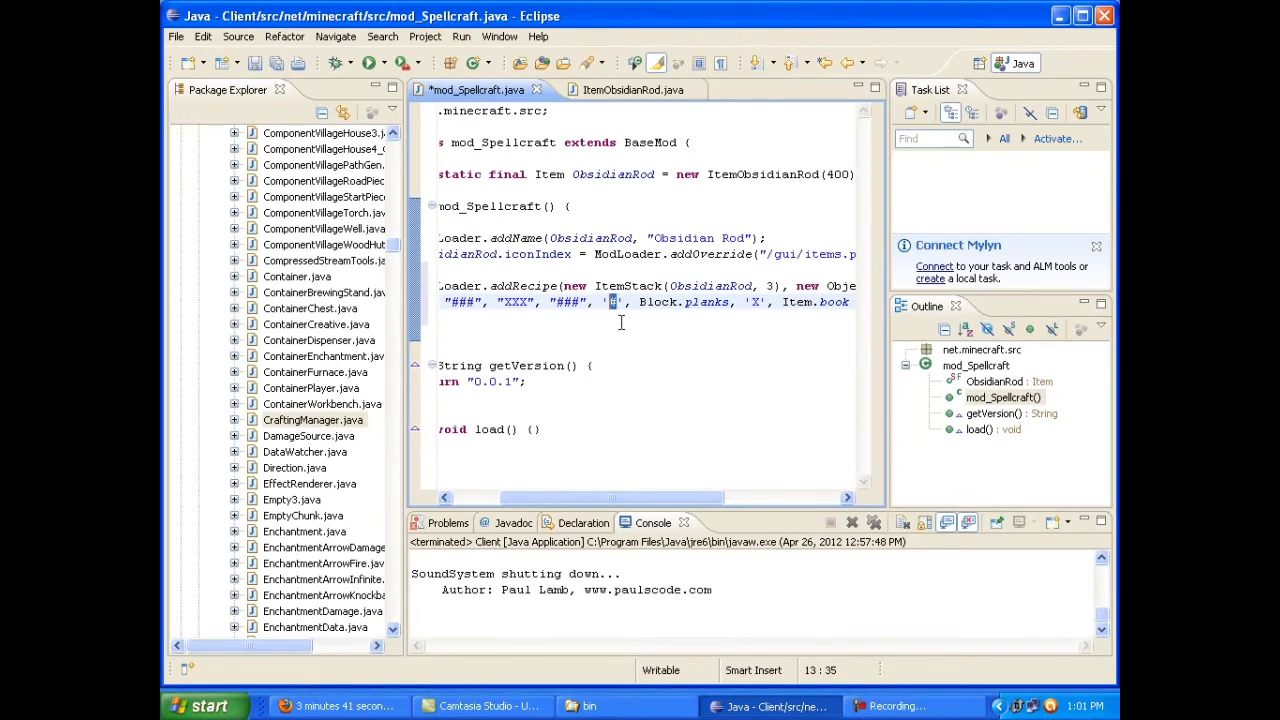
pyautogui.moveTo(658, 302)
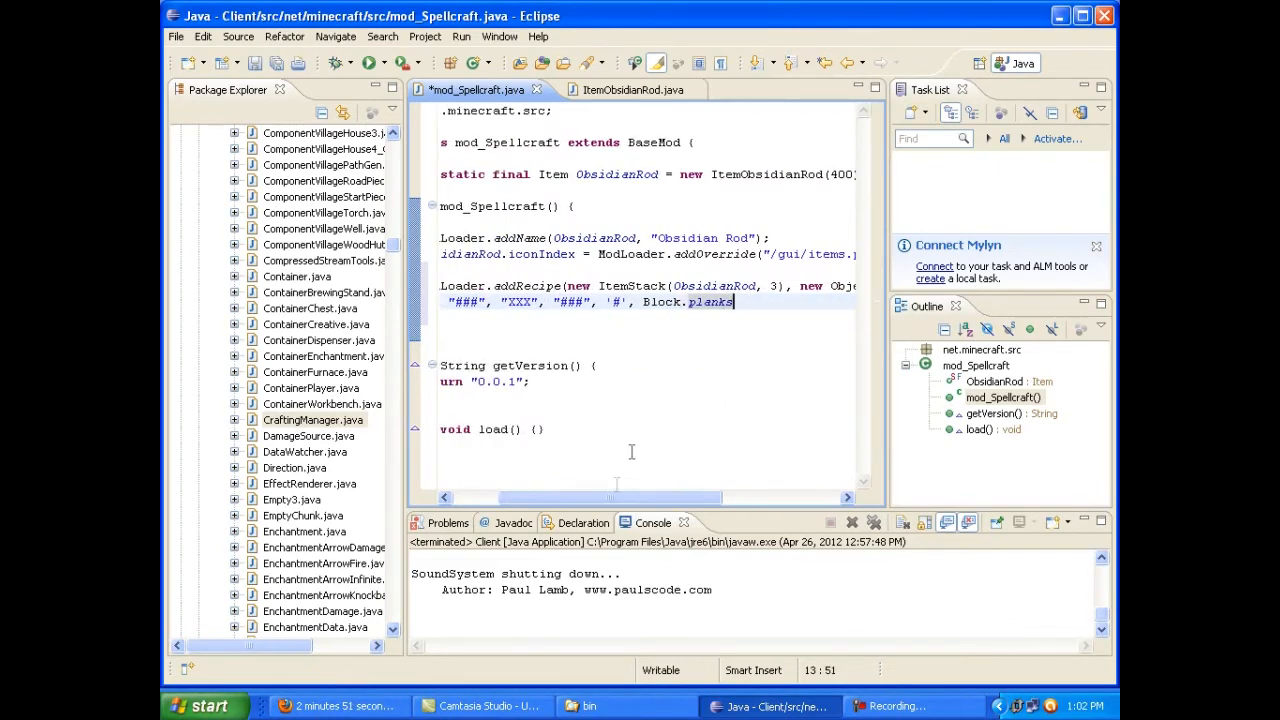
# Map the '#' key to Block.obsidian instead of Block.planks in the two-slot column pattern
pyautogui.doubleClick(710, 300)
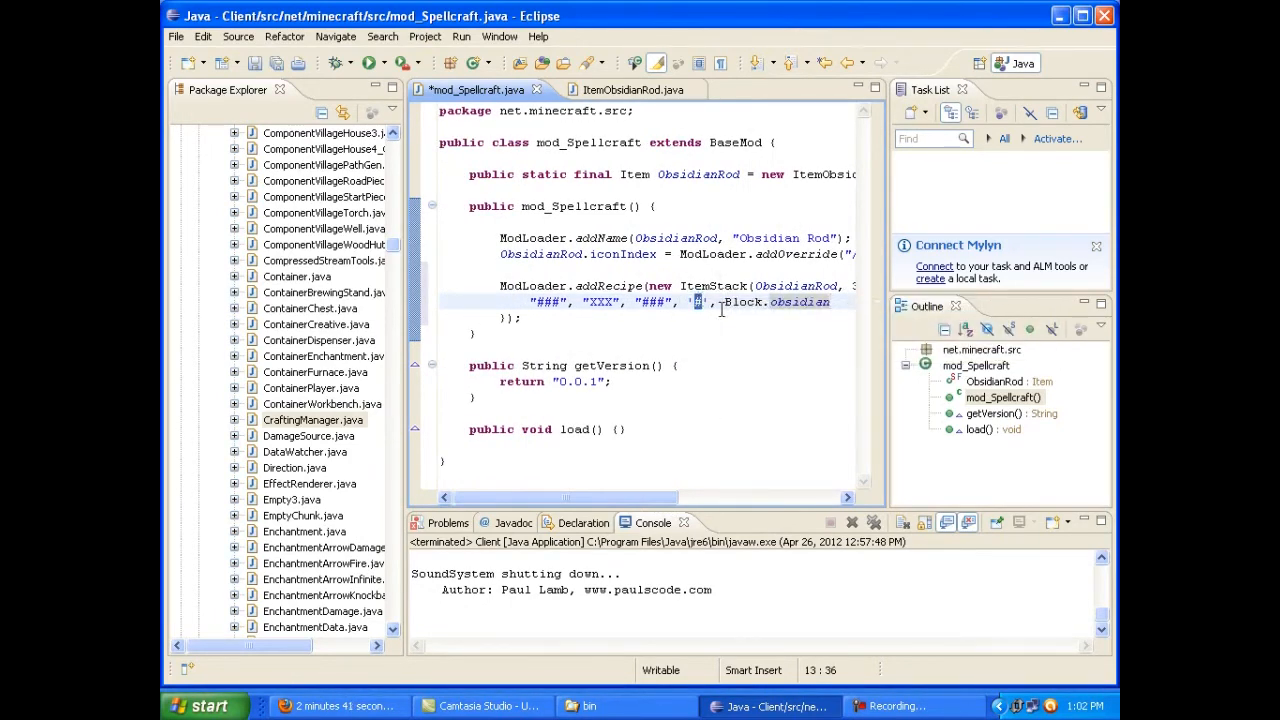
pyautogui.moveTo(744, 300)
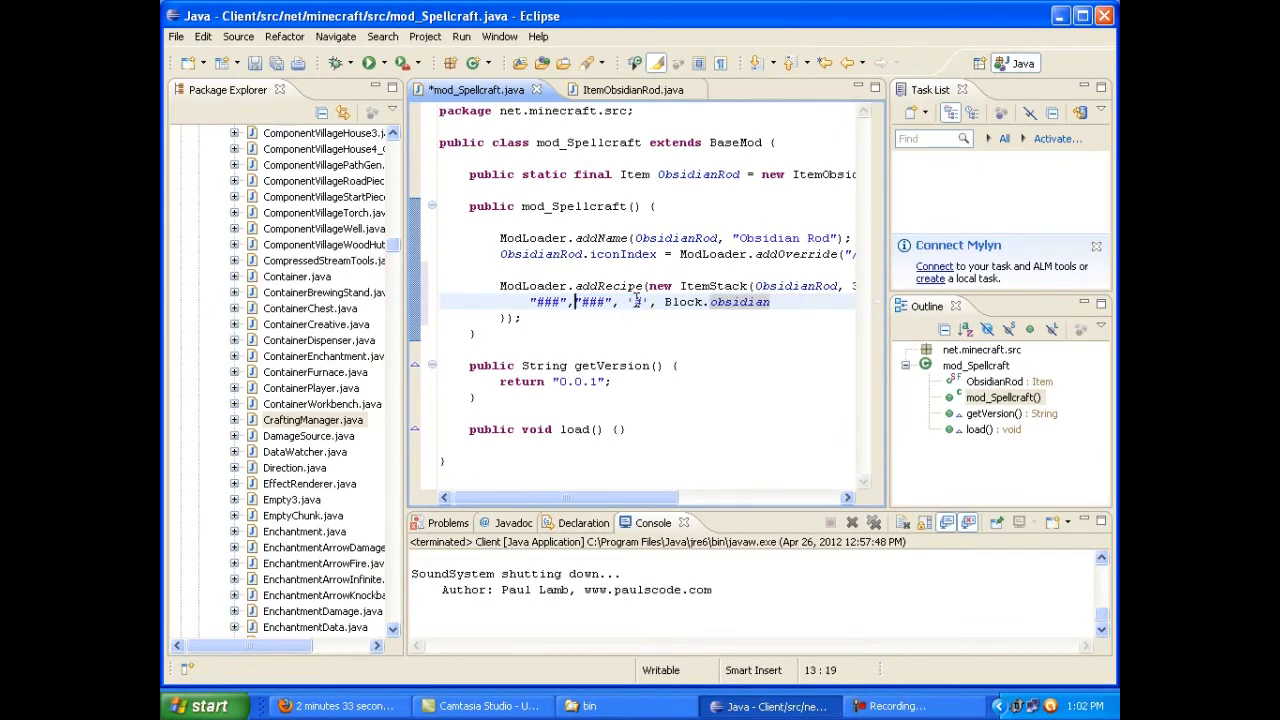
pyautogui.moveTo(556, 310)
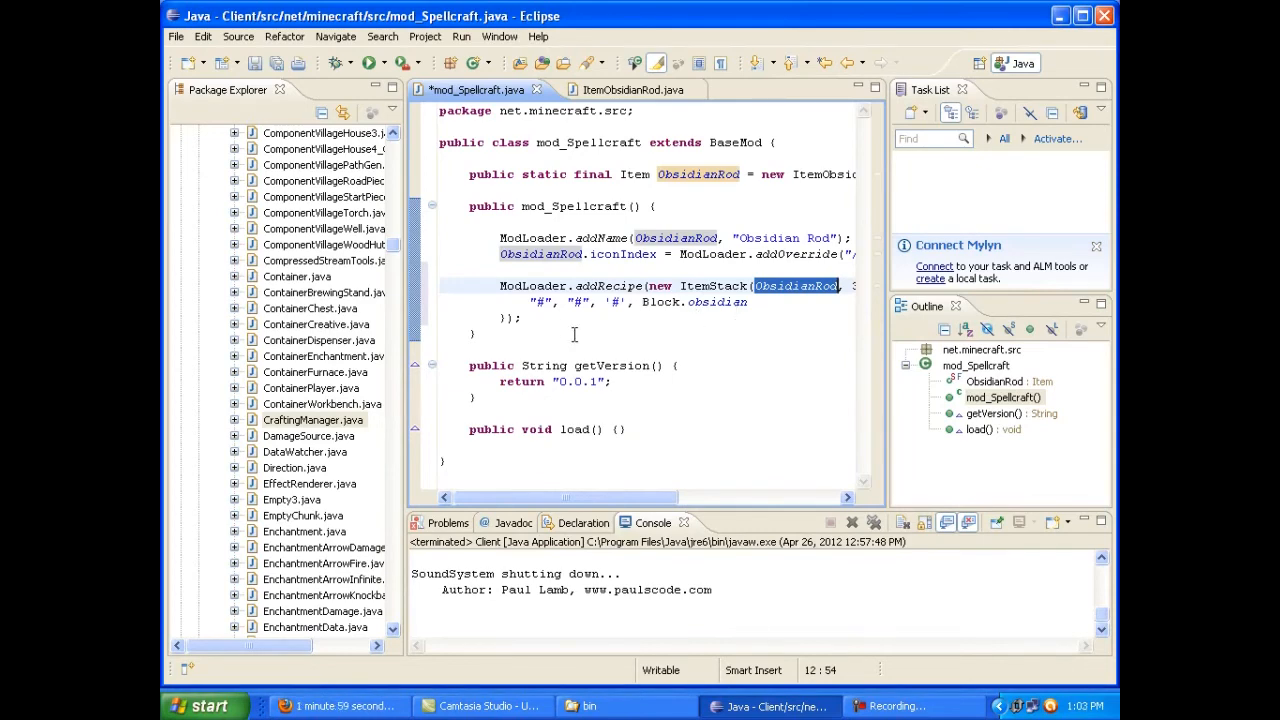
# Run the modded client, saving the source, and create a new singleplayer world in Creative mode
pyautogui.click(370, 62)
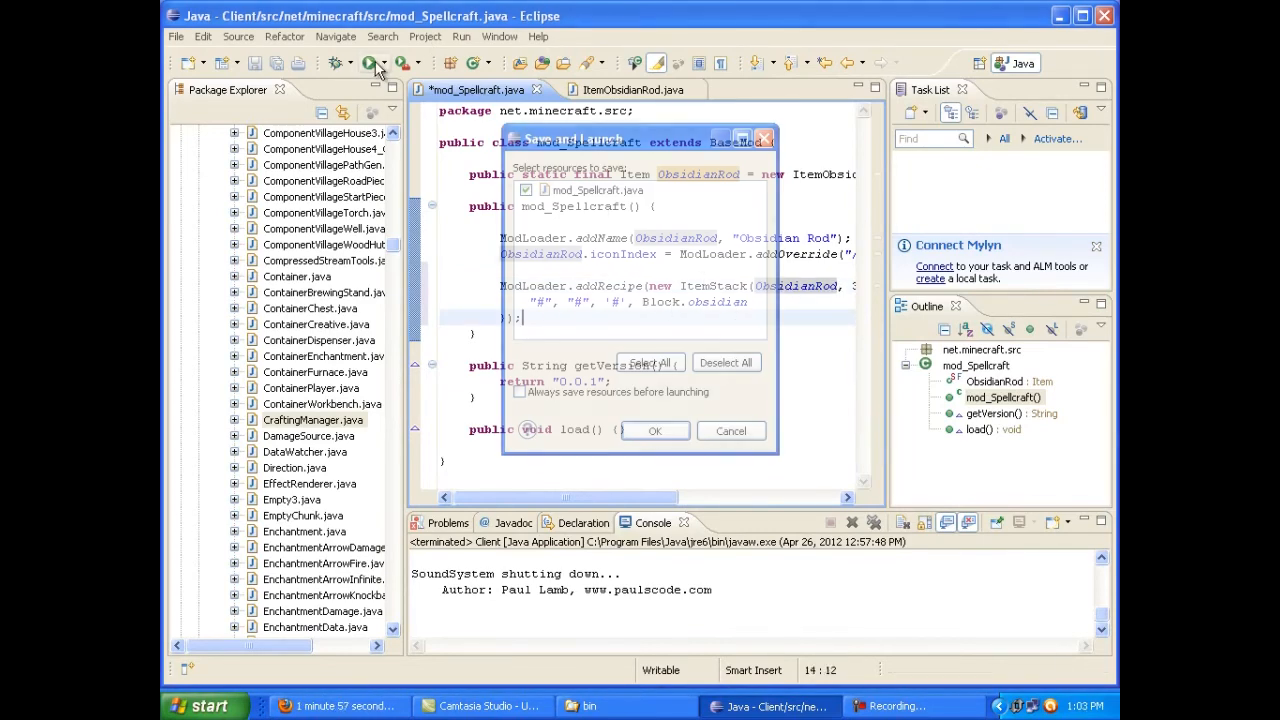
pyautogui.click(656, 430)
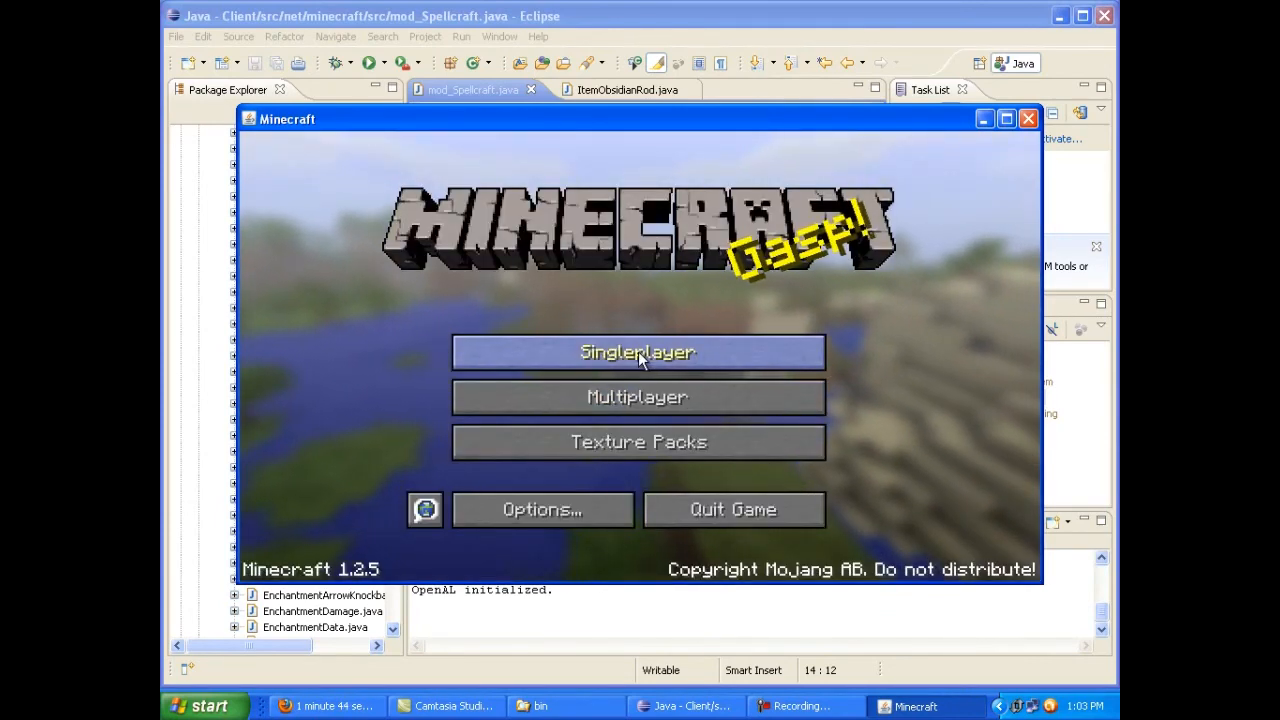
pyautogui.click(638, 352)
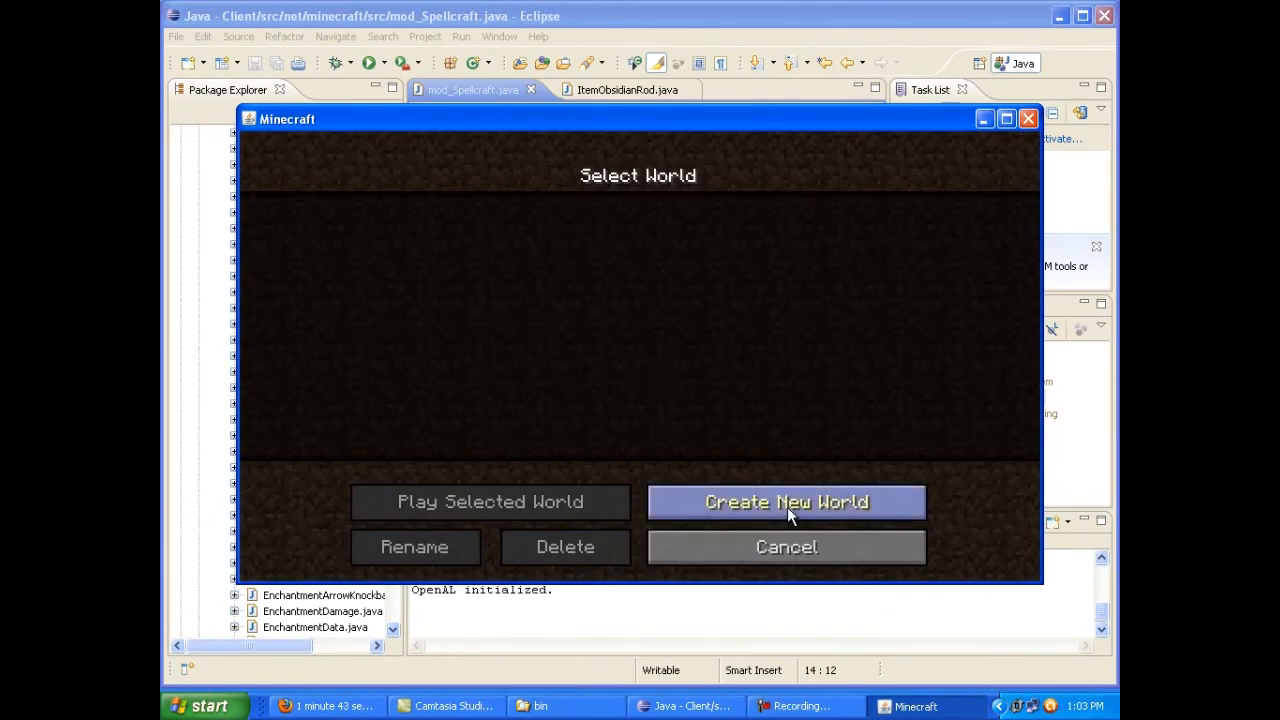
pyautogui.click(786, 500)
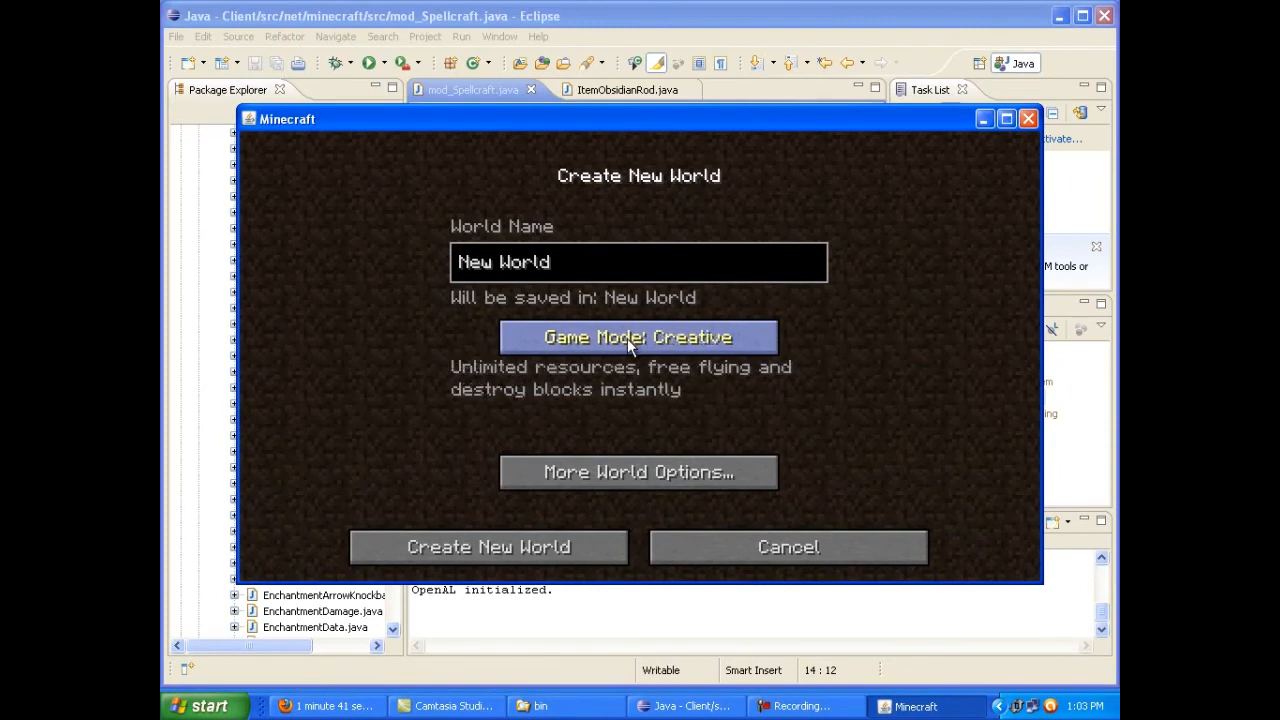
pyautogui.click(488, 548)
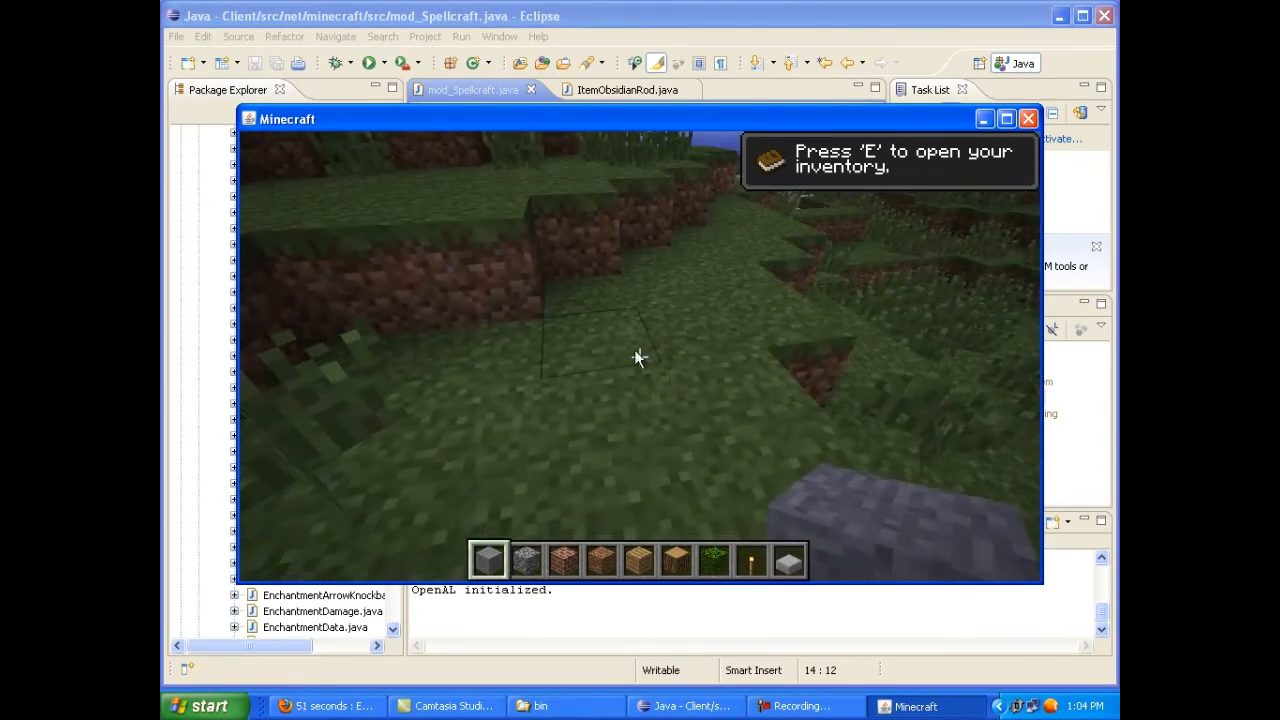
# Take obsidian and a crafting table from the creative item selection into the hotbar
pyautogui.press('e')
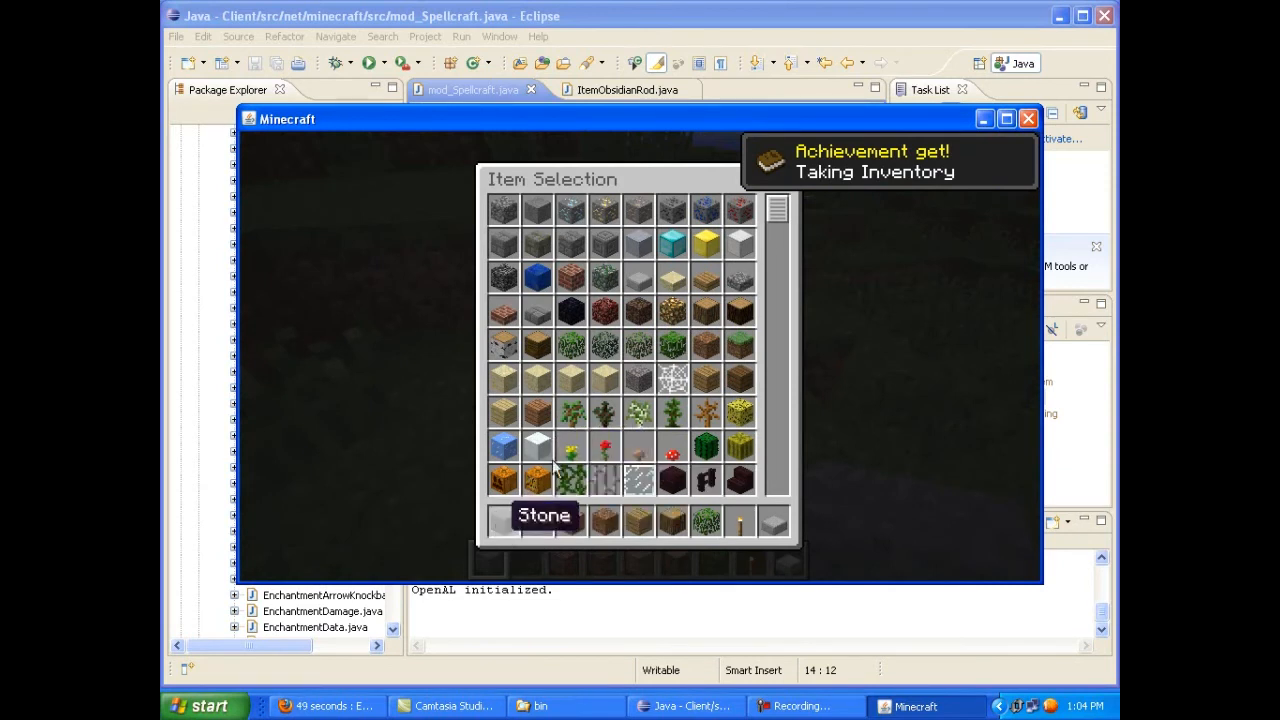
pyautogui.moveTo(568, 320)
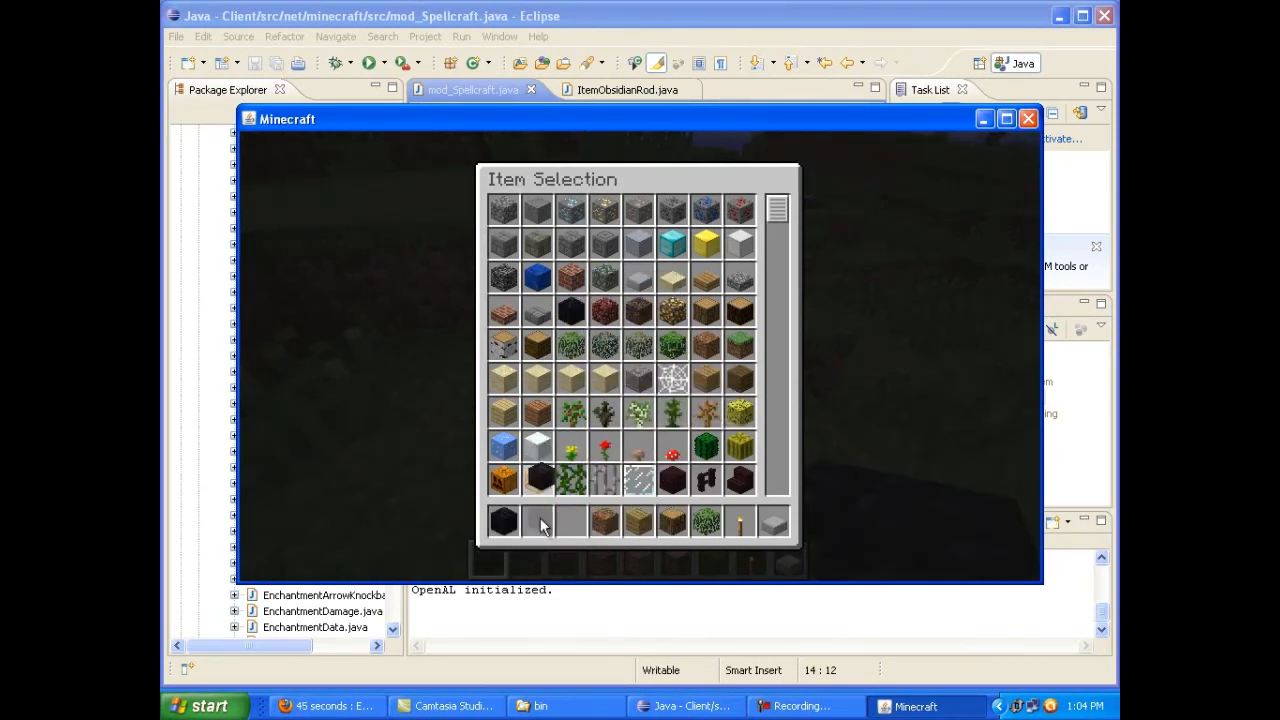
pyautogui.scroll(-3)
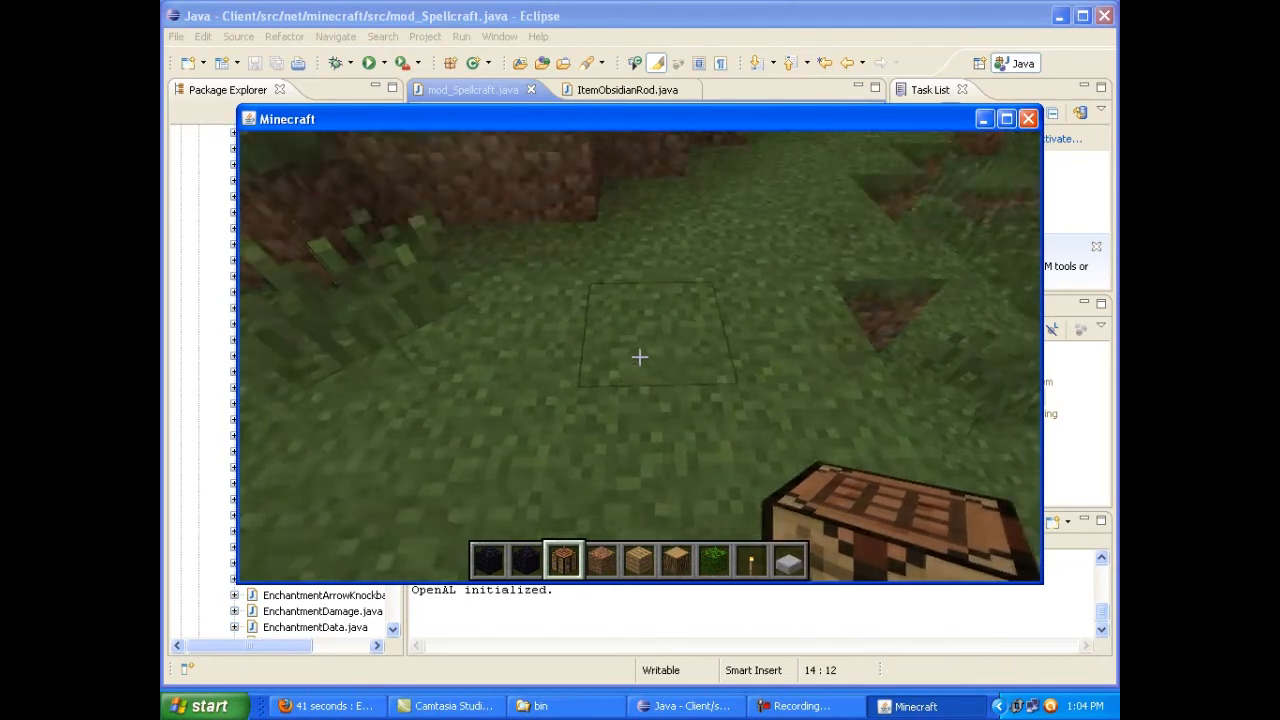
pyautogui.press('e')
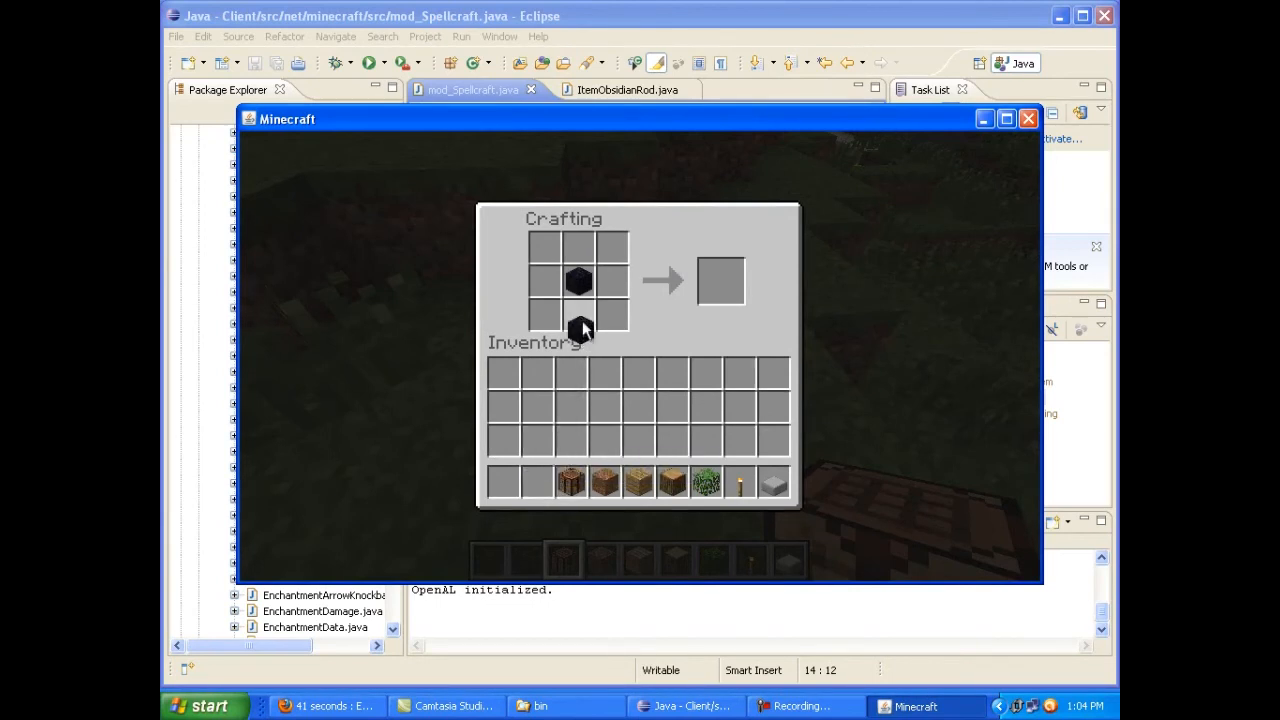
pyautogui.moveTo(720, 284)
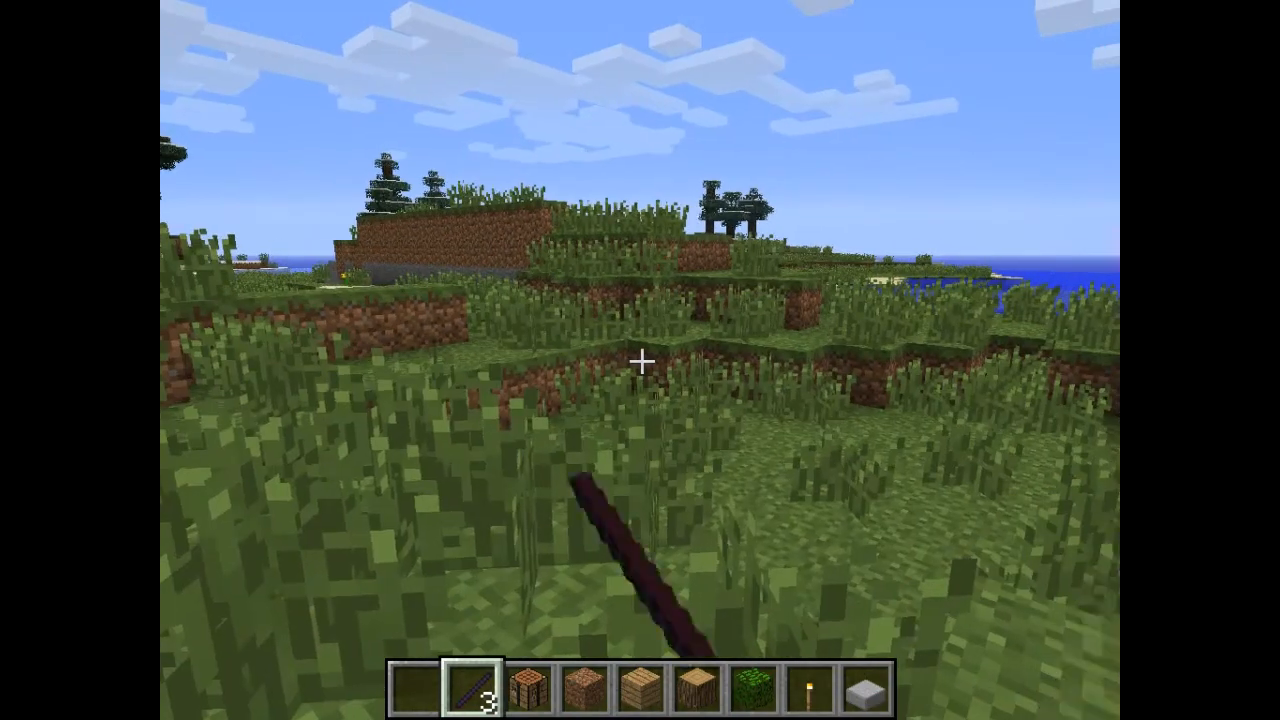
pyautogui.moveTo(640, 360)
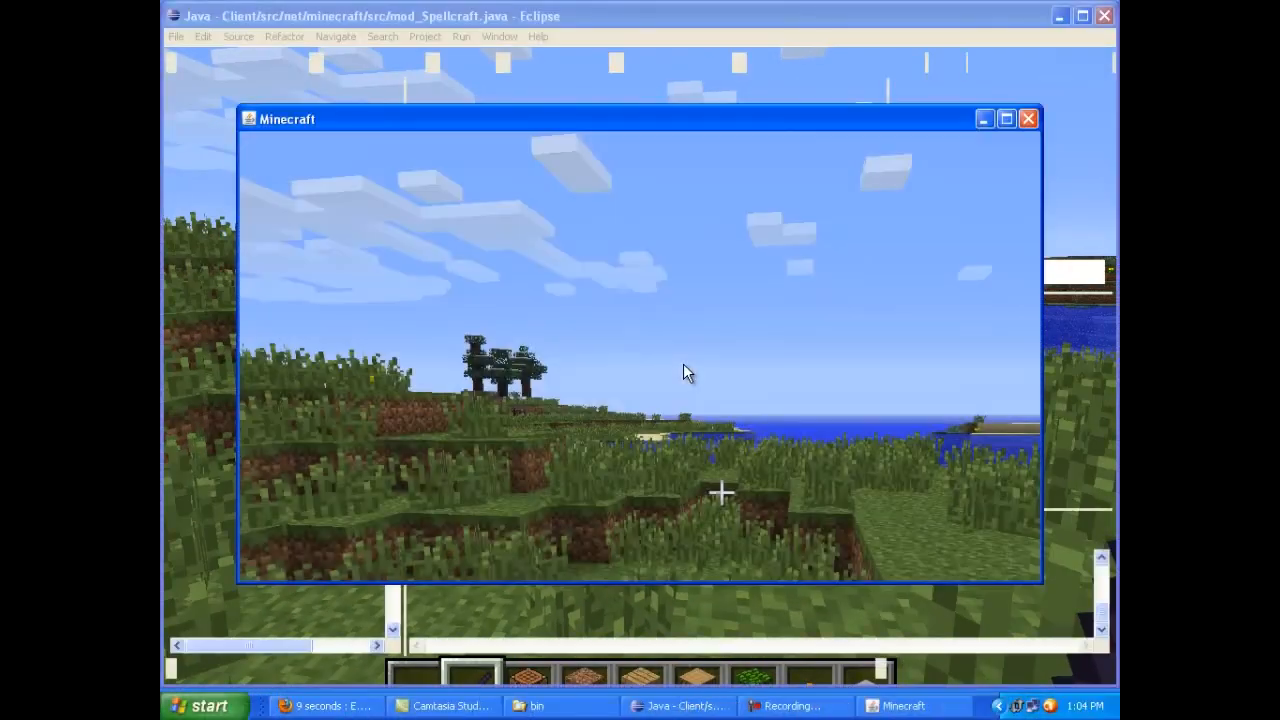
# Save and quit to title, then quit the game to return to Eclipse
pyautogui.press('Escape')
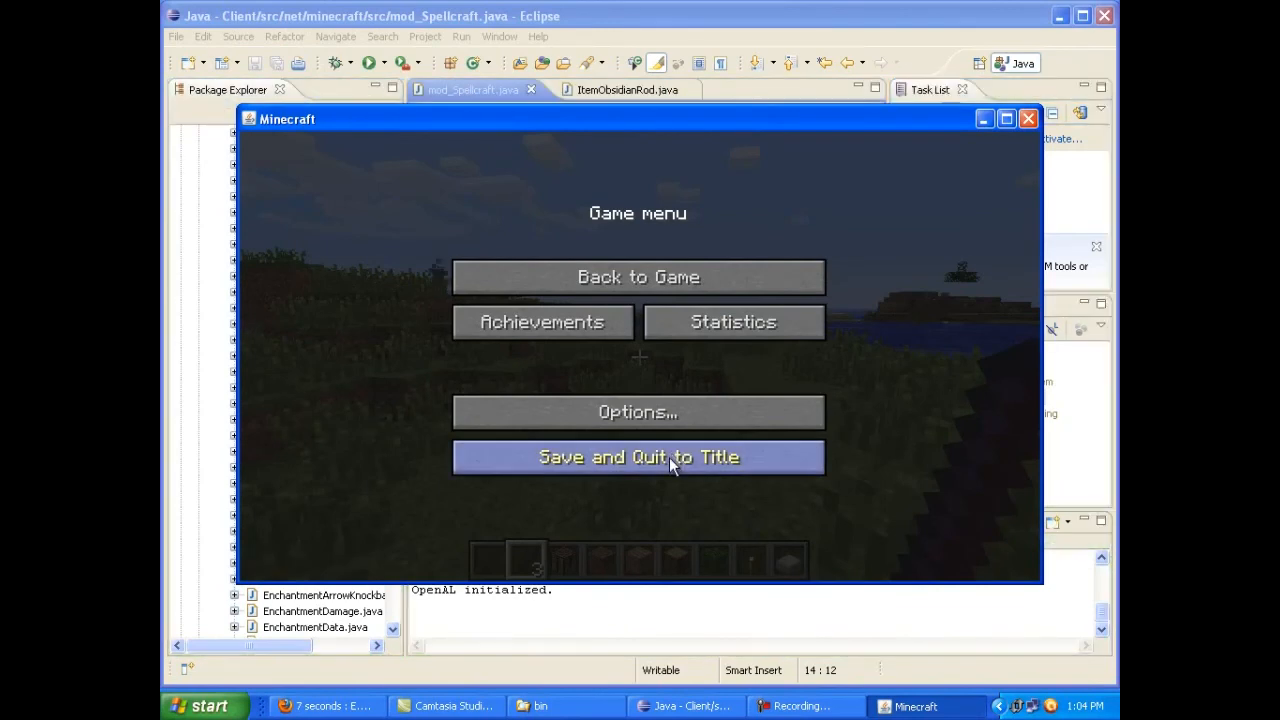
pyautogui.click(638, 456)
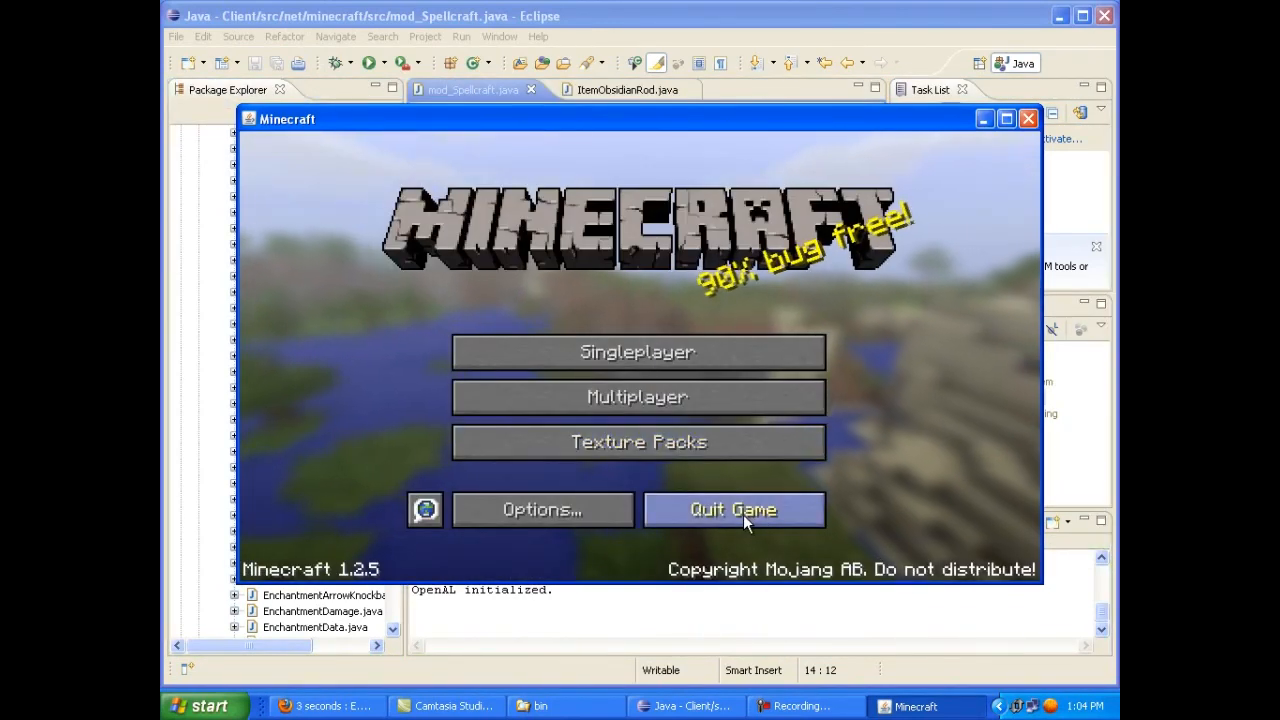
pyautogui.click(732, 510)
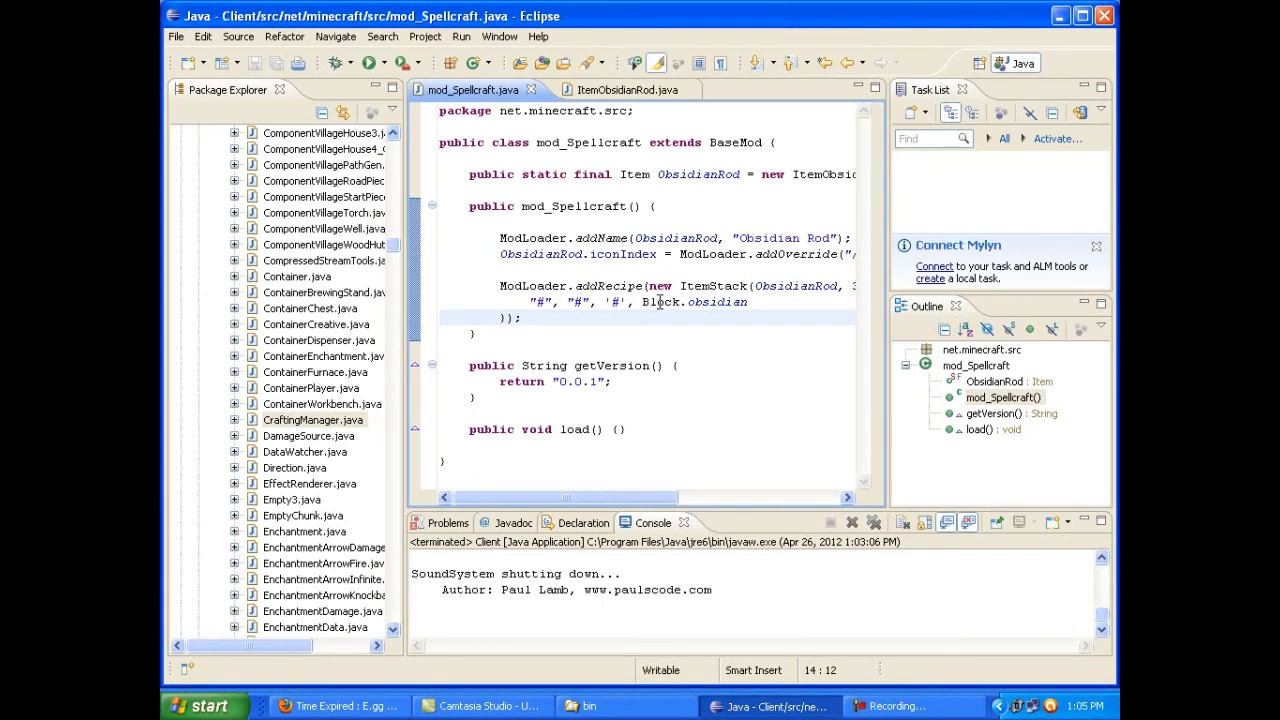
pyautogui.moveTo(696, 300)
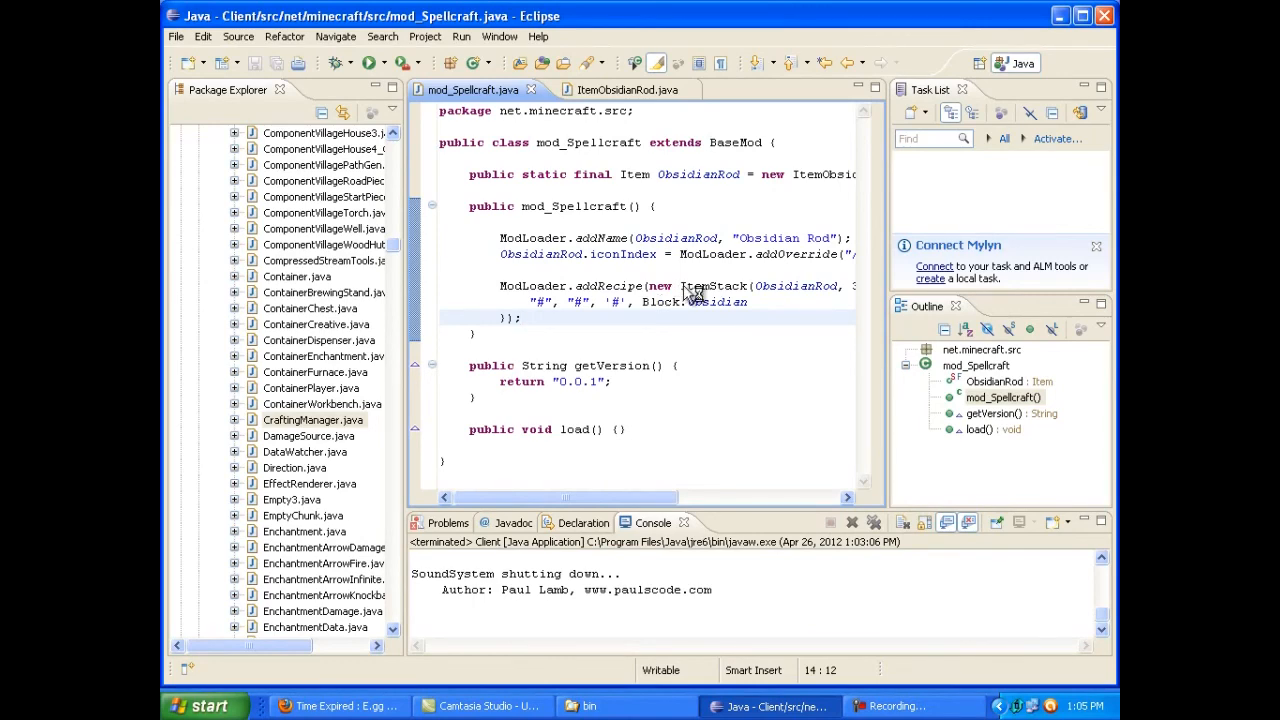
pyautogui.moveTo(340, 704)
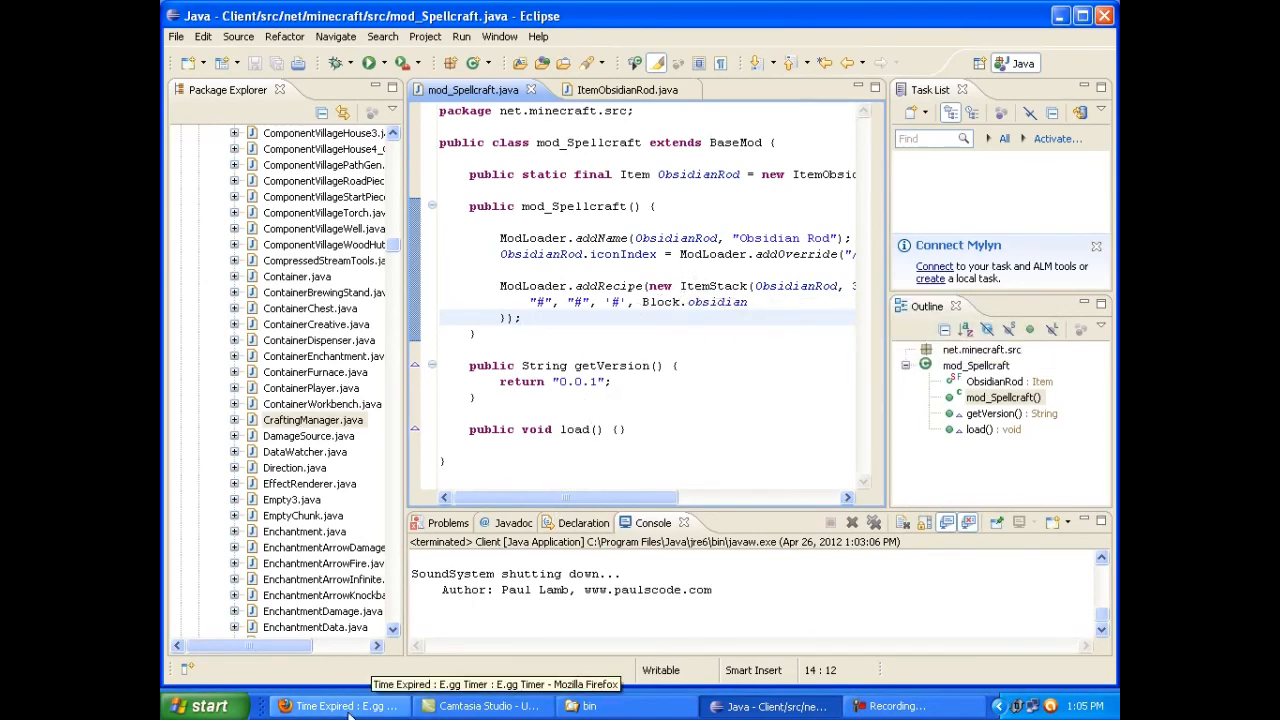